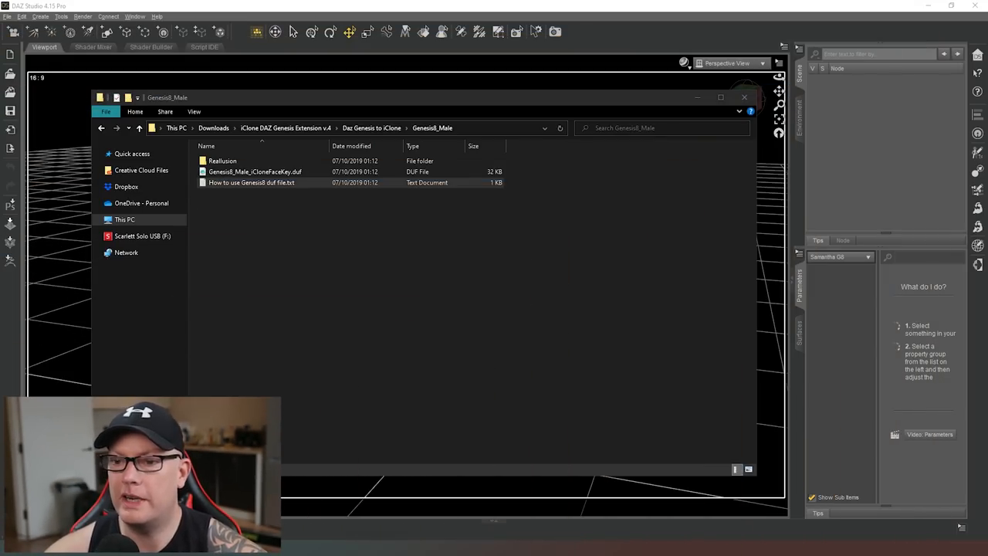
pyautogui.moveTo(226, 312)
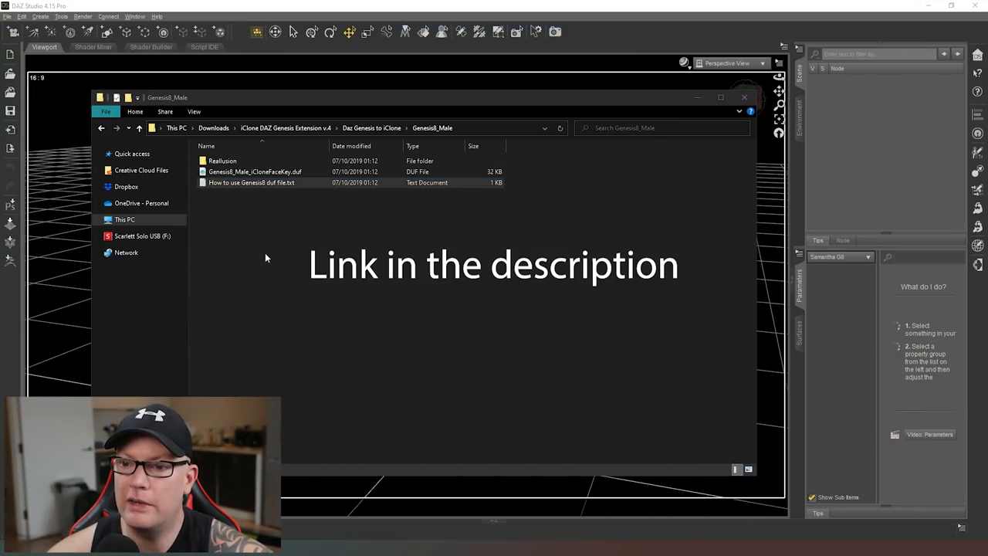
pyautogui.moveTo(292, 231)
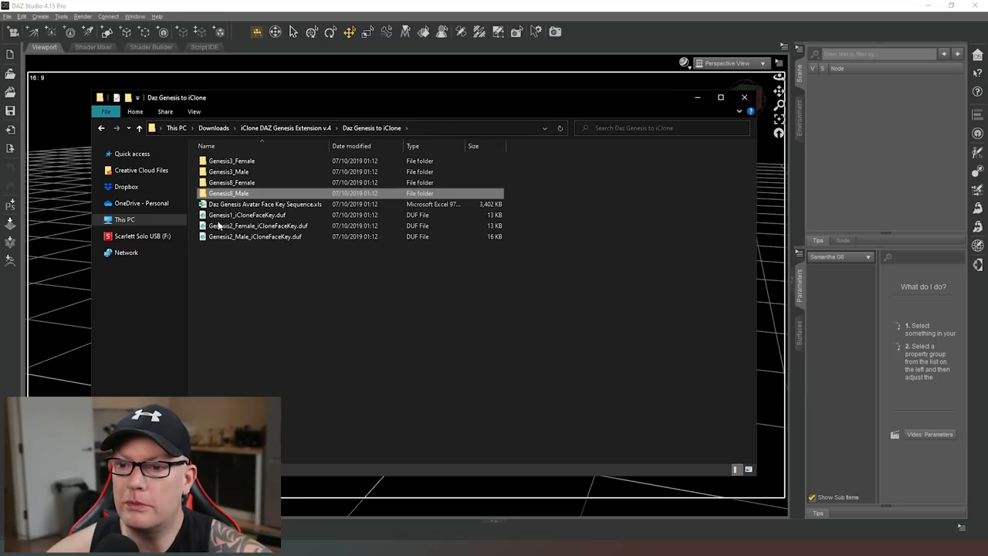
# Browse into the Genesis8_Male extension folder.
pyautogui.click(231, 161)
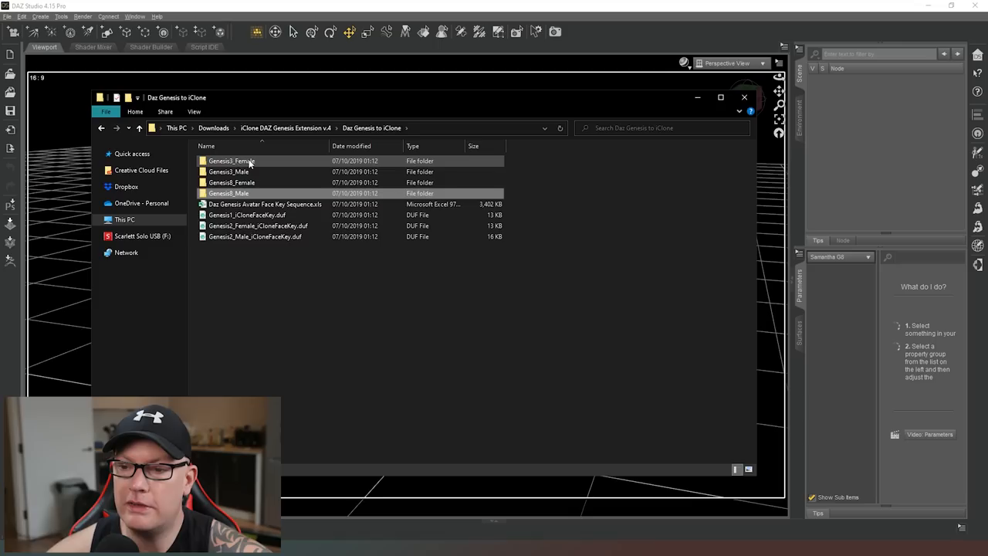
pyautogui.click(228, 171)
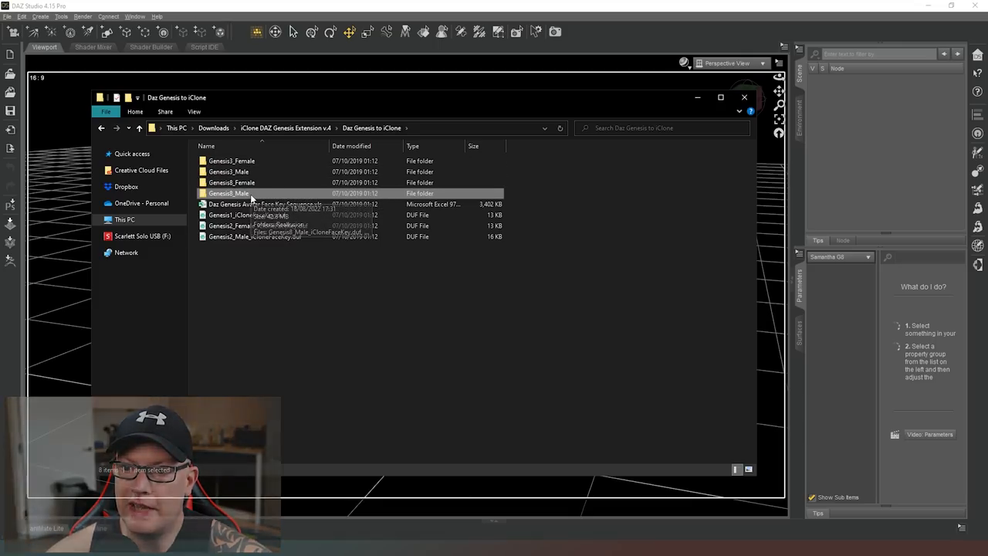
pyautogui.moveTo(276, 193)
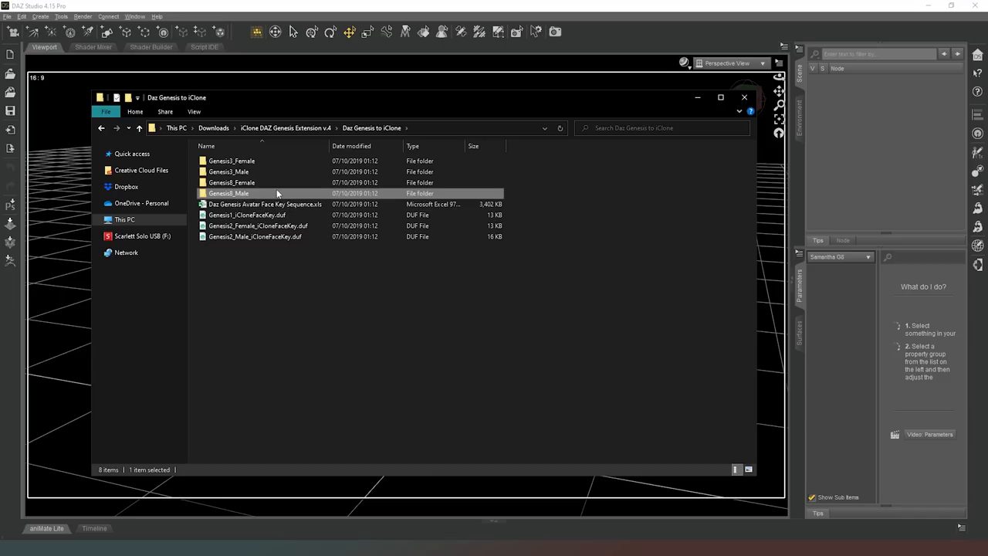
pyautogui.moveTo(257, 194)
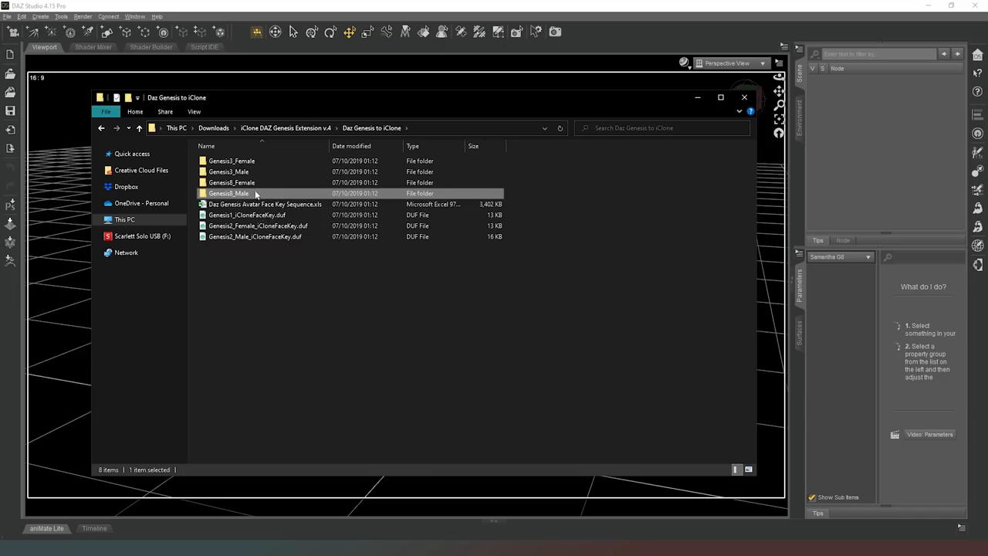
pyautogui.doubleClick(228, 193)
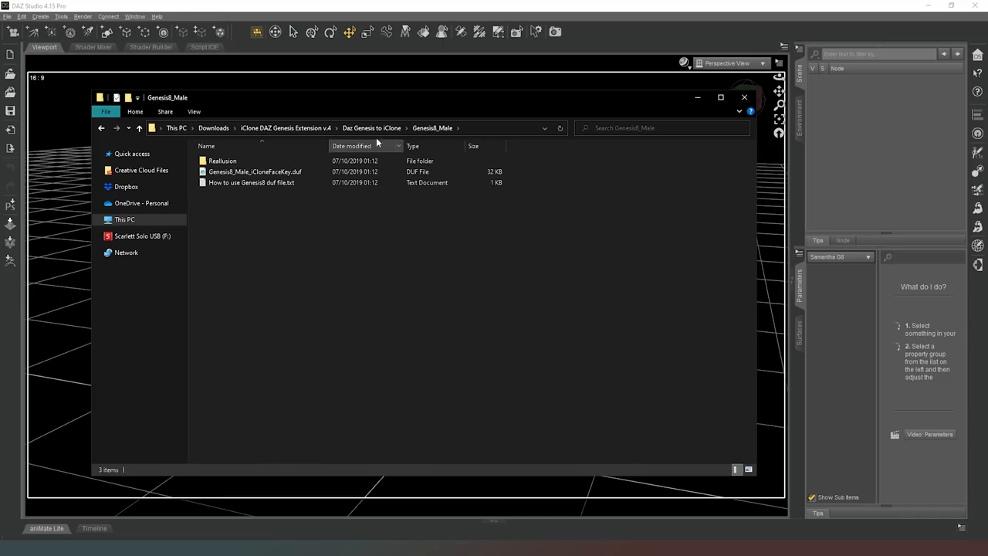
pyautogui.moveTo(251, 183)
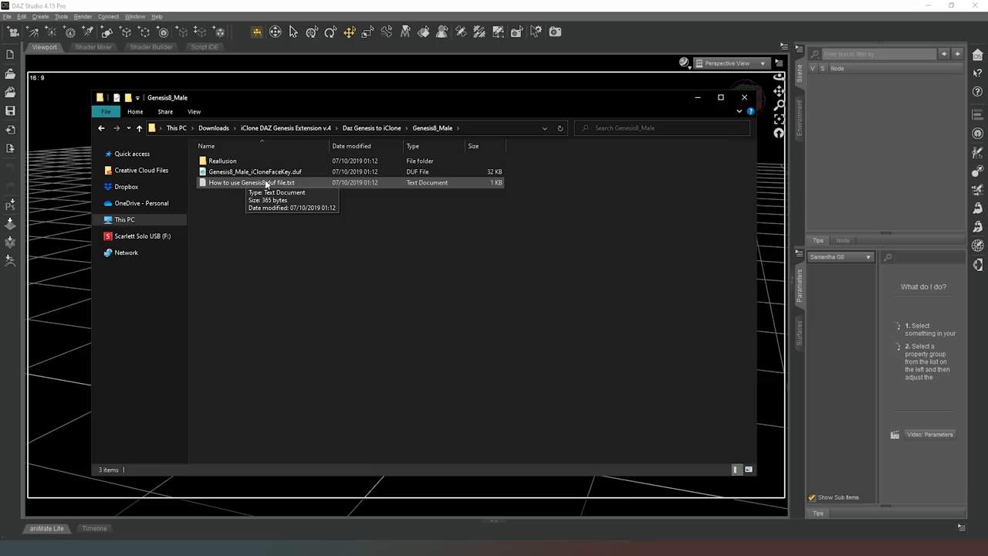
# Read the how-to instructions text file, then return to the female figure scene.
pyautogui.doubleClick(251, 182)
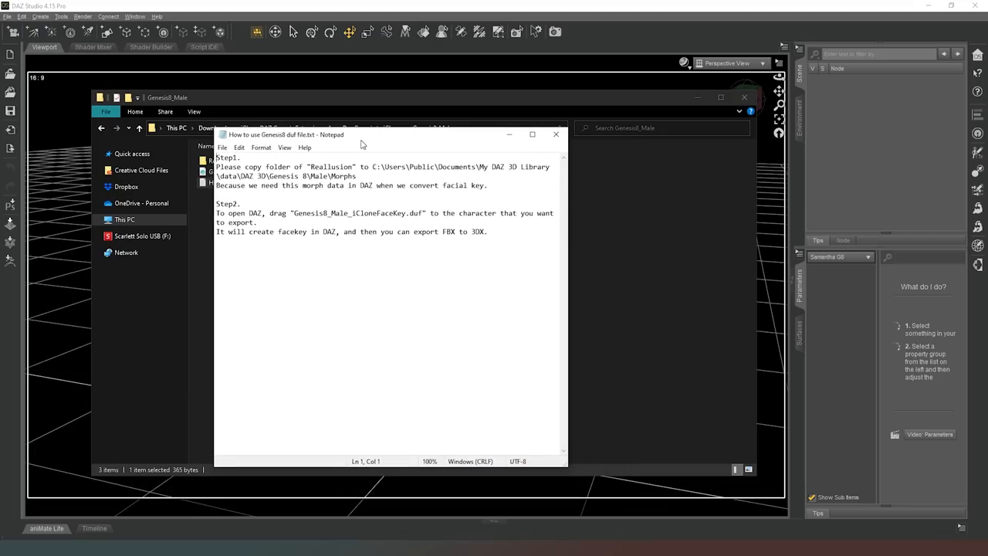
pyautogui.moveTo(471, 172)
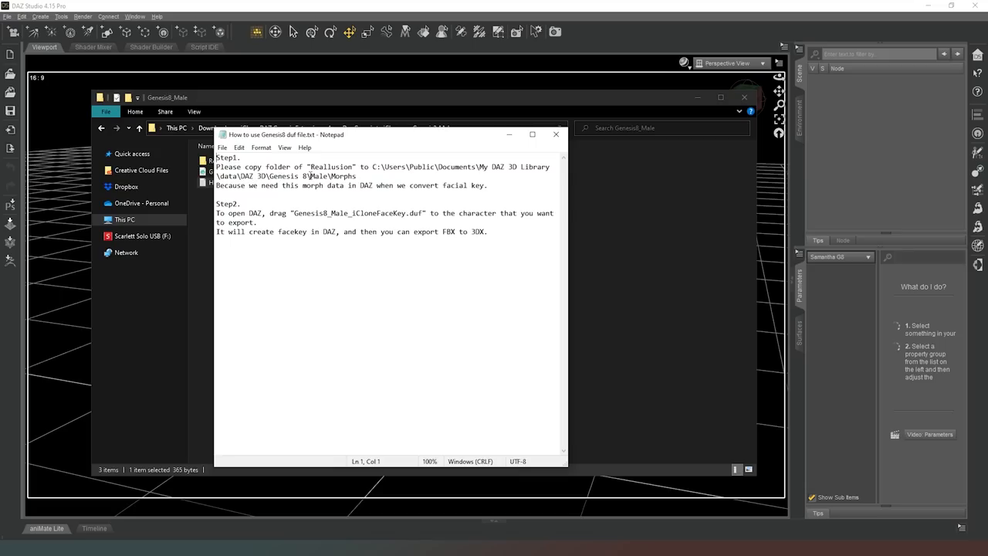
pyautogui.moveTo(263, 157)
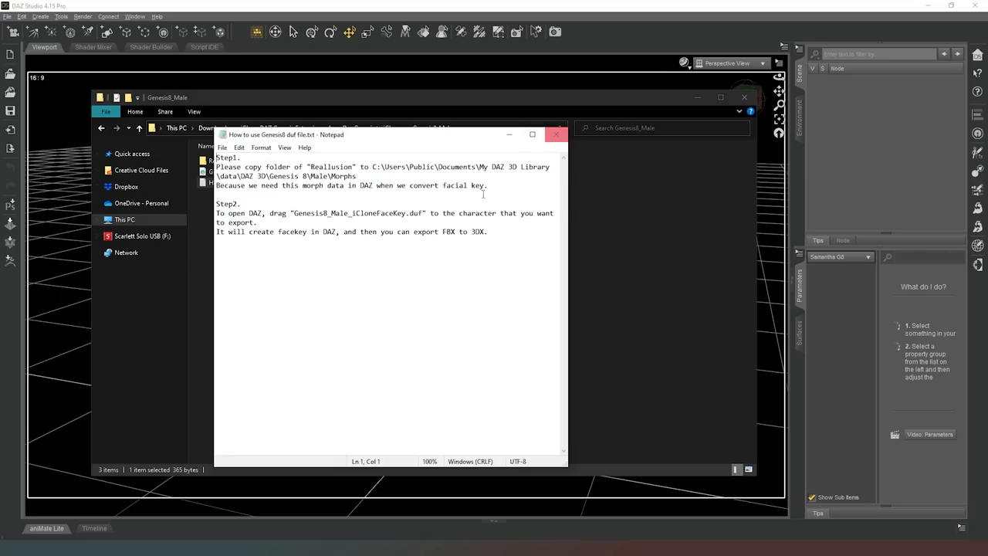
pyautogui.click(556, 134)
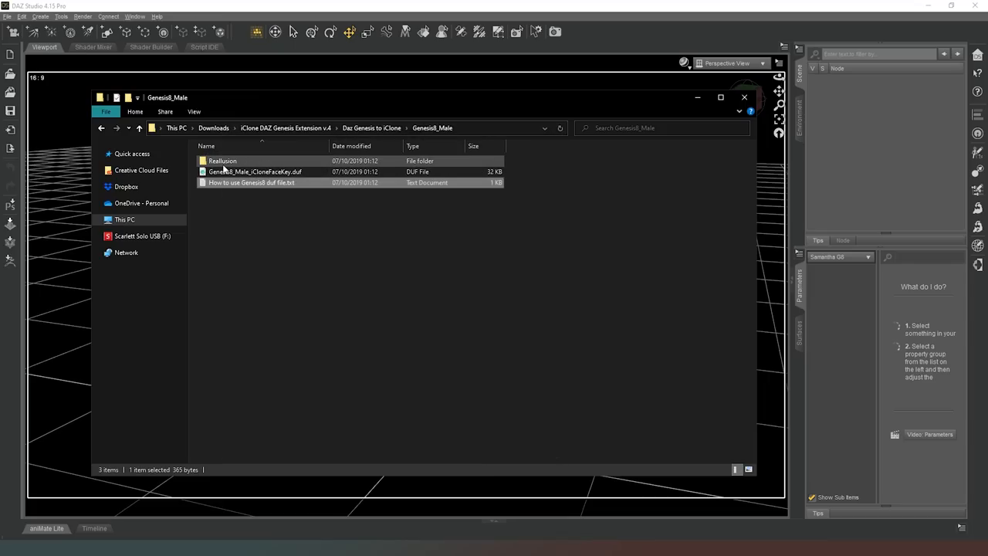
pyautogui.moveTo(241, 161)
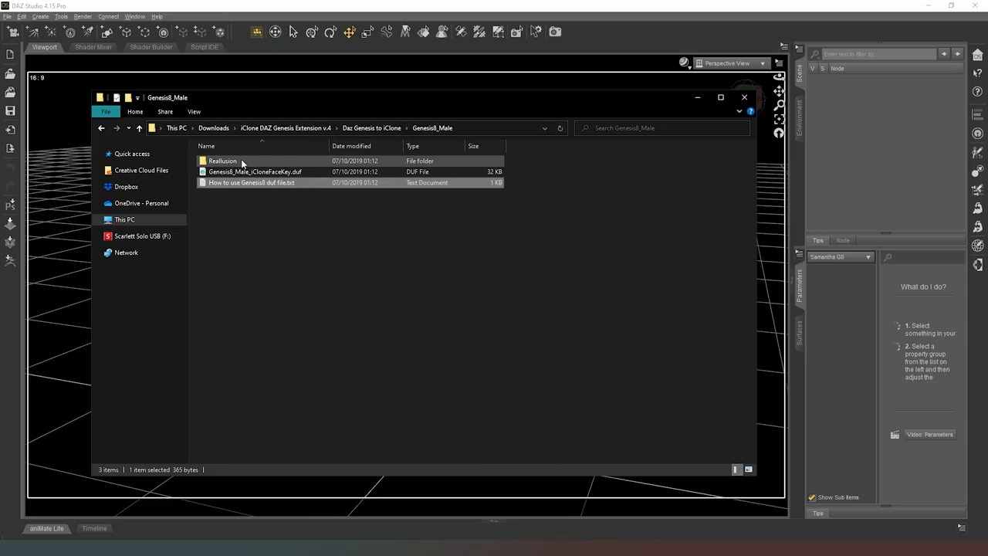
pyautogui.moveTo(223, 160)
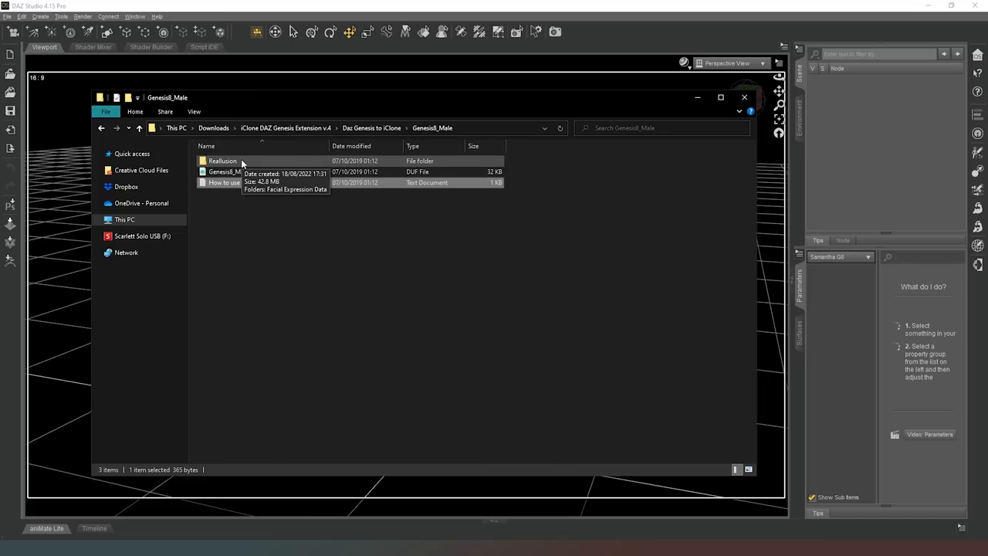
pyautogui.doubleClick(225, 171)
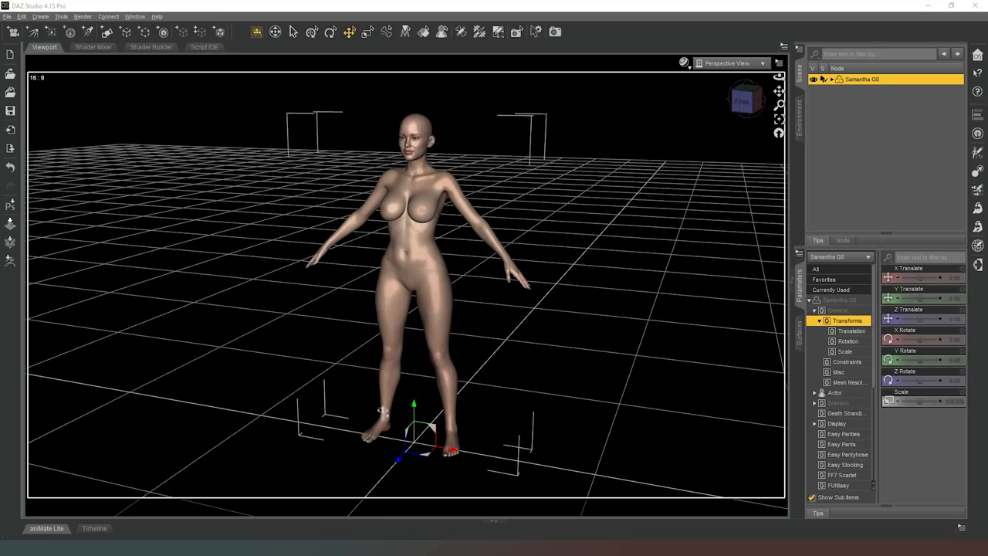
pyautogui.moveTo(692, 165)
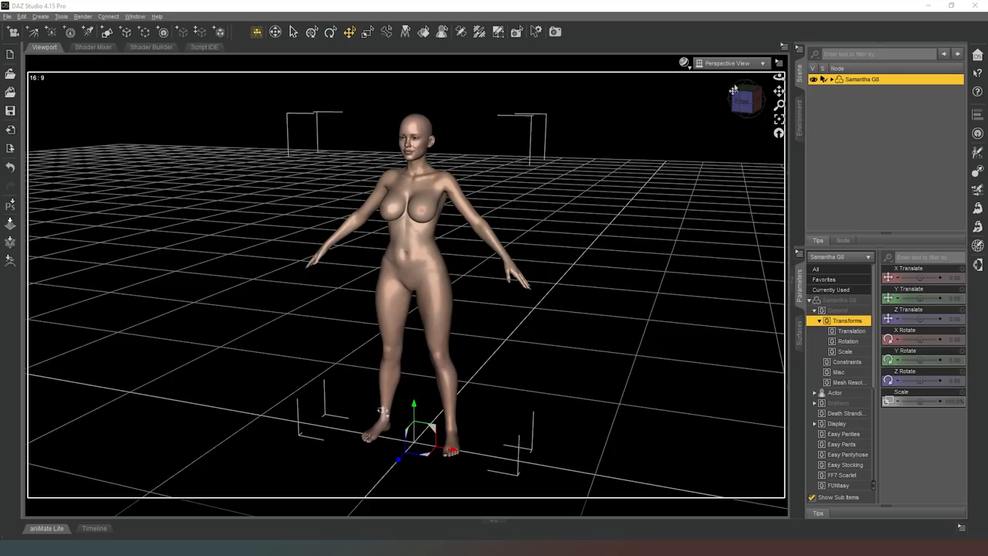
pyautogui.moveTo(708, 140)
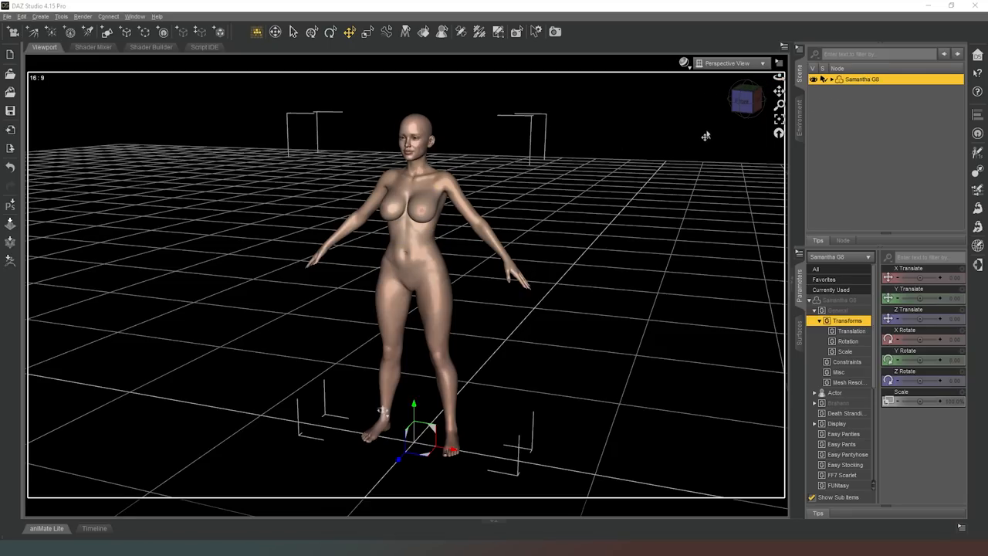
pyautogui.moveTo(746, 92)
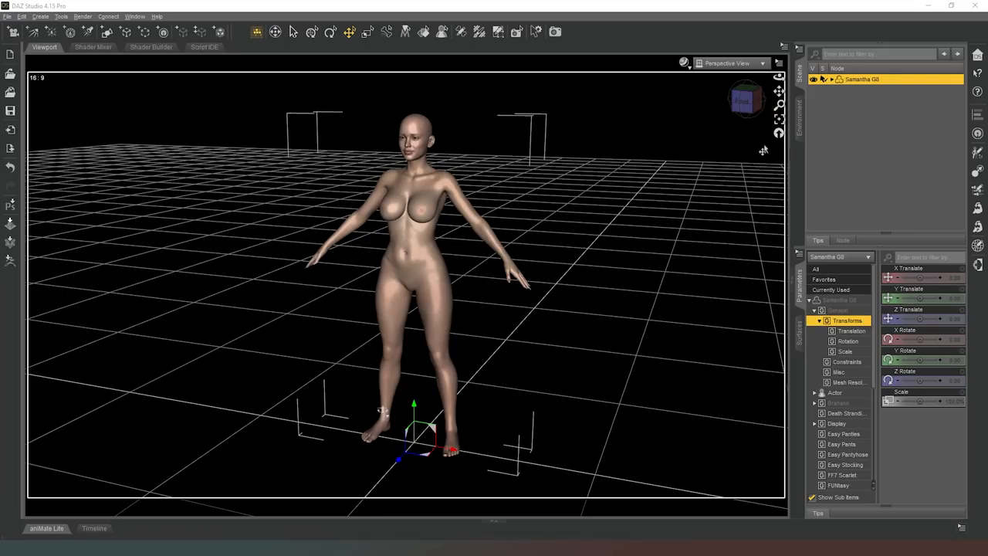
pyautogui.moveTo(650, 154)
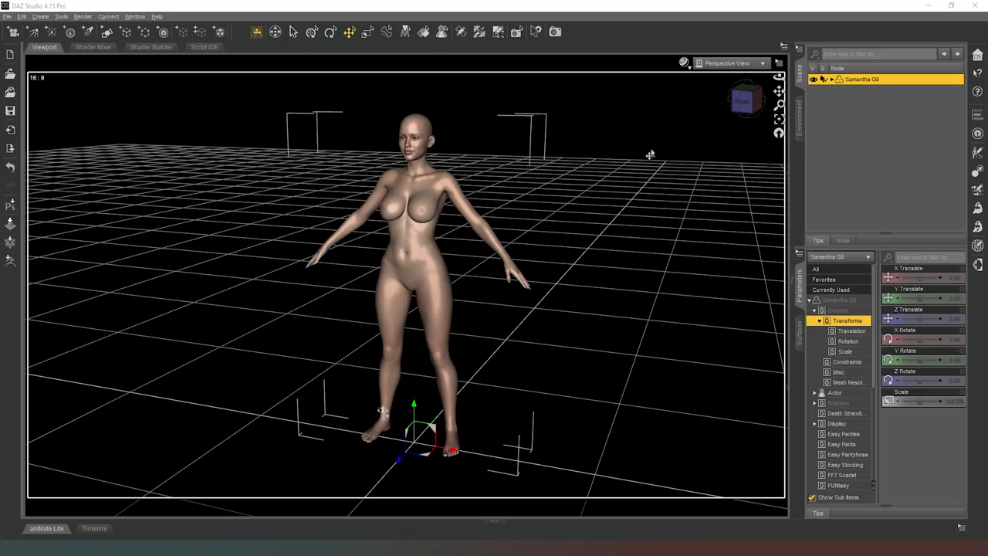
pyautogui.moveTo(649, 154)
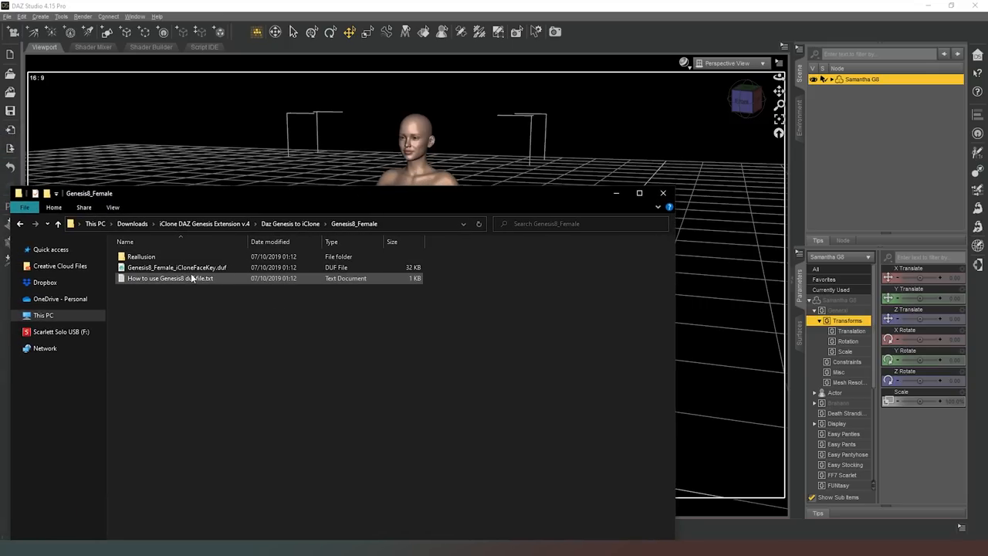
# Select the Genesis8_Female_iCloneFaceKey.duf preset in File Explorer.
pyautogui.click(140, 256)
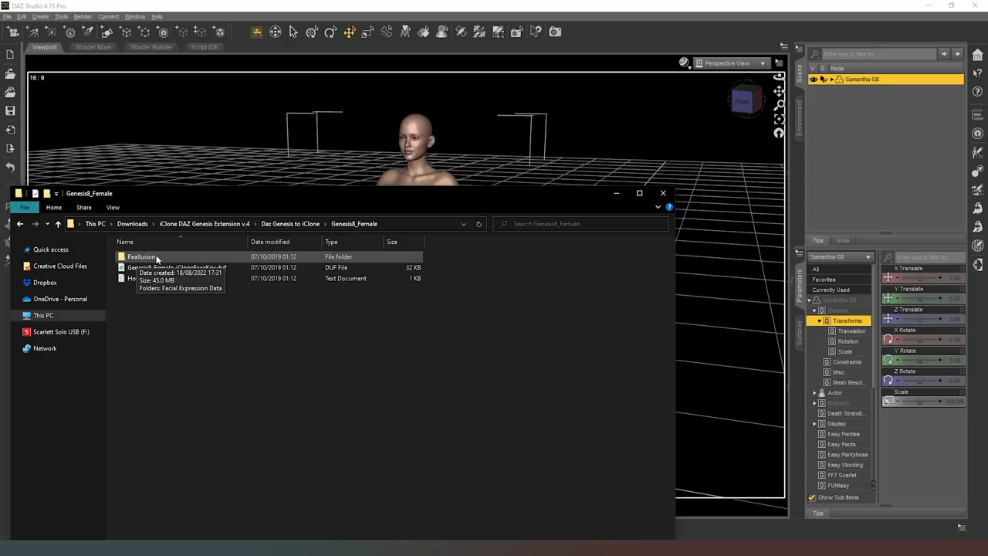
pyautogui.moveTo(149, 266)
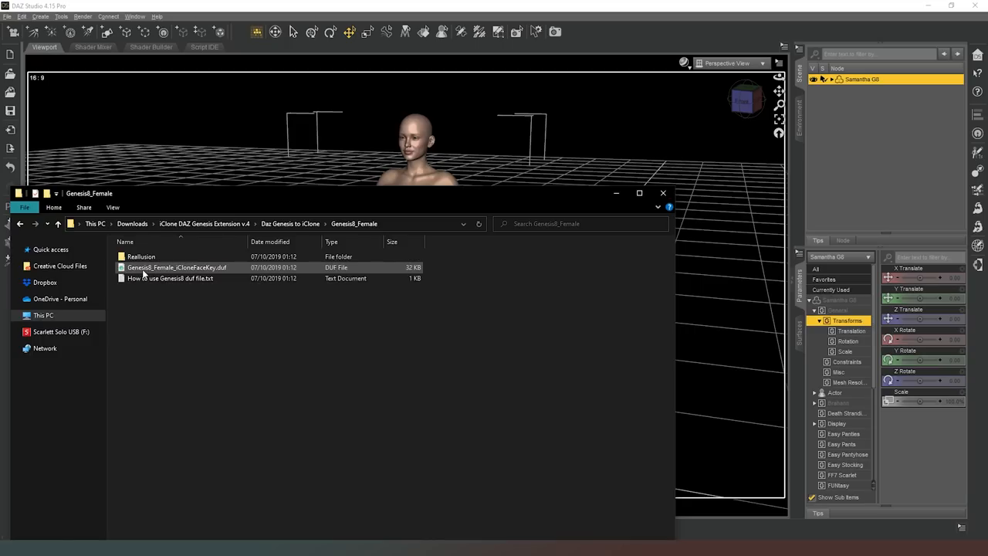
pyautogui.moveTo(150, 271)
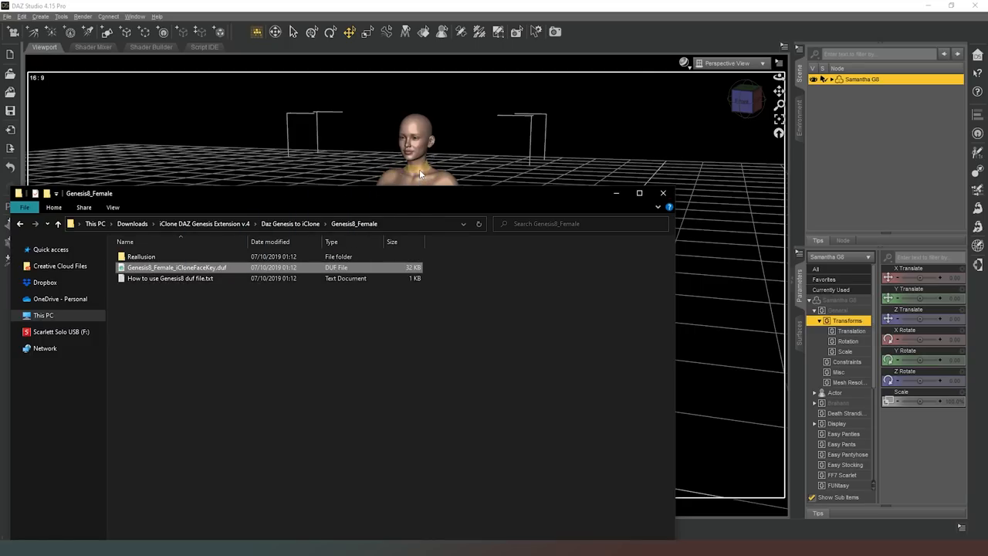
pyautogui.moveTo(571, 166)
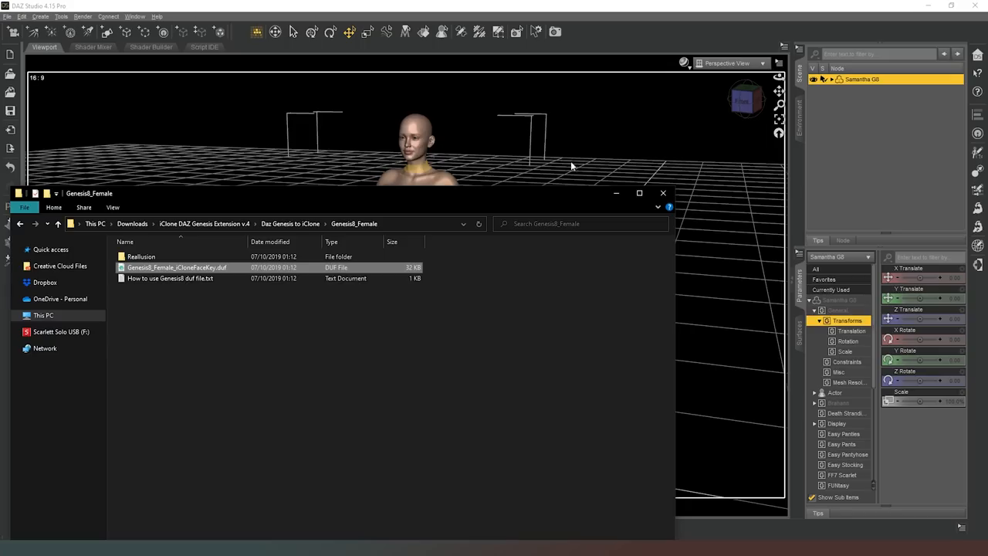
# Apply the iCloneFaceKey preset to Samantha Gill, adding frames for the entire preset.
pyautogui.doubleClick(177, 267)
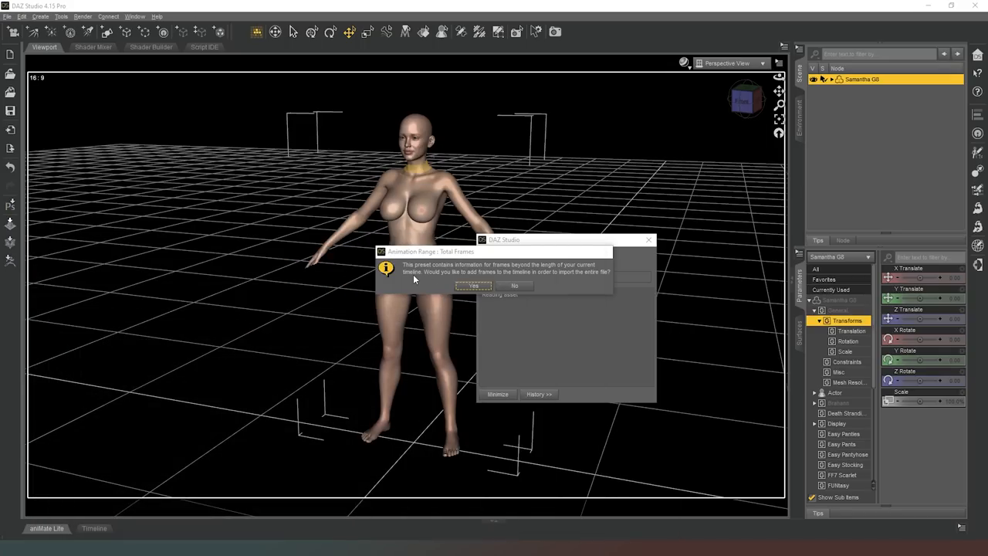
pyautogui.moveTo(515, 269)
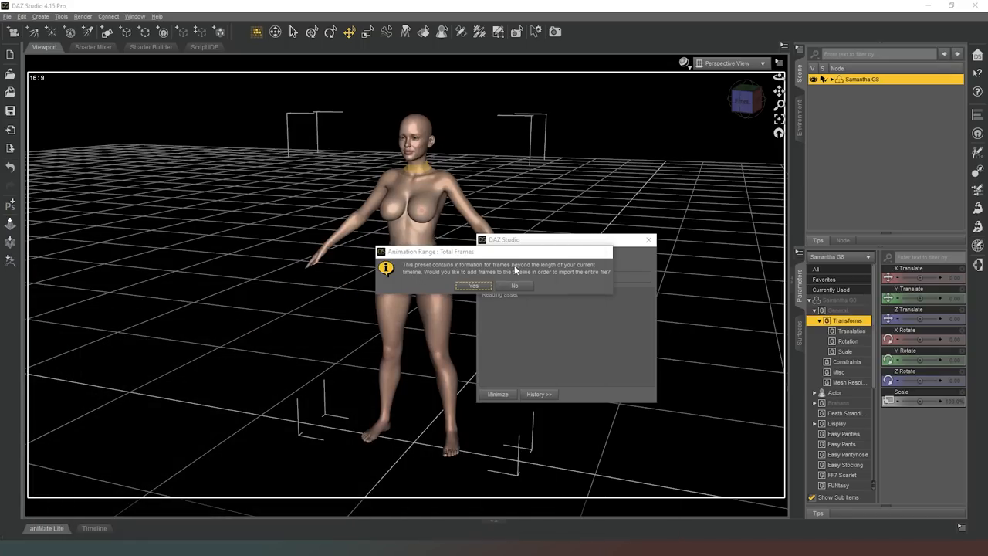
pyautogui.moveTo(442, 284)
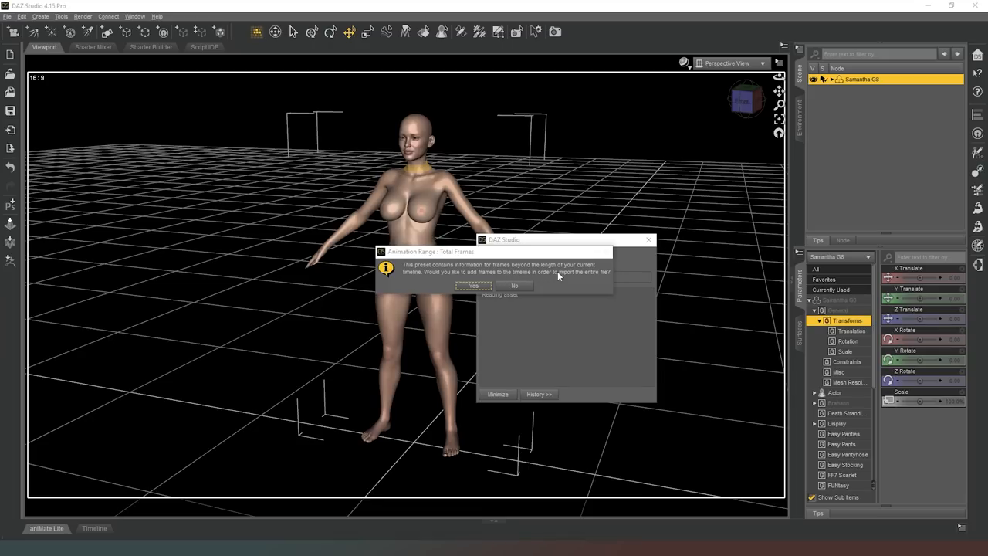
pyautogui.click(473, 286)
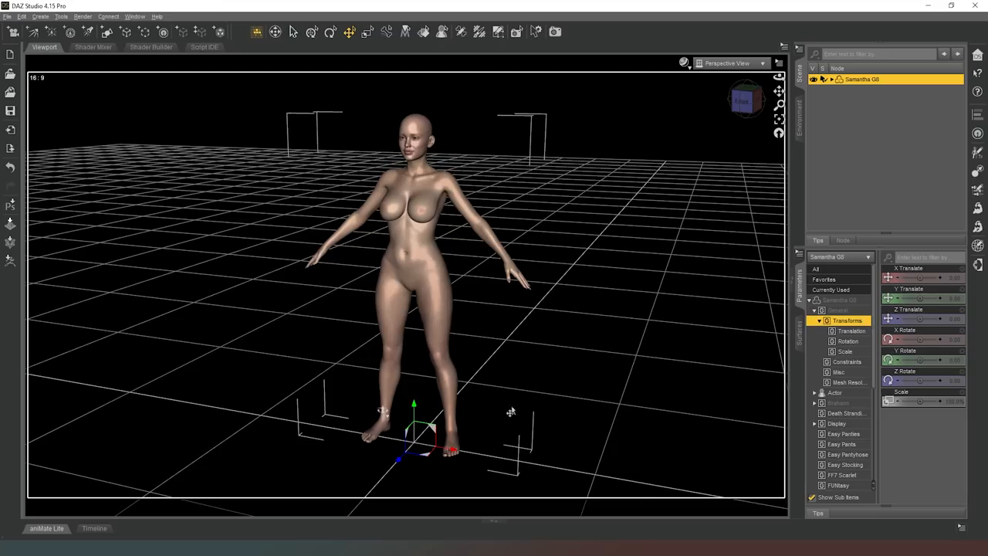
pyautogui.moveTo(584, 166)
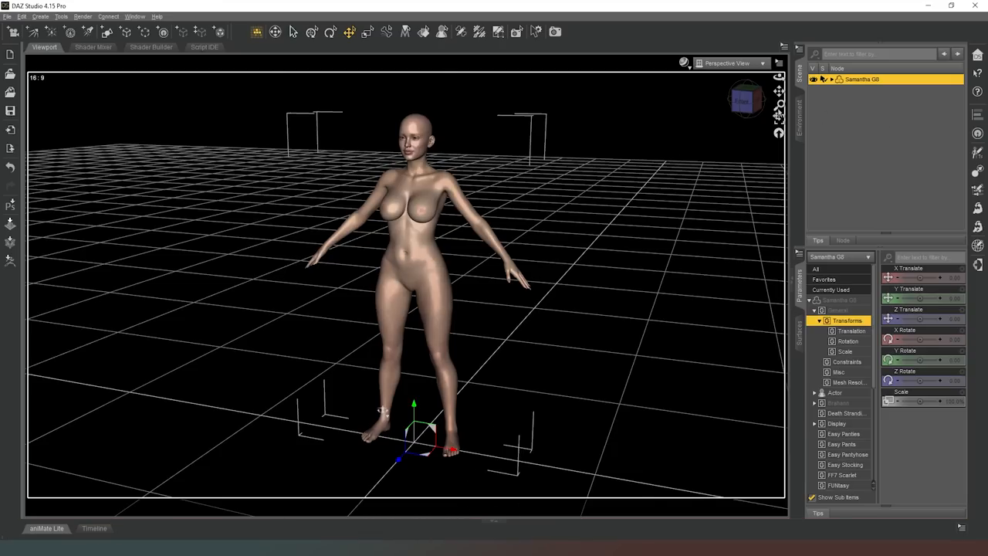
pyautogui.moveTo(777, 115)
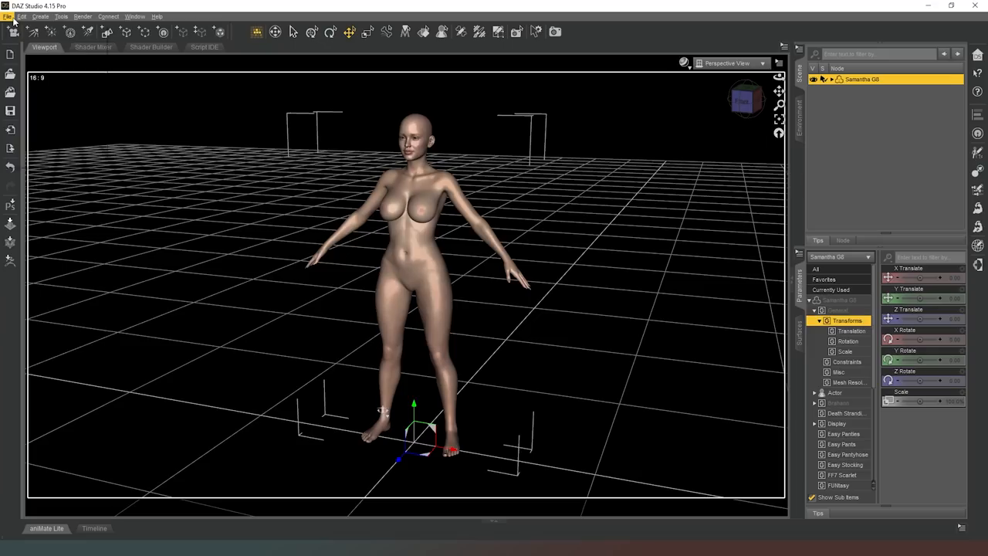
# Export to Realusion bumps with Selected off, Figures and Morphs on, clothing as static geometry.
pyautogui.click(7, 16)
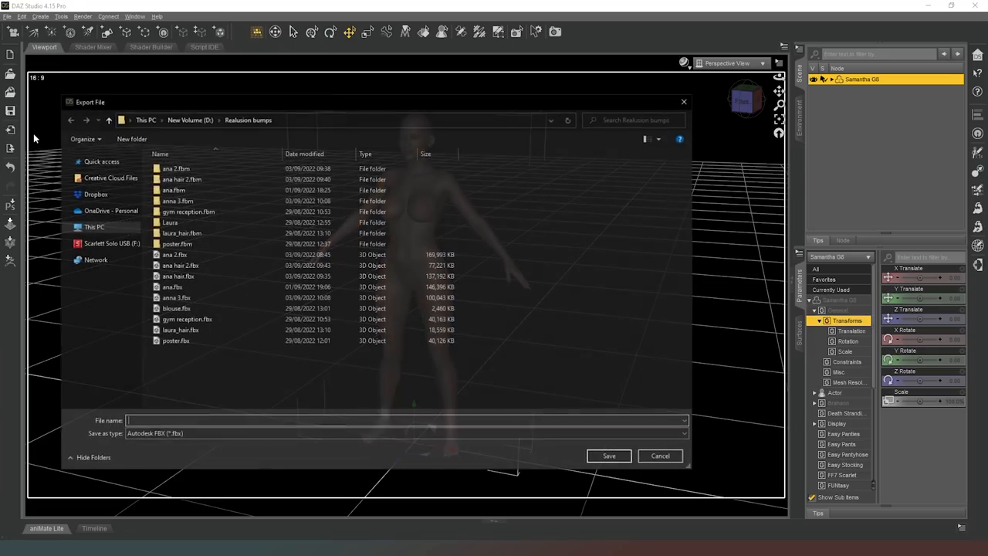
pyautogui.click(608, 455)
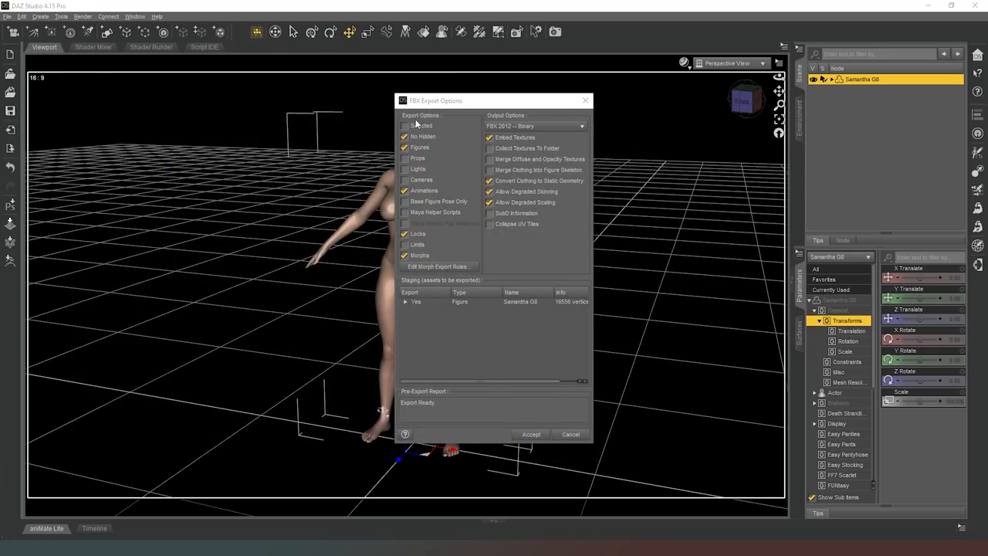
pyautogui.click(404, 148)
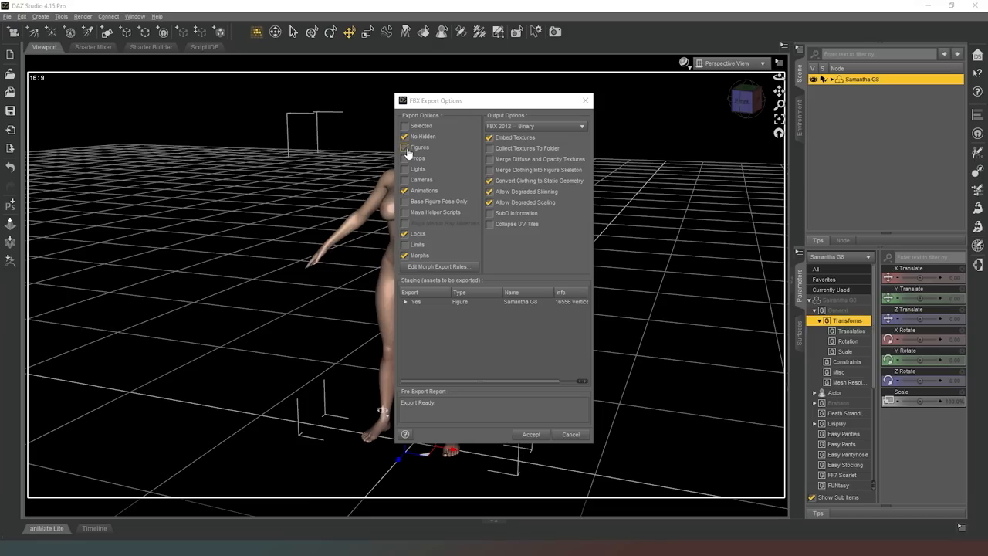
pyautogui.click(404, 147)
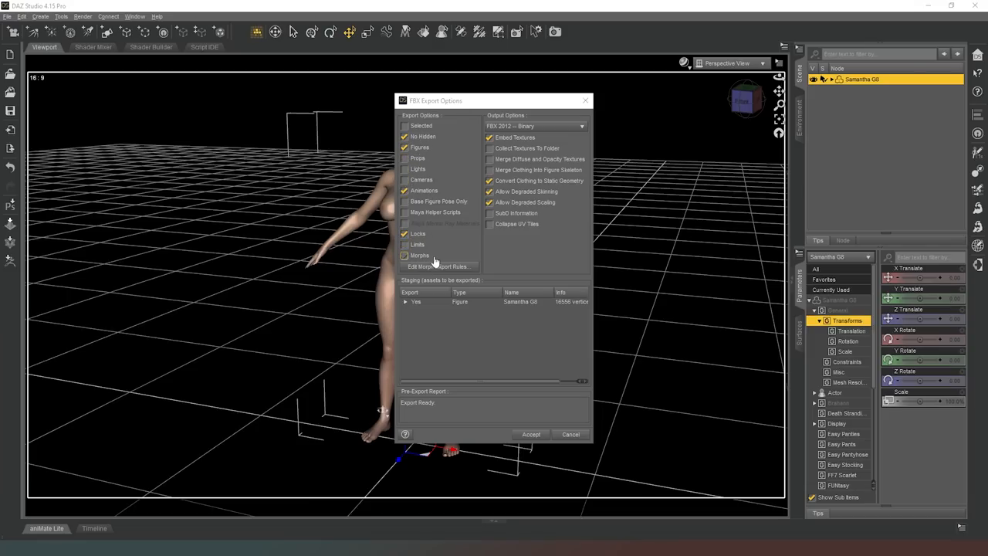
pyautogui.click(405, 254)
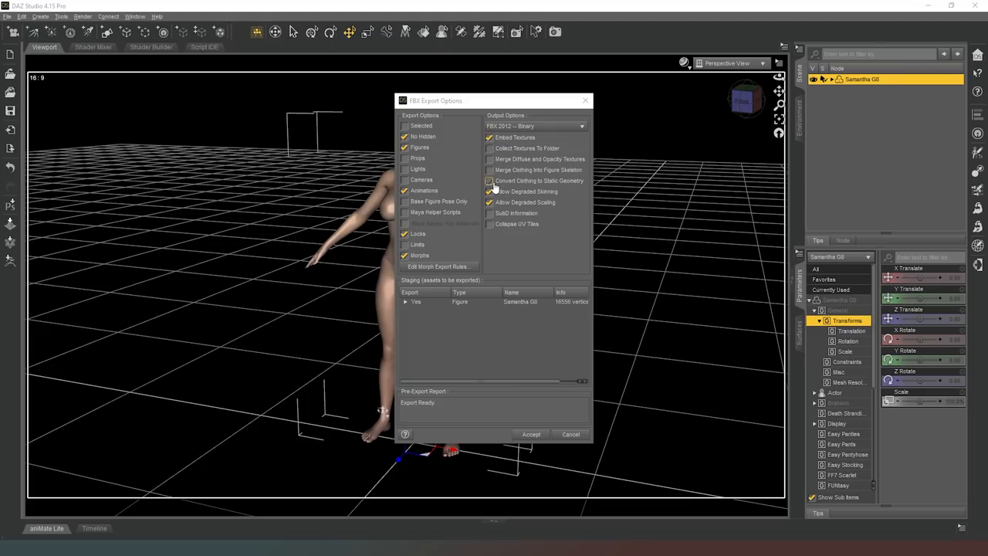
pyautogui.click(489, 191)
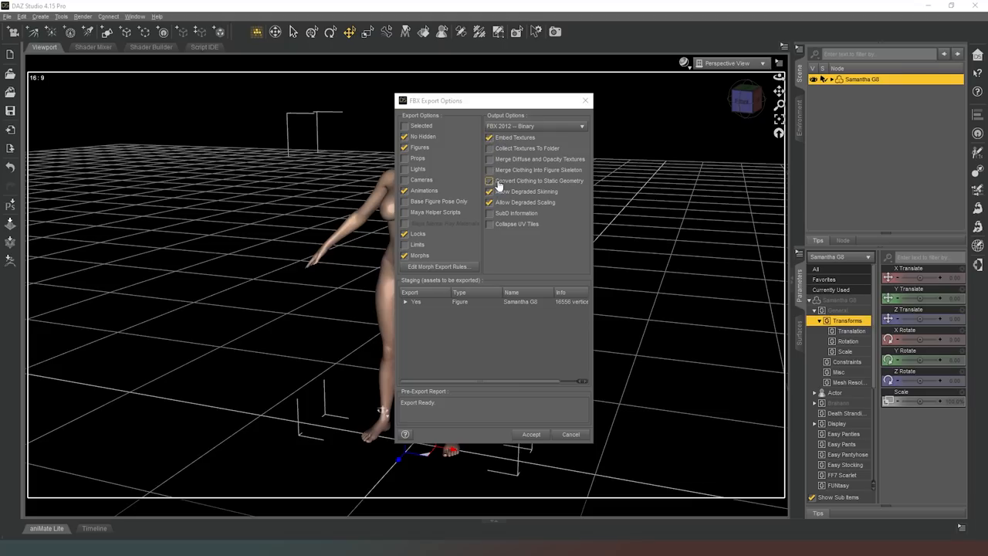
pyautogui.click(489, 191)
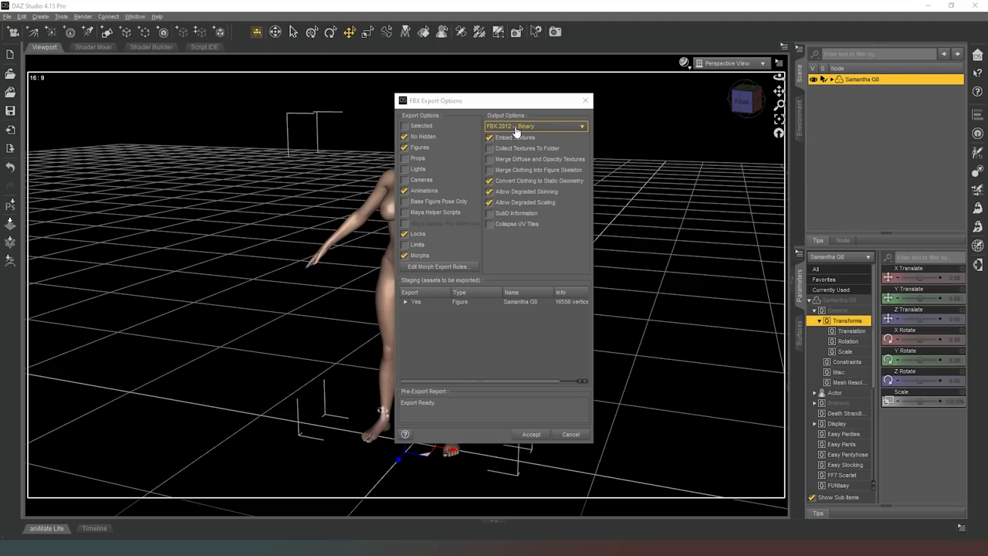
pyautogui.moveTo(540, 130)
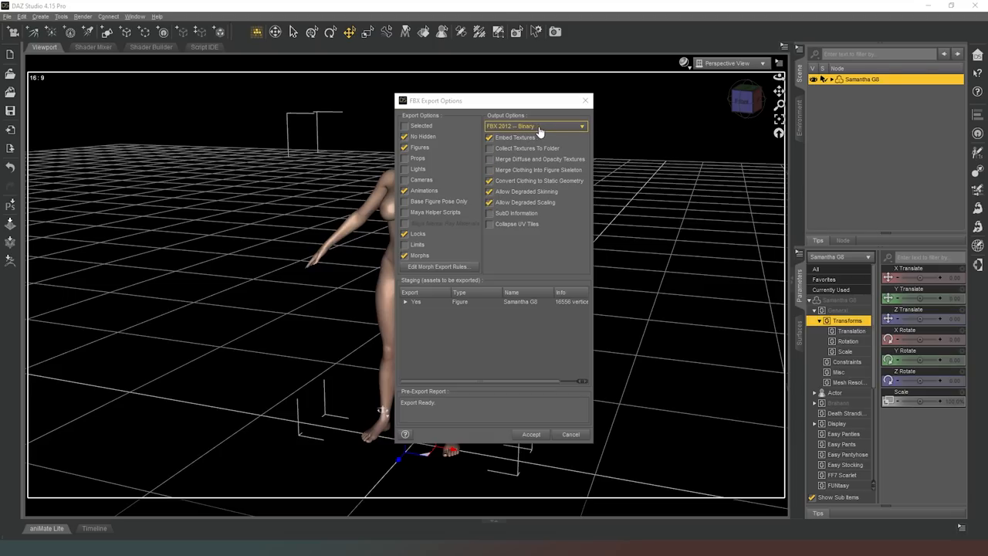
pyautogui.moveTo(440, 266)
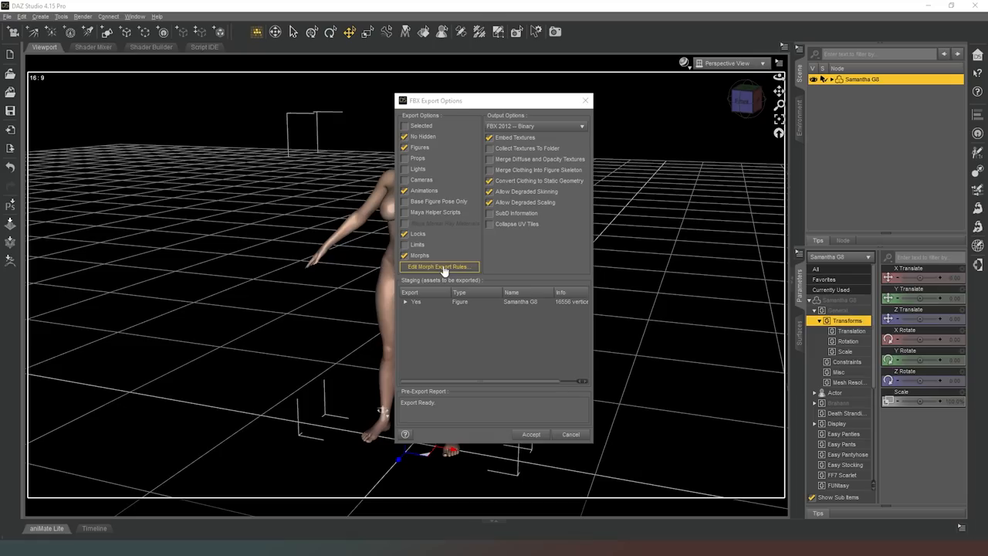
# Add a name1 Bake rule to the FBX morph export rules and accept it.
pyautogui.click(439, 266)
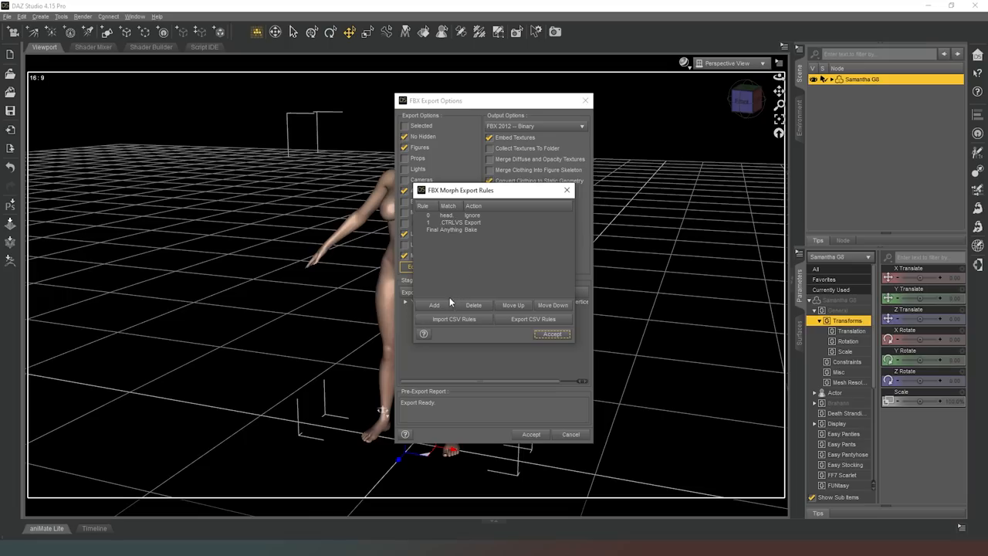
pyautogui.click(434, 305)
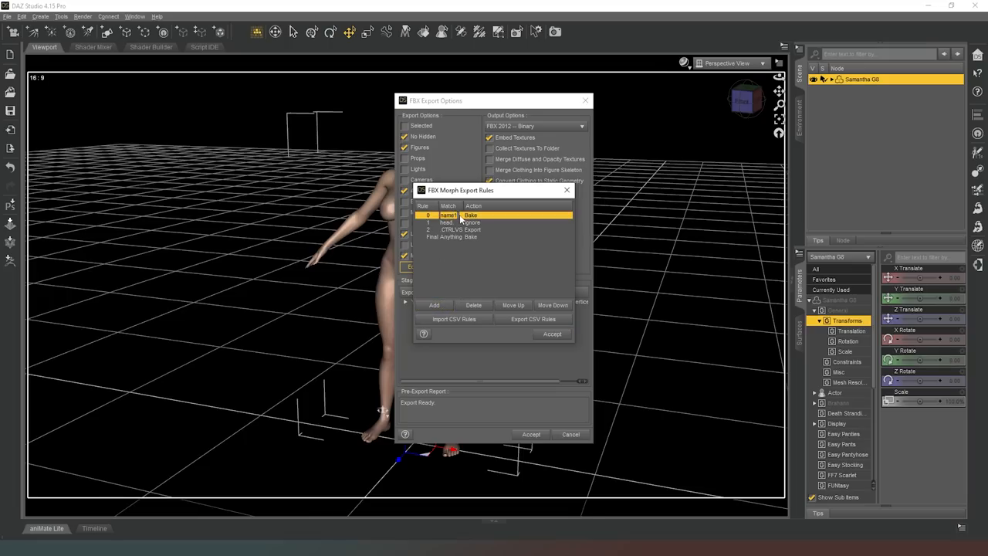
pyautogui.click(471, 214)
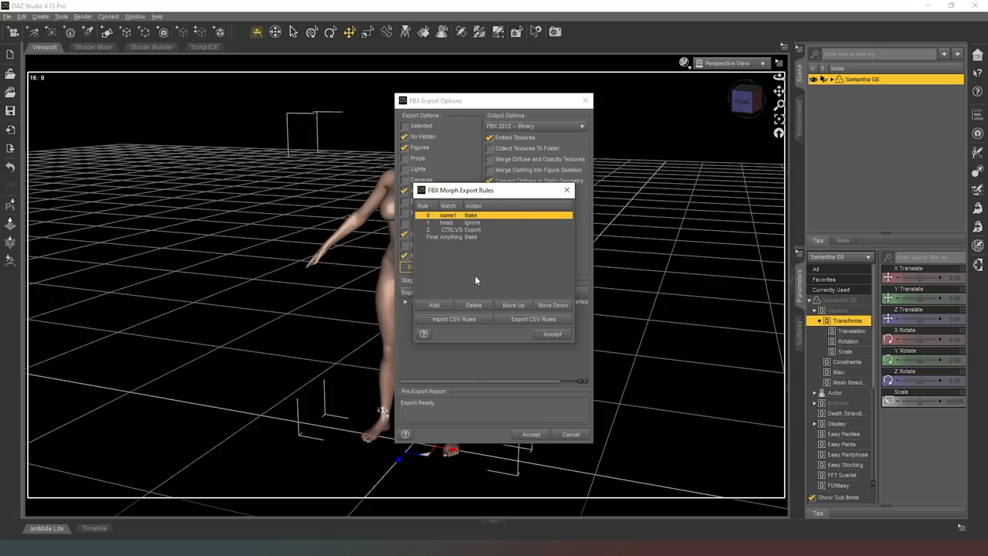
pyautogui.click(473, 305)
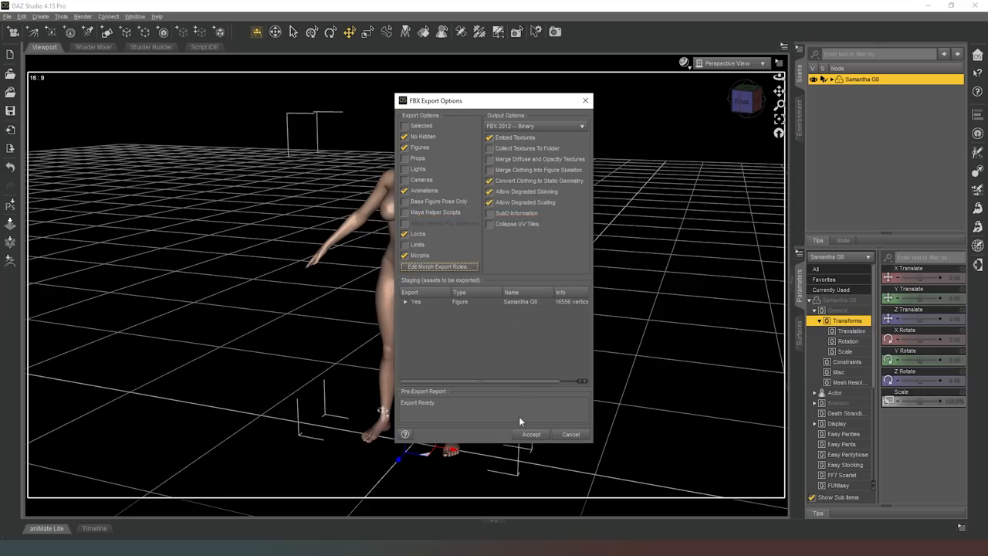
# Accept the FBX export options to convert the Samantha G8 figure and animation.
pyautogui.click(531, 434)
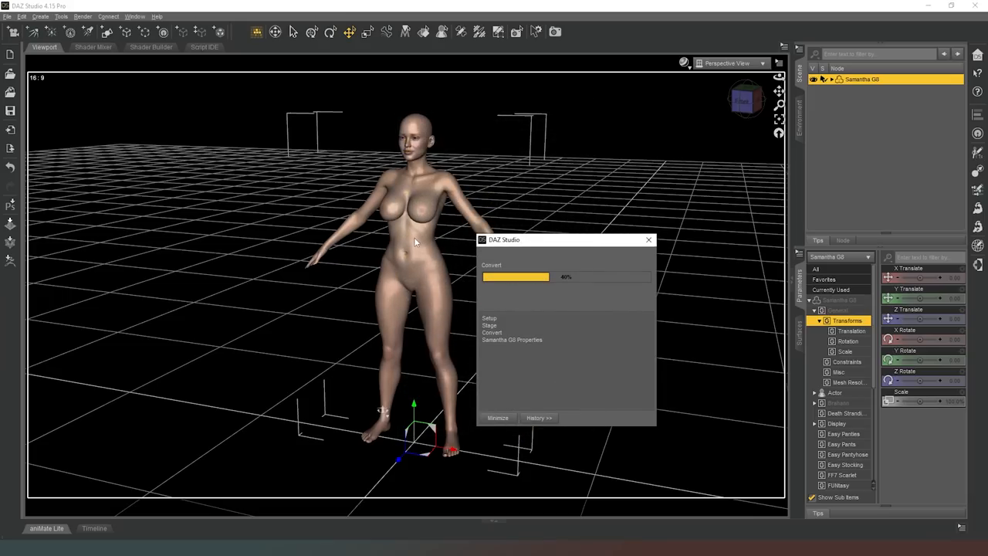
pyautogui.moveTo(476, 130)
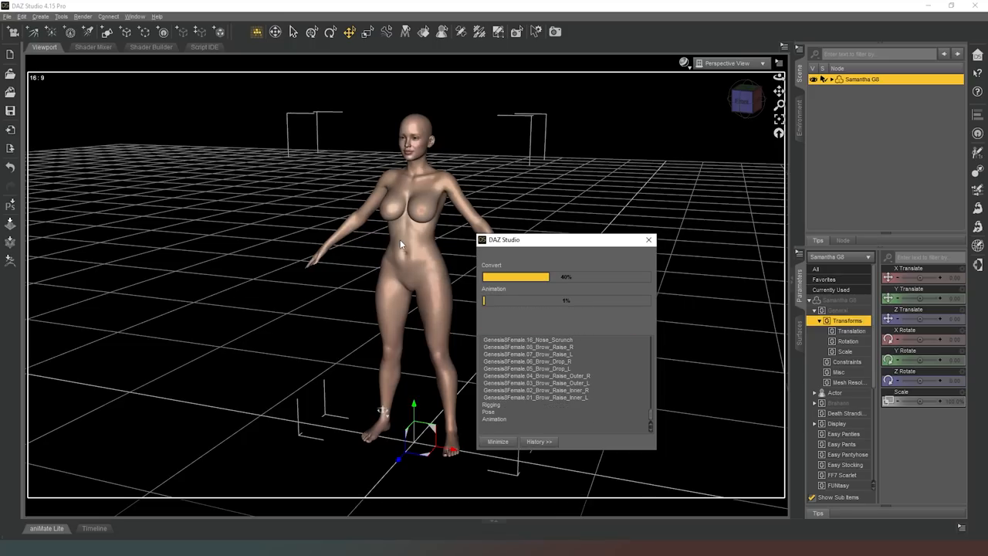
pyautogui.moveTo(316, 246)
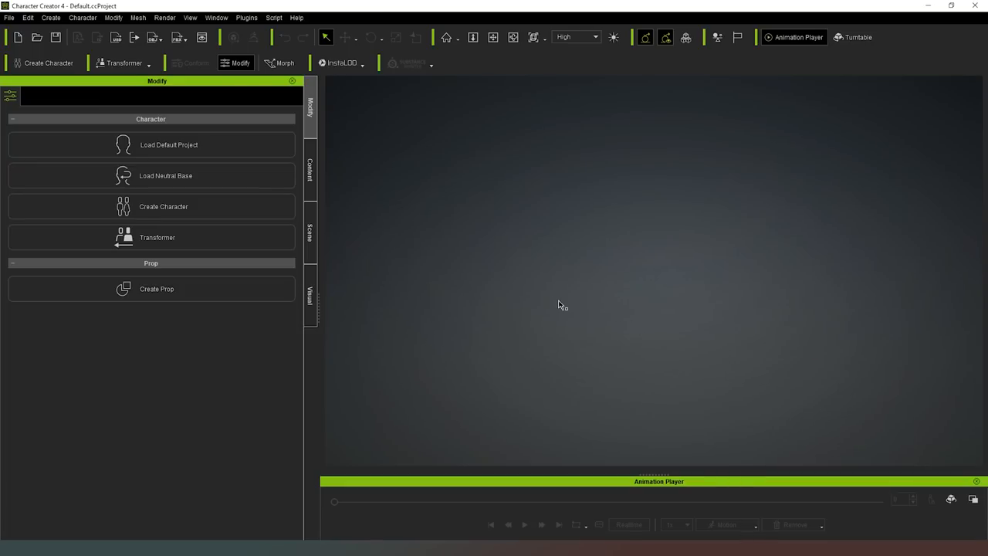
pyautogui.moveTo(235, 210)
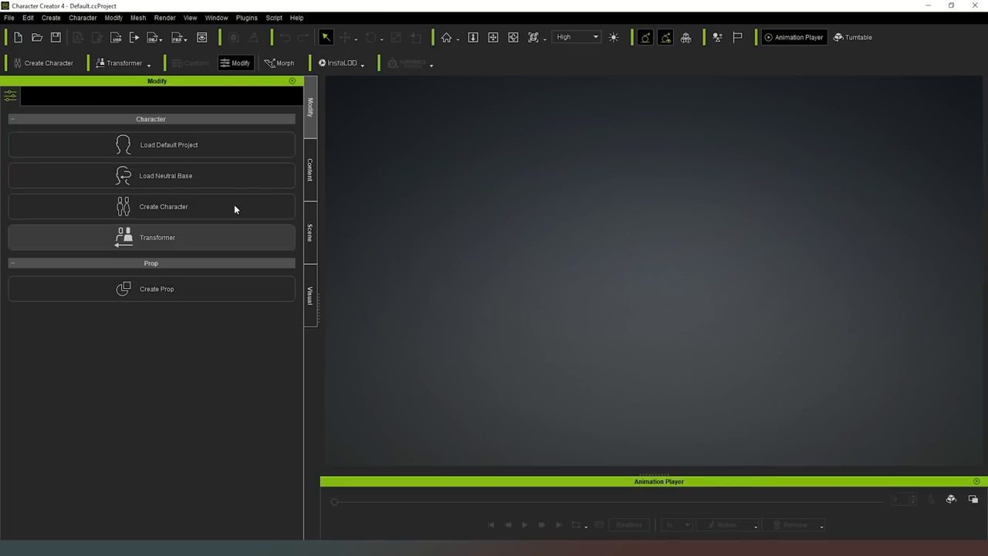
pyautogui.moveTo(599, 332)
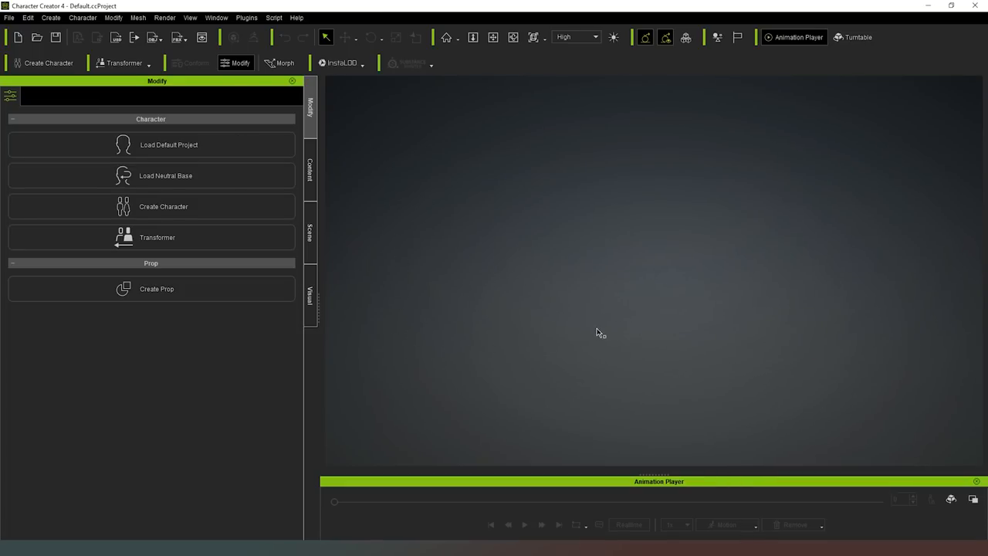
pyautogui.moveTo(563, 264)
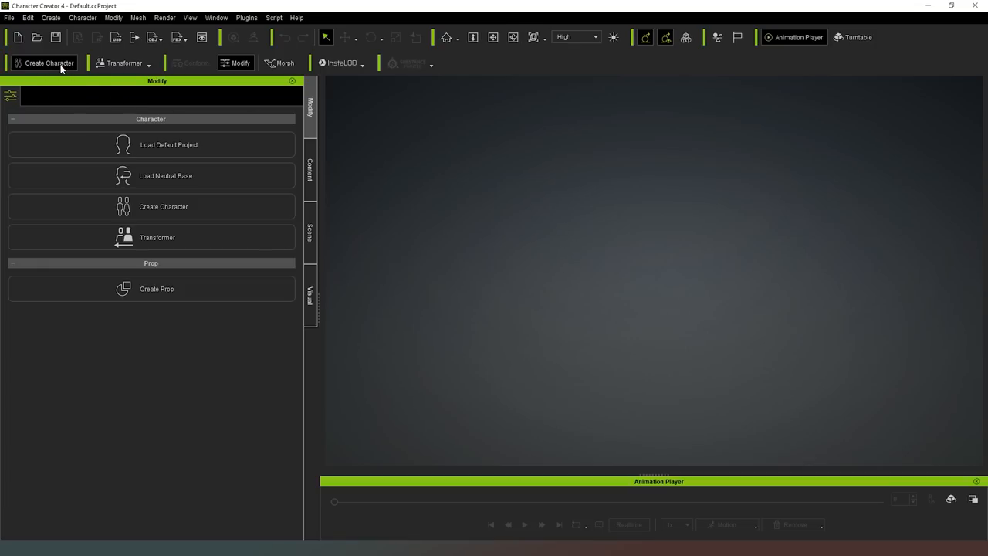
pyautogui.moveTo(49, 62)
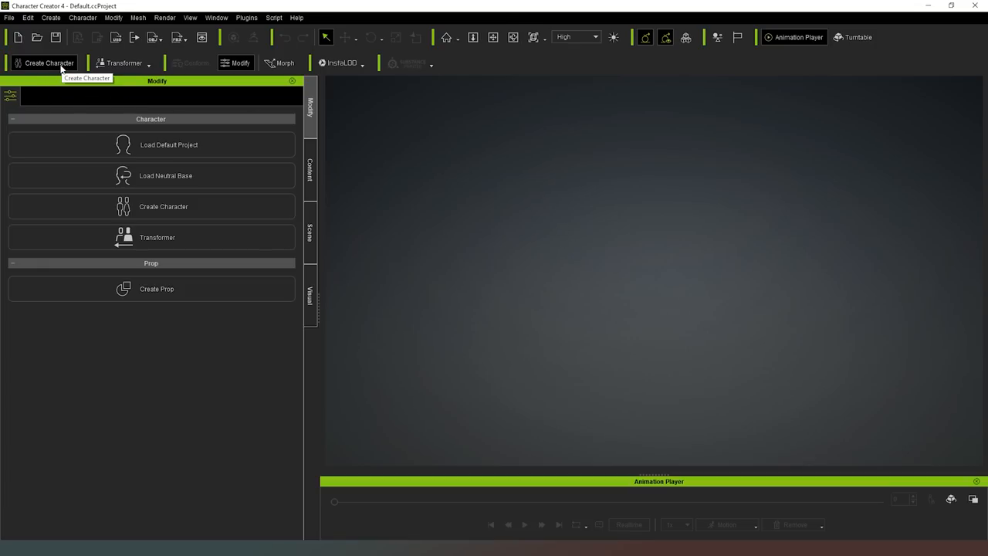
pyautogui.moveTo(126, 62)
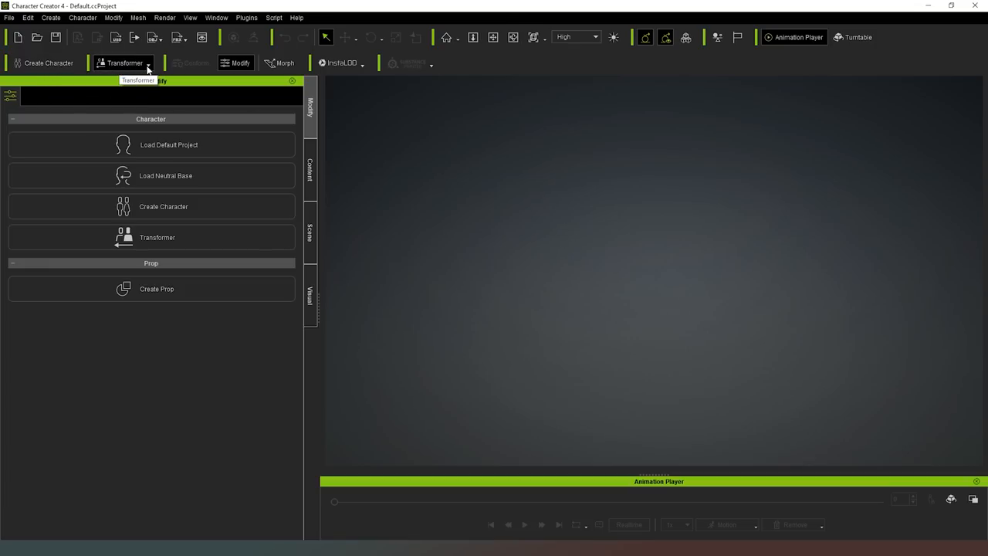
# Open Character Creator 4's Transformer dropdown listing the CC3 and CC3+ options.
pyautogui.click(149, 63)
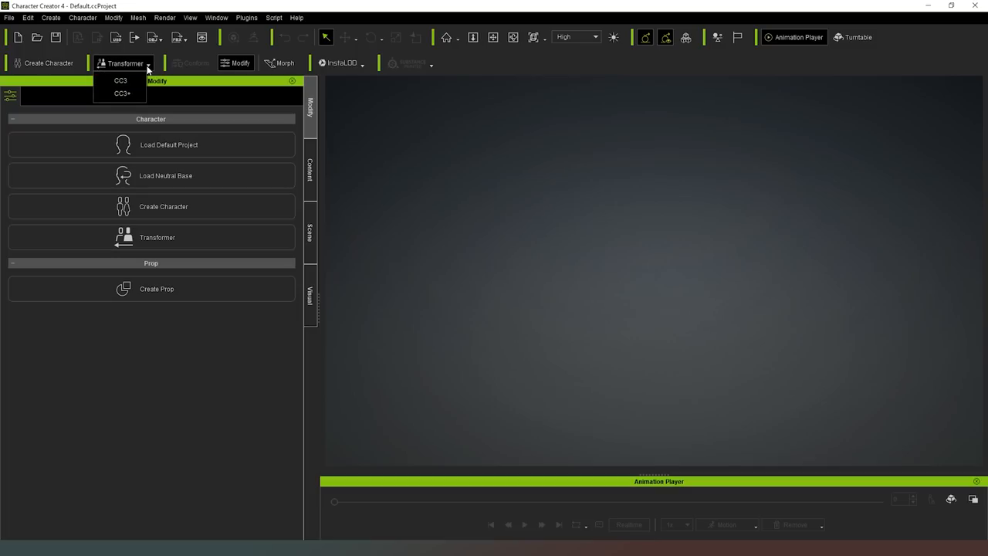
pyautogui.moveTo(122, 93)
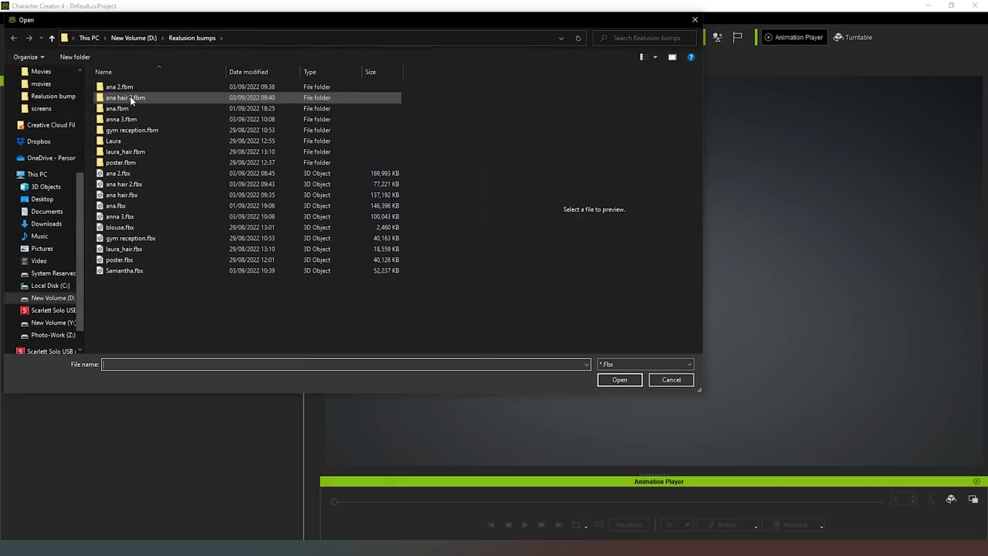
# Pick Samantha.fbx from the Realusion bumps folder and start importing it.
pyautogui.click(124, 270)
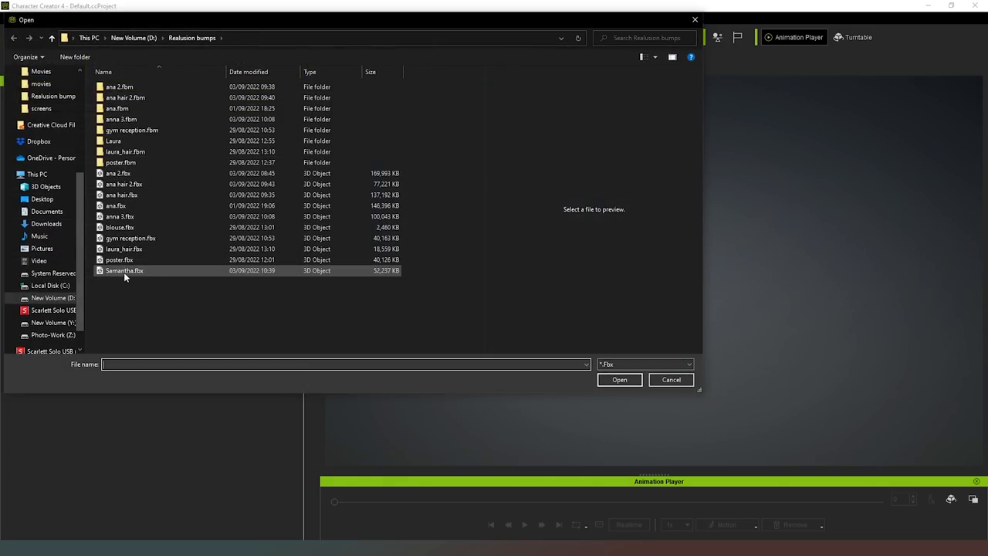
pyautogui.click(619, 379)
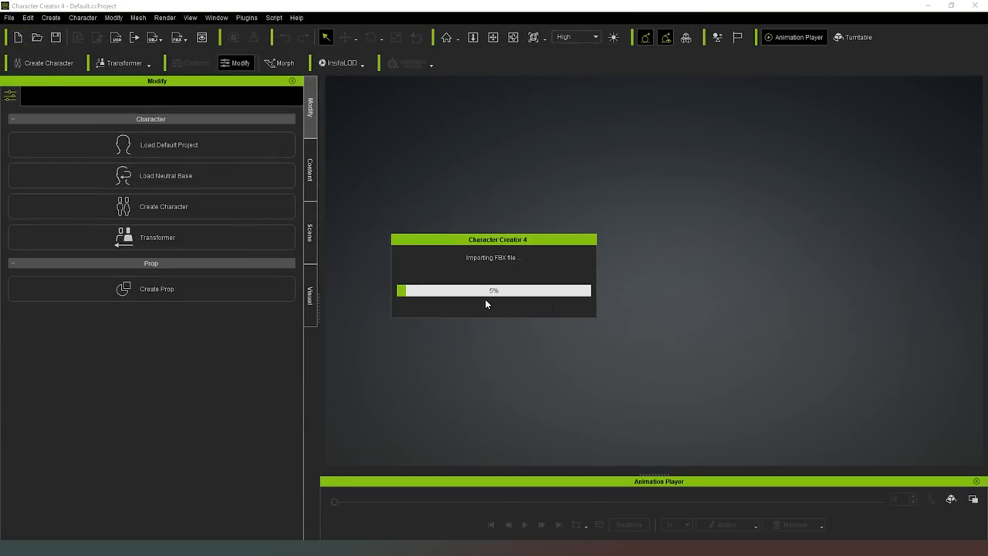
pyautogui.moveTo(527, 299)
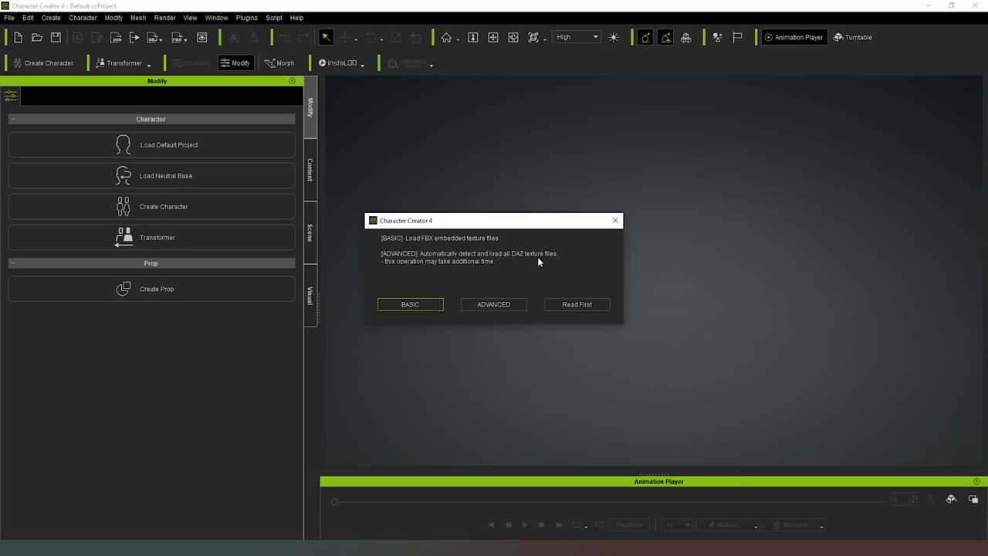
pyautogui.moveTo(457, 236)
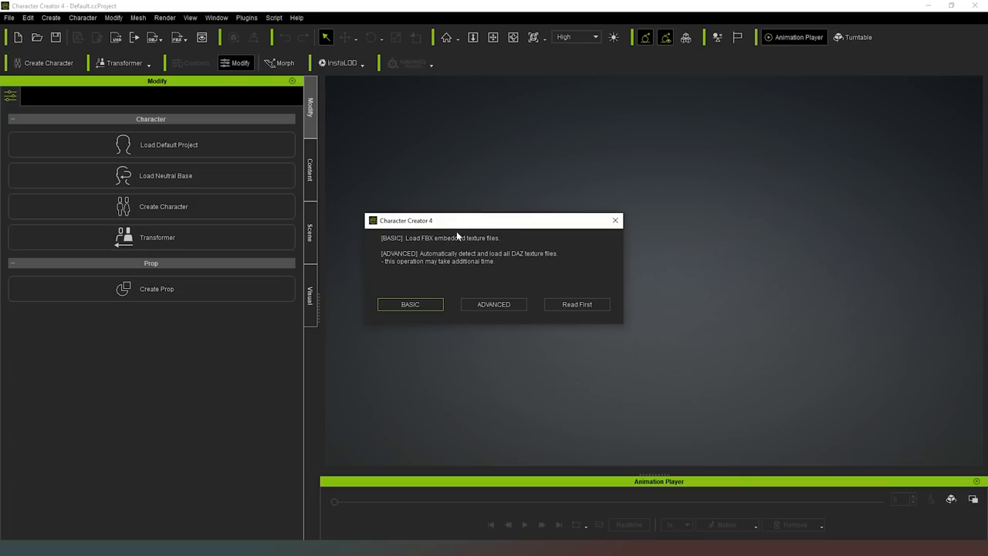
pyautogui.moveTo(499, 241)
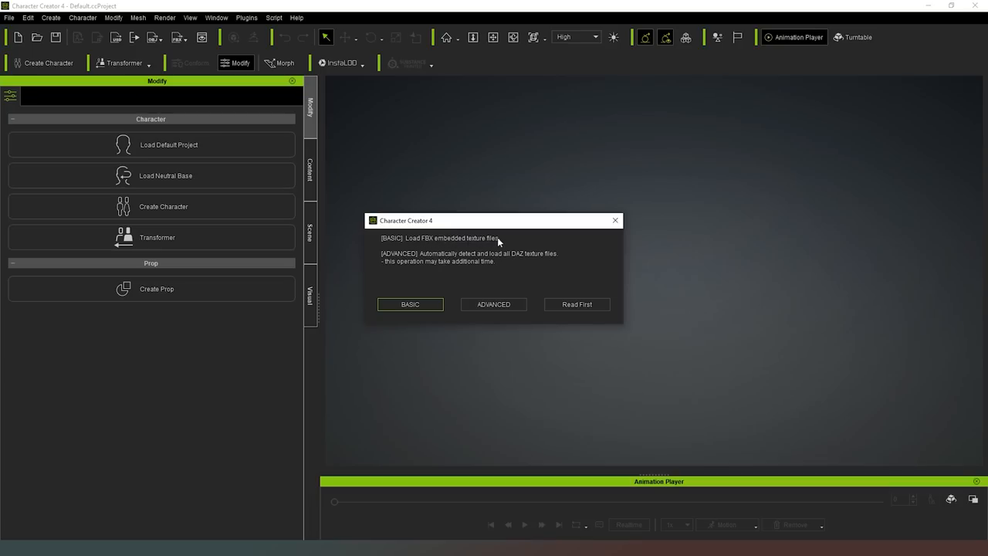
pyautogui.moveTo(449, 261)
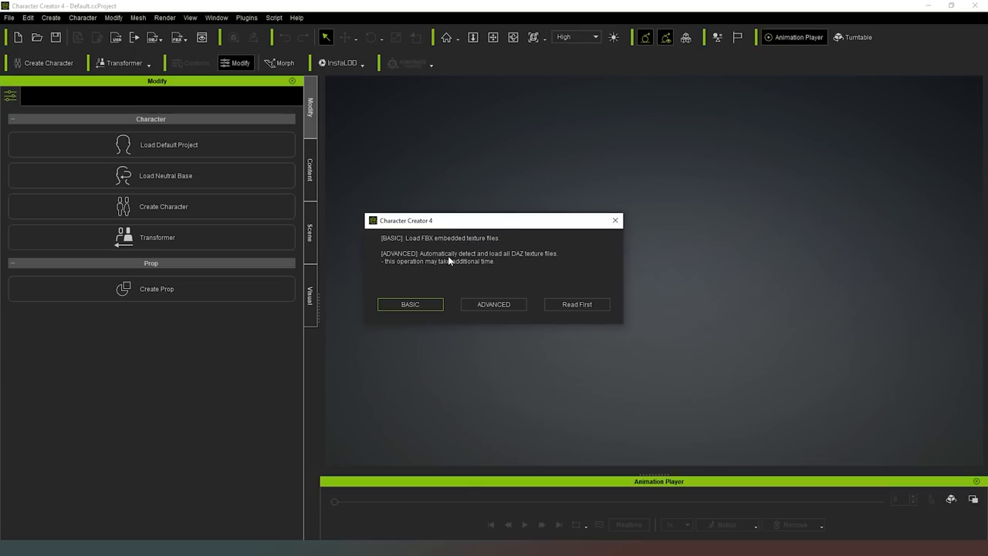
pyautogui.moveTo(553, 261)
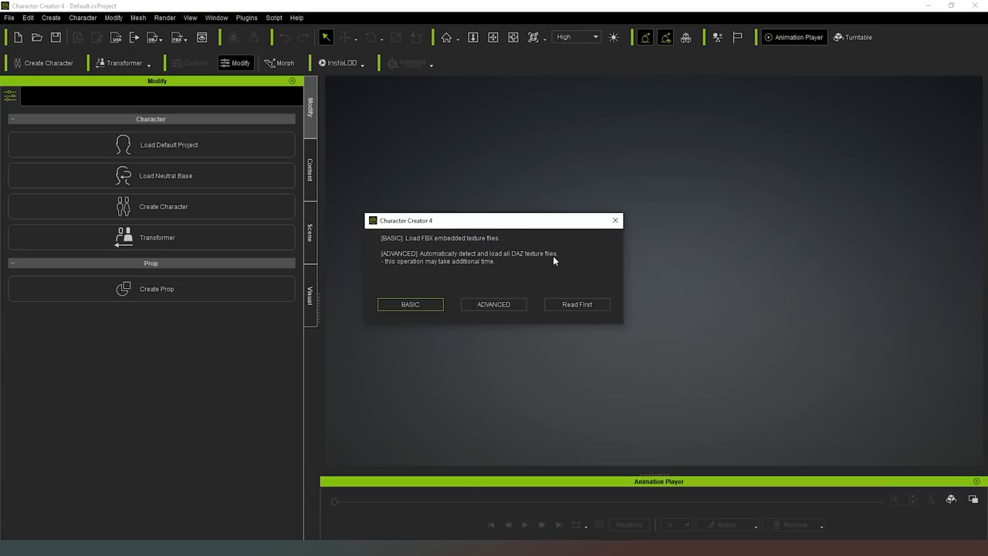
pyautogui.moveTo(484, 263)
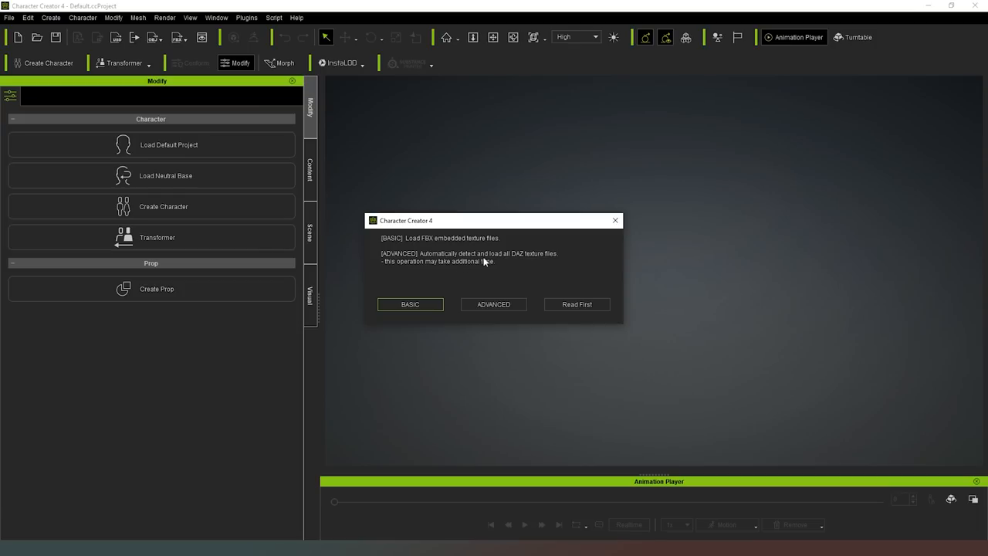
# Import the figure with Bake Body Texture on and a 4096 maximum bake texture size.
pyautogui.click(410, 303)
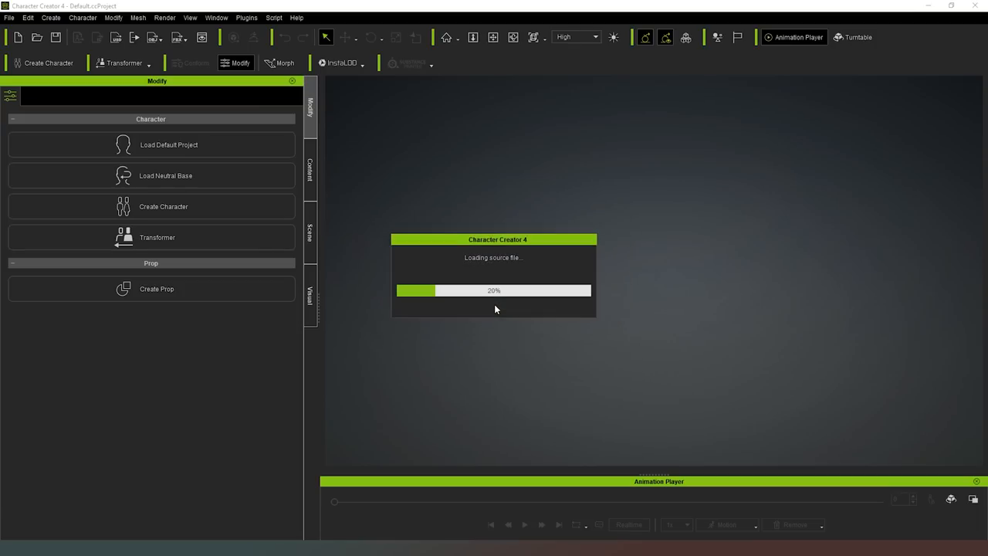
pyautogui.moveTo(540, 243)
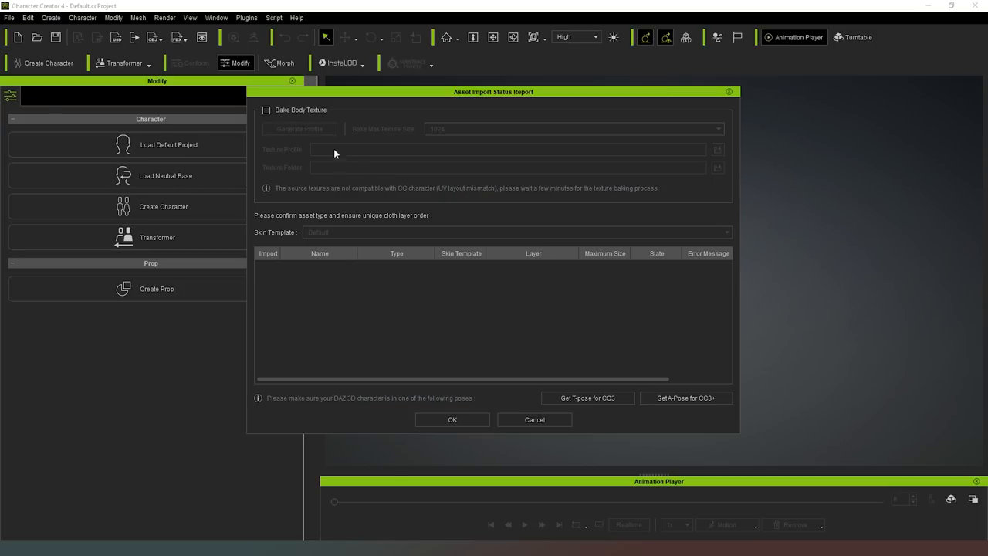
pyautogui.moveTo(493, 91); pyautogui.dragTo(530, 102)
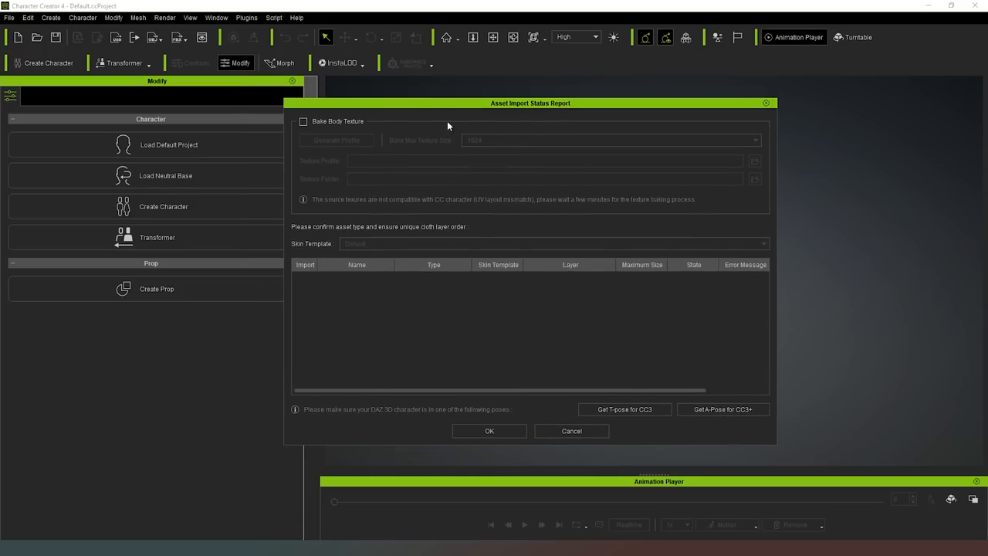
pyautogui.click(303, 121)
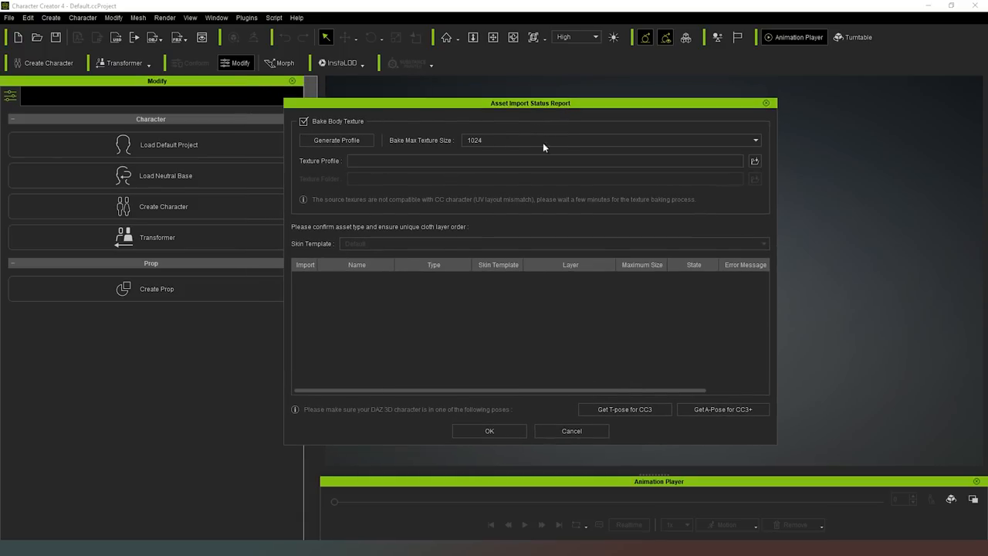
pyautogui.click(755, 140)
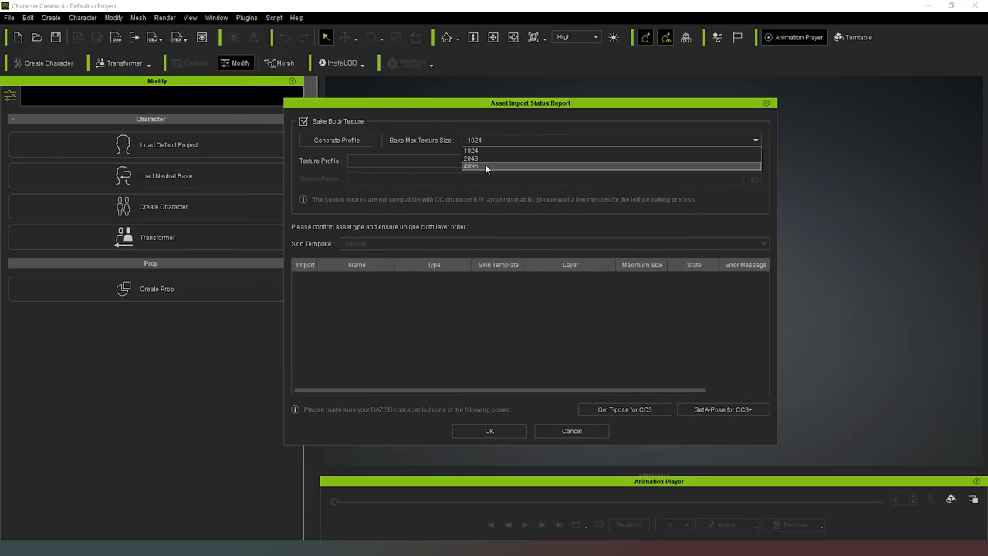
pyautogui.click(471, 166)
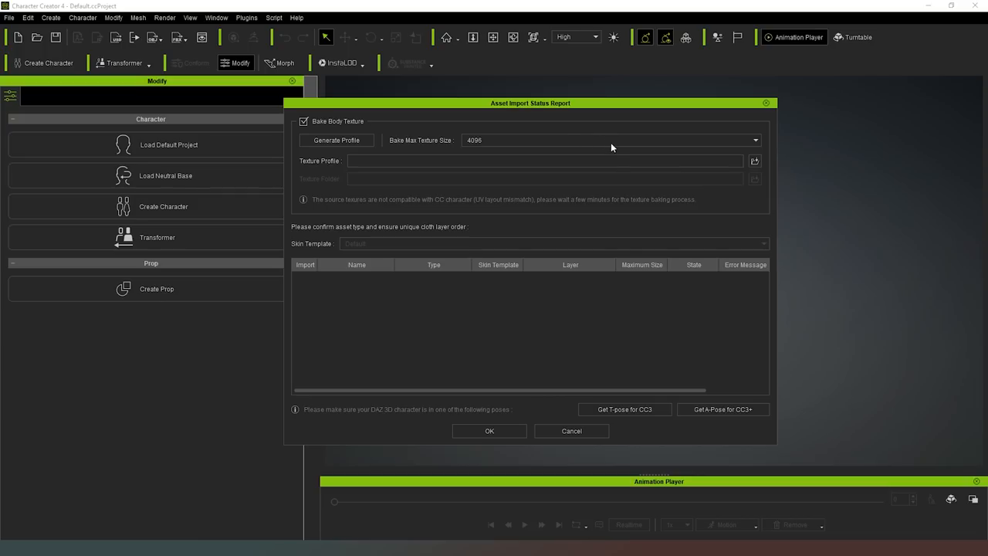
pyautogui.click(489, 430)
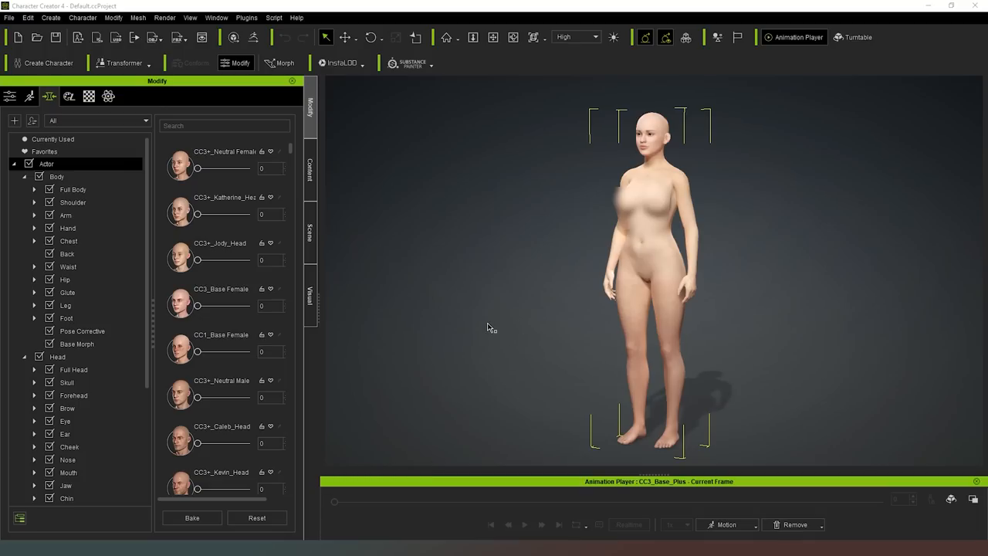
pyautogui.moveTo(400, 214)
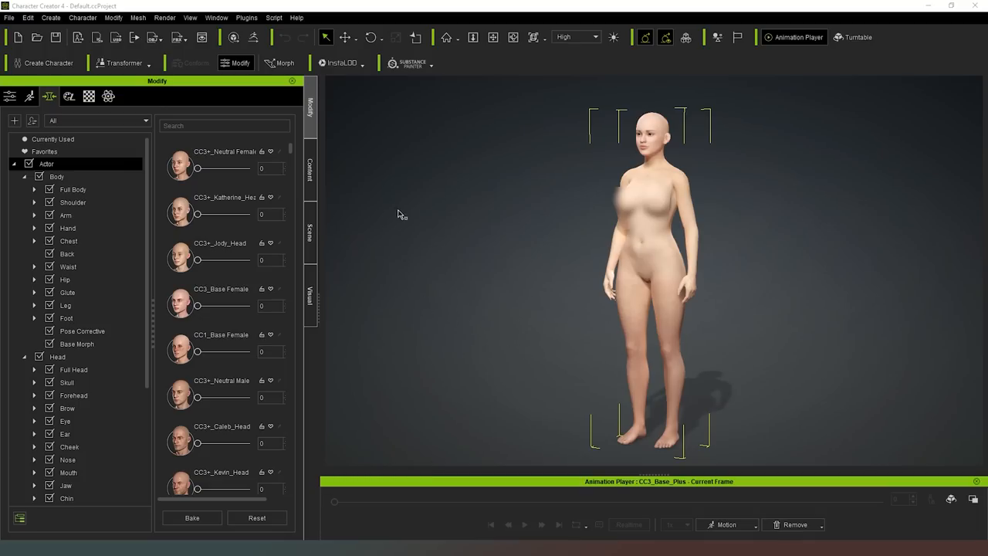
pyautogui.moveTo(423, 172)
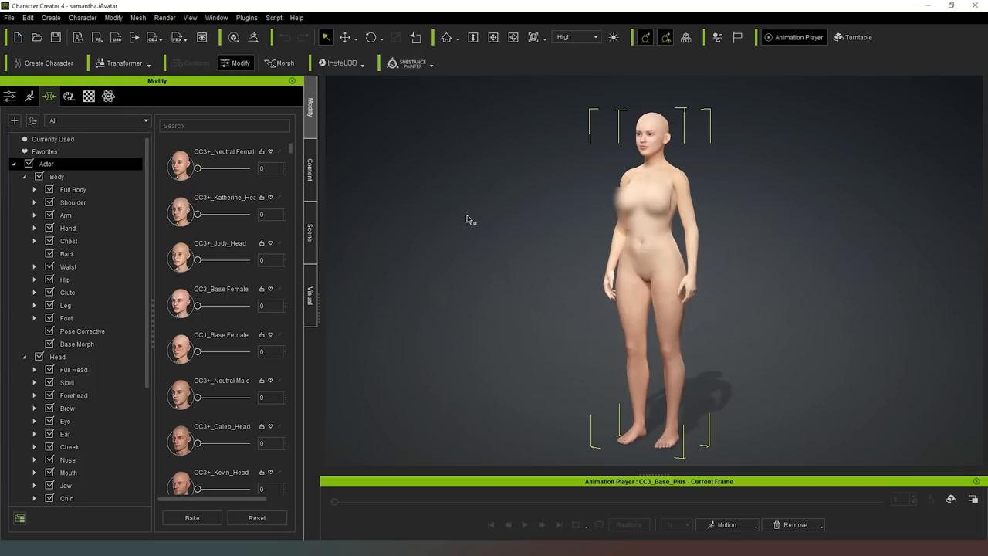
# Open the Scene object list for the saved samantha.iAvatar character.
pyautogui.click(310, 231)
pyautogui.write('Sam')
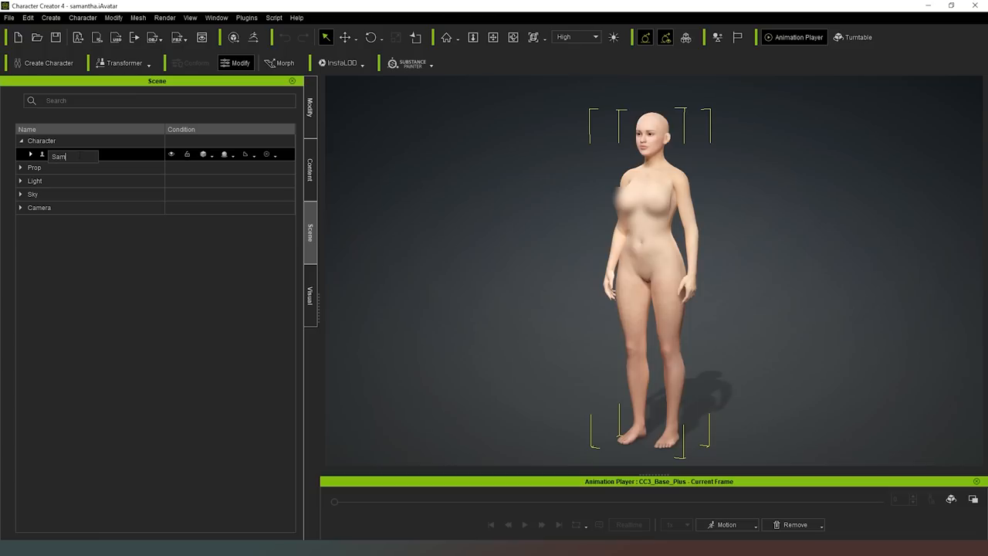
# Enter 'Samantha' as the character's name in the Scene panel.
pyautogui.write('antha')
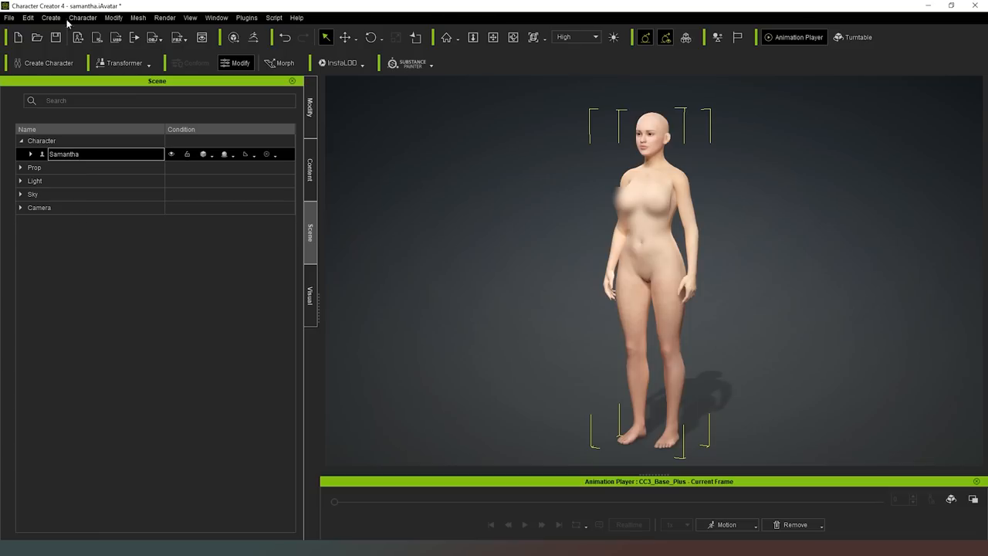
pyautogui.moveTo(143, 277)
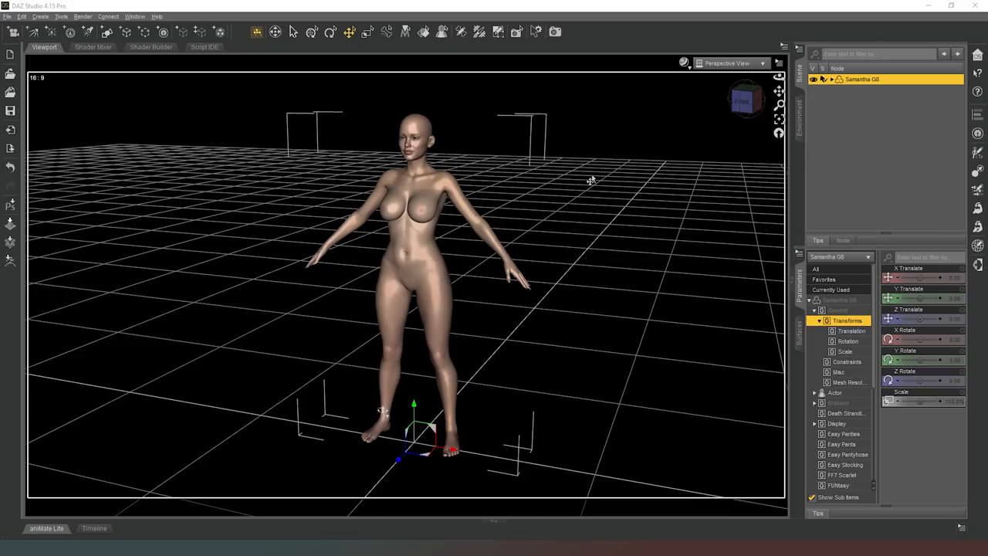
pyautogui.moveTo(703, 136)
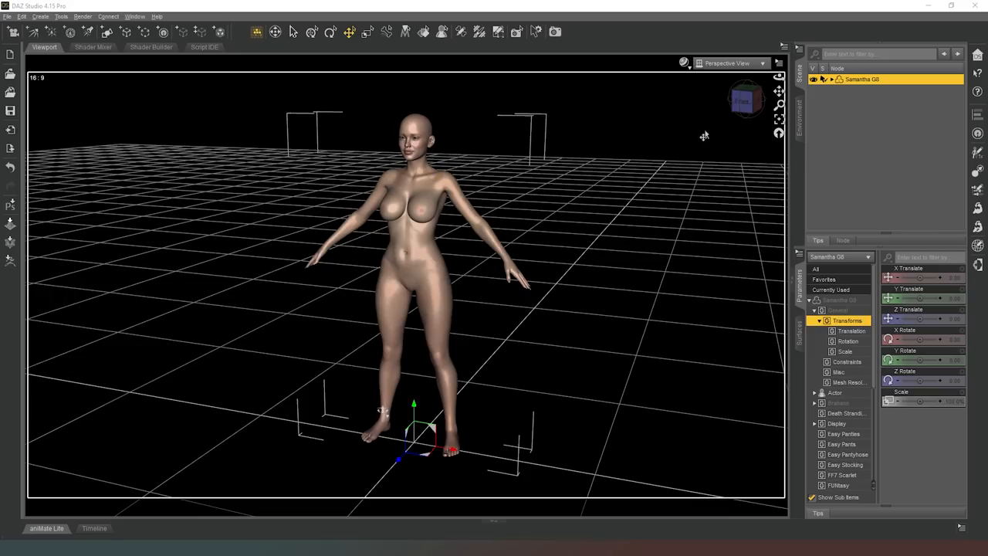
pyautogui.moveTo(623, 130)
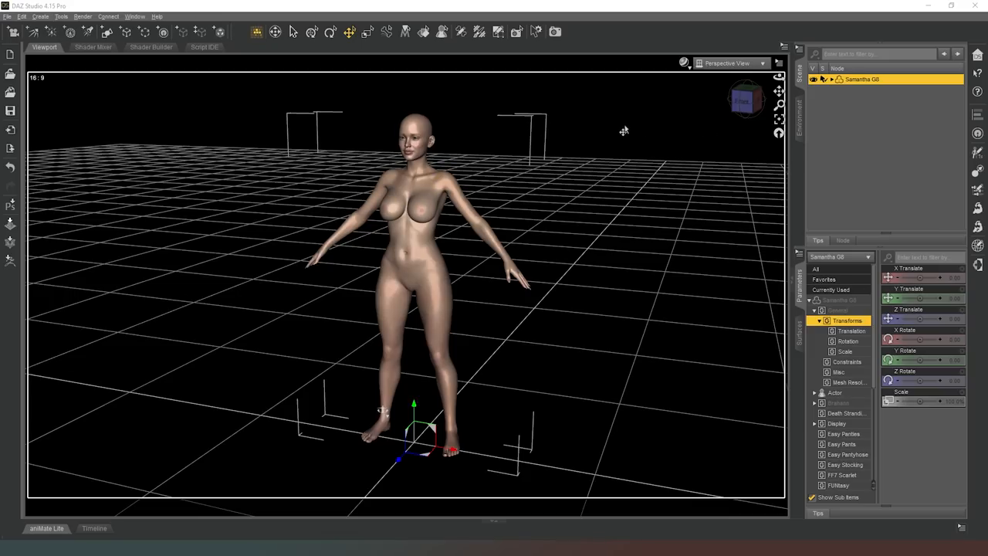
pyautogui.moveTo(237, 131)
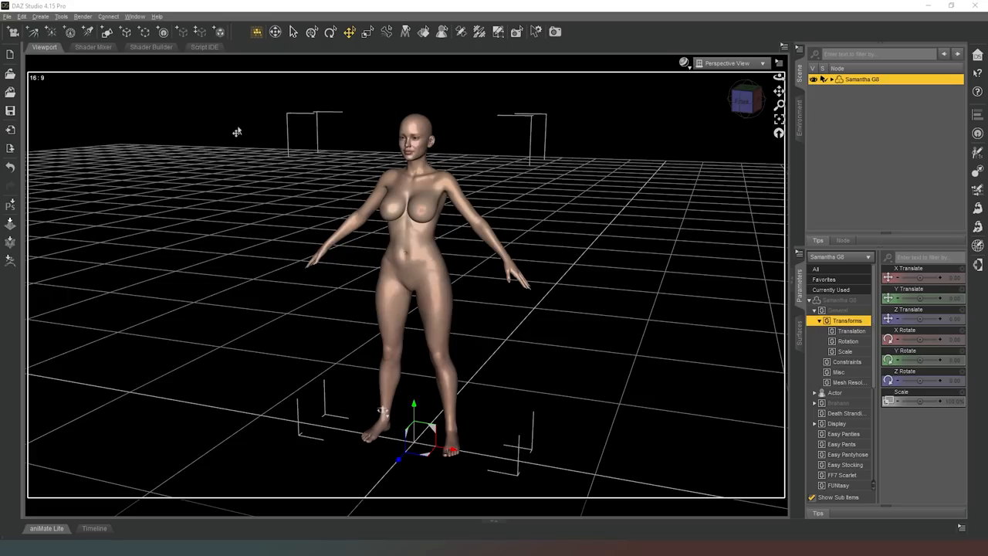
pyautogui.moveTo(214, 131)
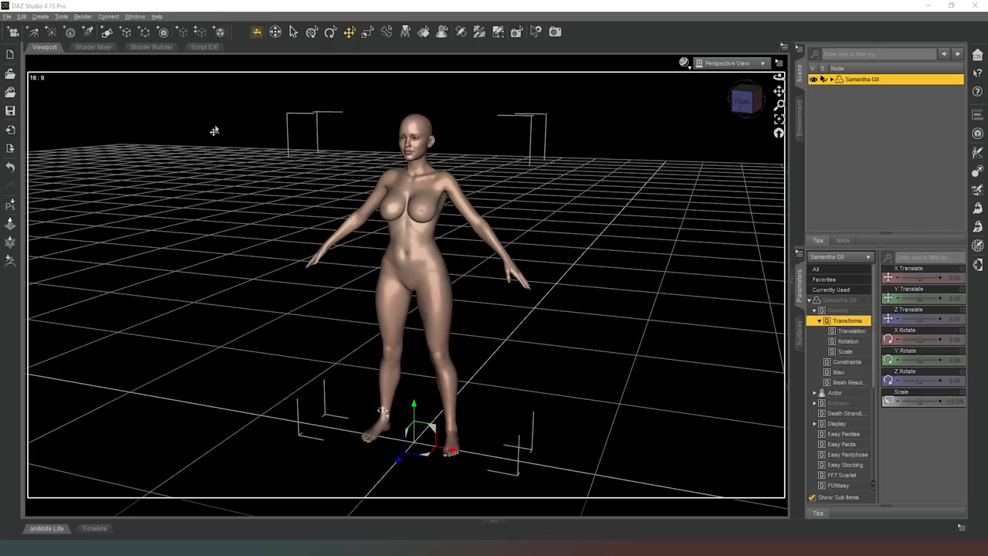
pyautogui.moveTo(235, 120)
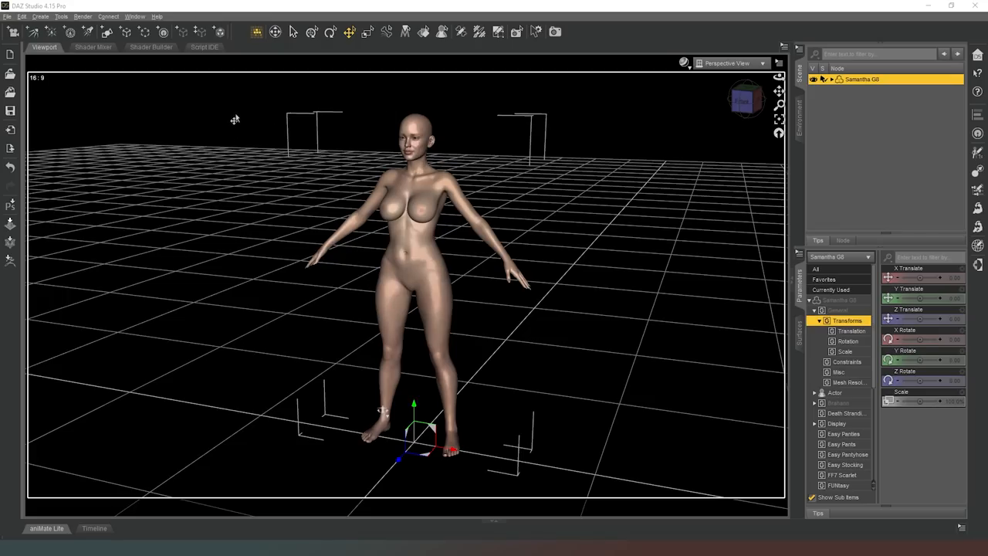
pyautogui.moveTo(256, 102)
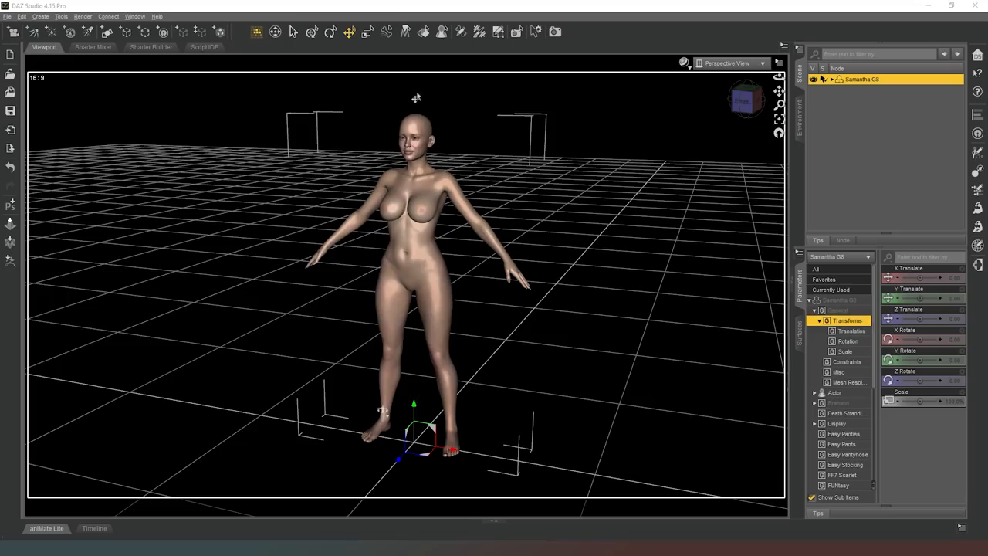
pyautogui.moveTo(328, 123)
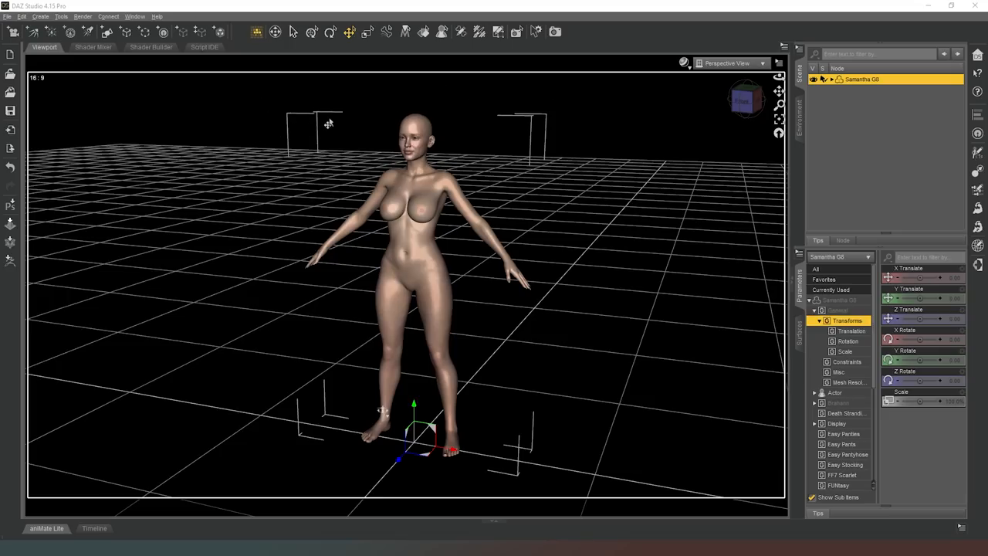
pyautogui.moveTo(451, 101)
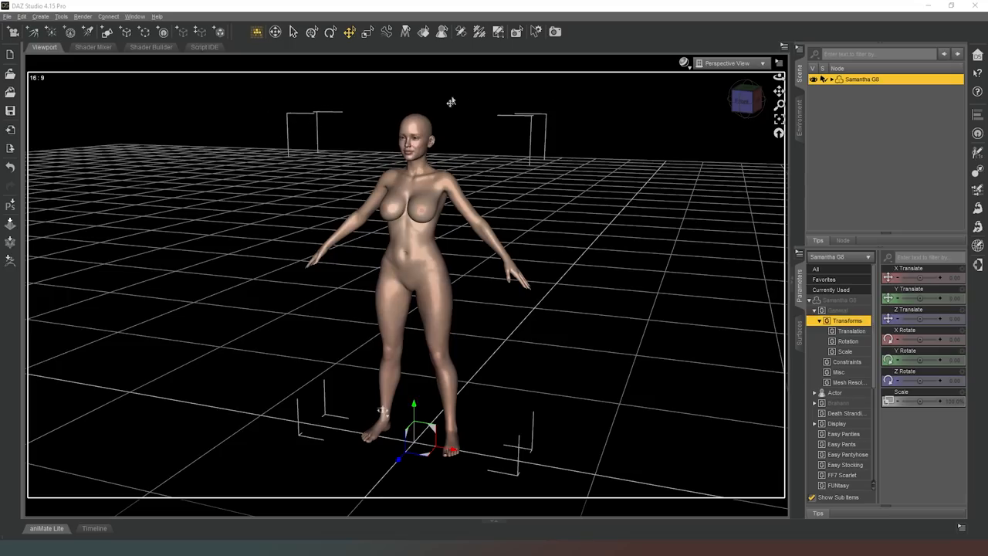
pyautogui.moveTo(637, 143)
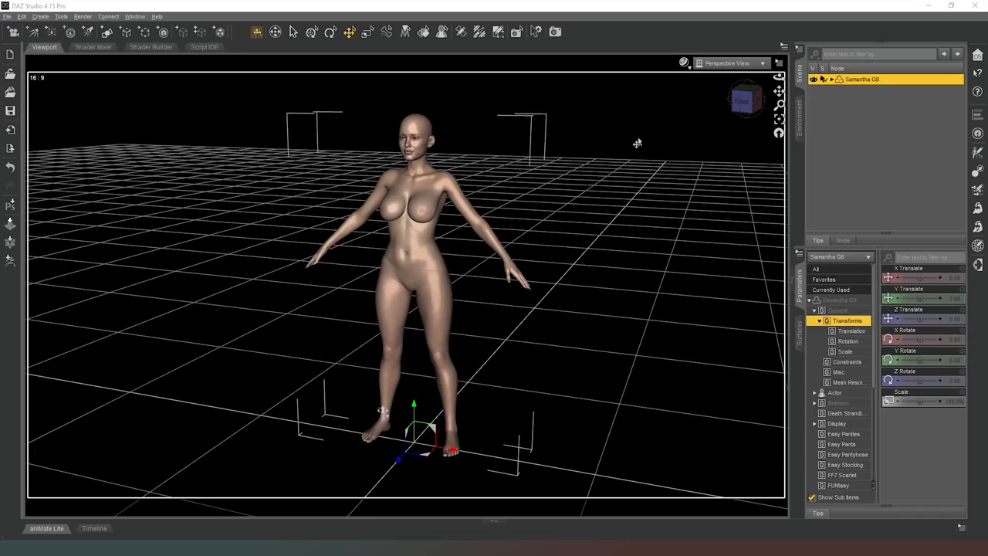
pyautogui.moveTo(386, 9)
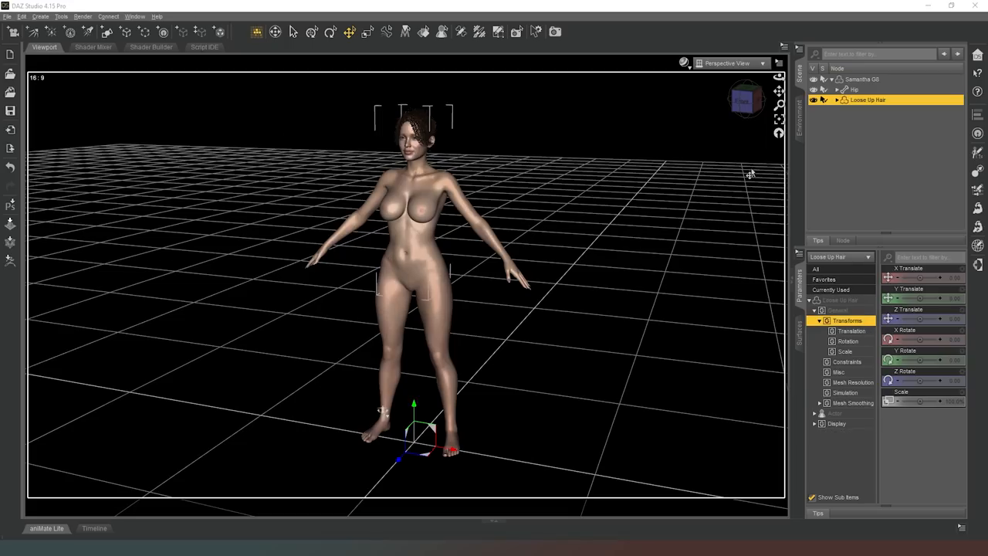
pyautogui.moveTo(831, 85)
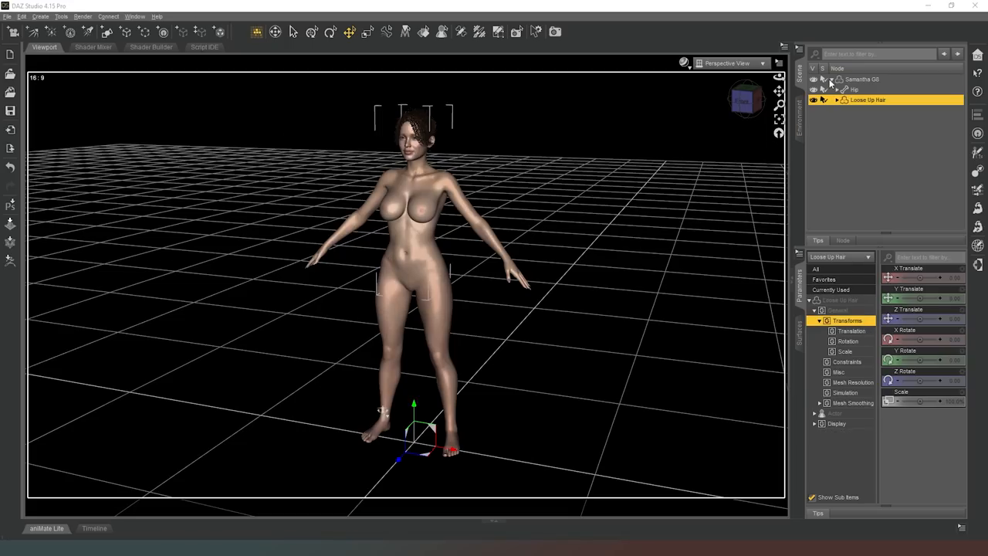
# Hide the Samantha G8 figure so only the Loose Up Hair stays visible.
pyautogui.click(813, 79)
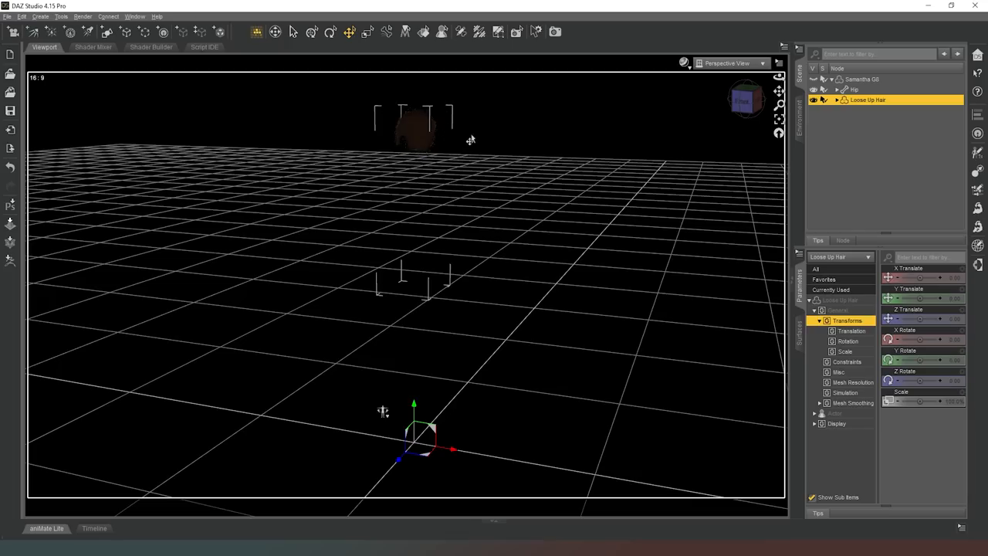
pyautogui.moveTo(734, 161)
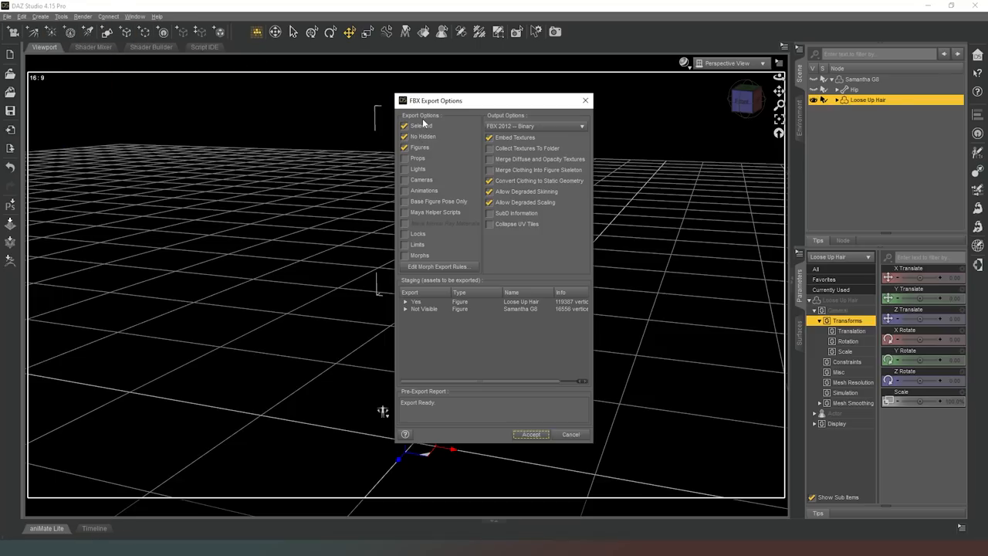
# Export the hair to FBX with Allow Degraded Scaling and Allow Degraded Skinning enabled.
pyautogui.click(405, 137)
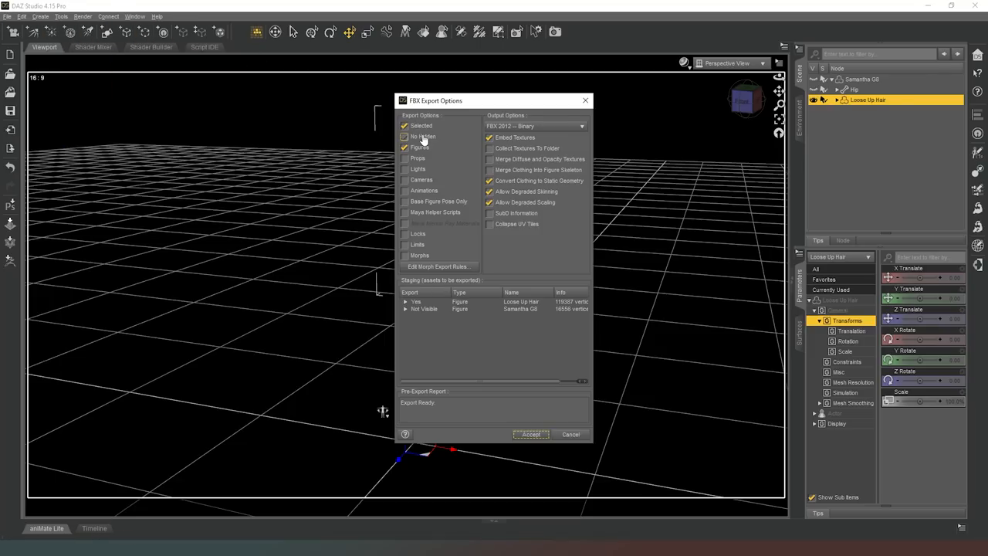
pyautogui.click(405, 137)
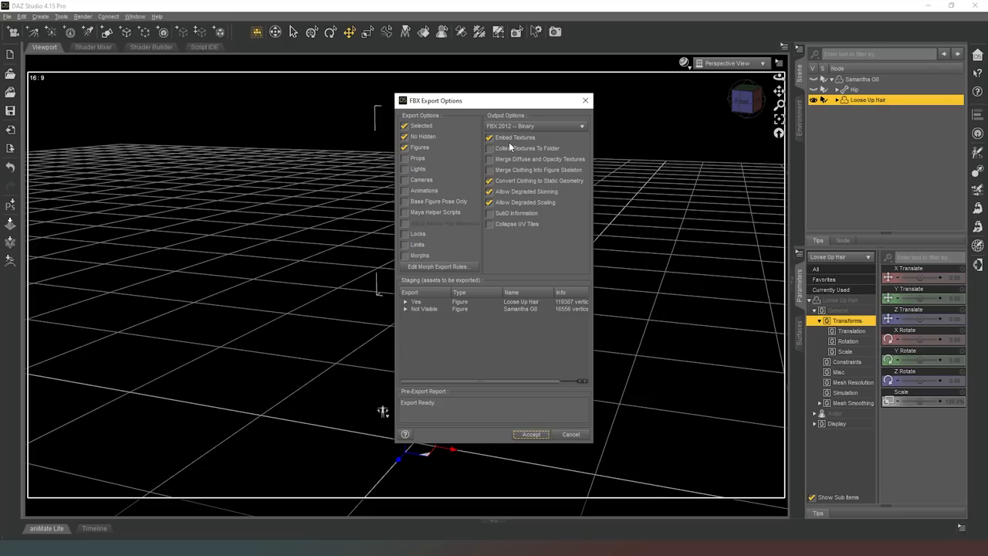
pyautogui.click(489, 181)
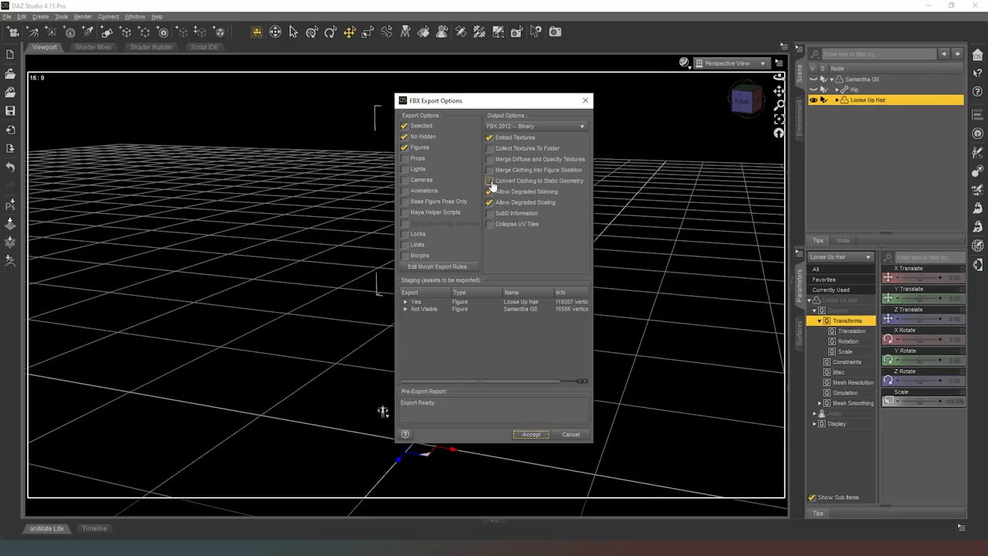
pyautogui.click(490, 181)
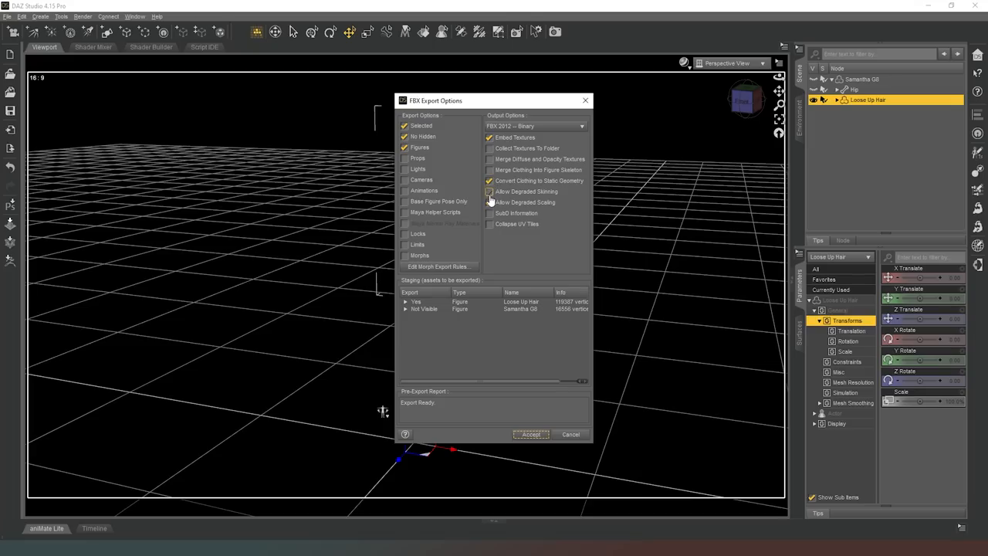
pyautogui.click(488, 191)
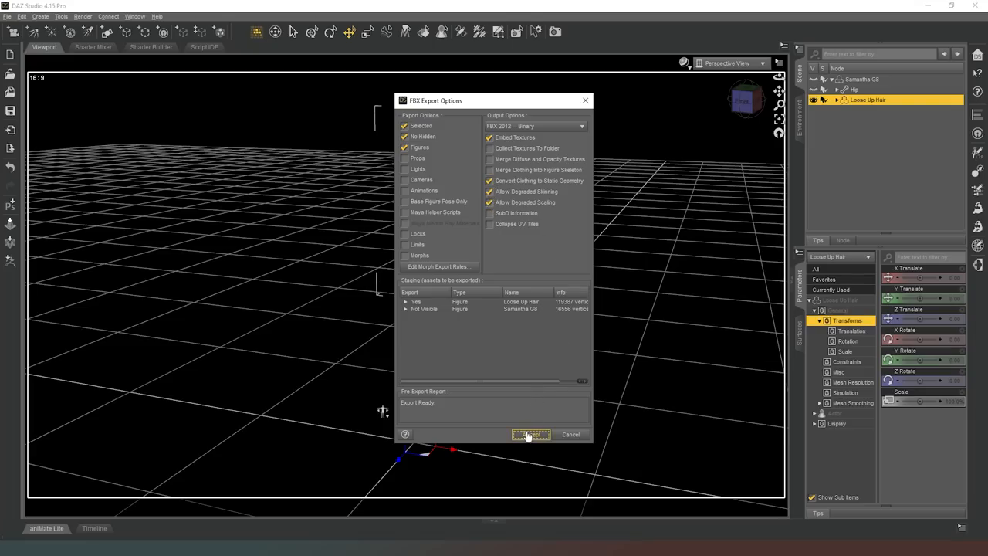
pyautogui.click(530, 434)
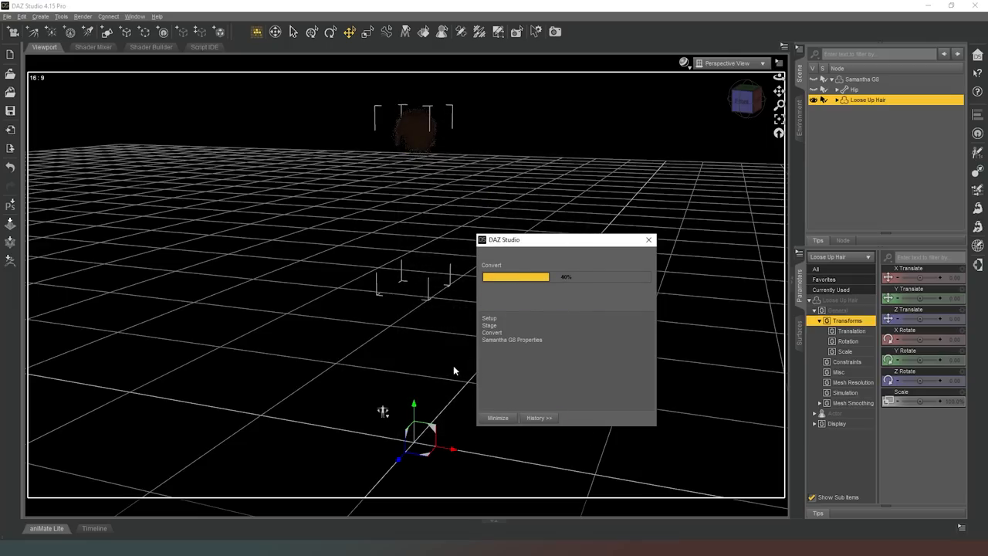
pyautogui.moveTo(378, 288)
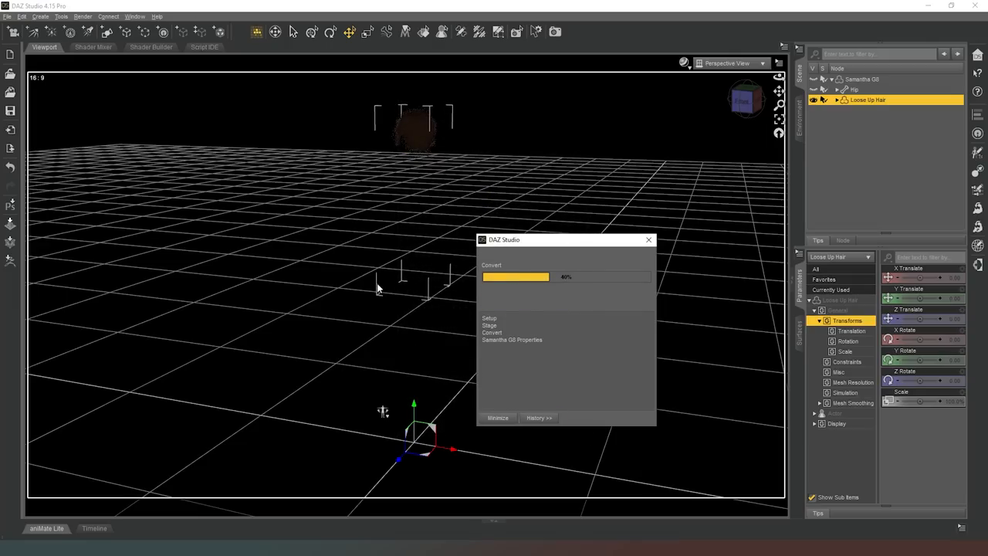
pyautogui.moveTo(394, 277)
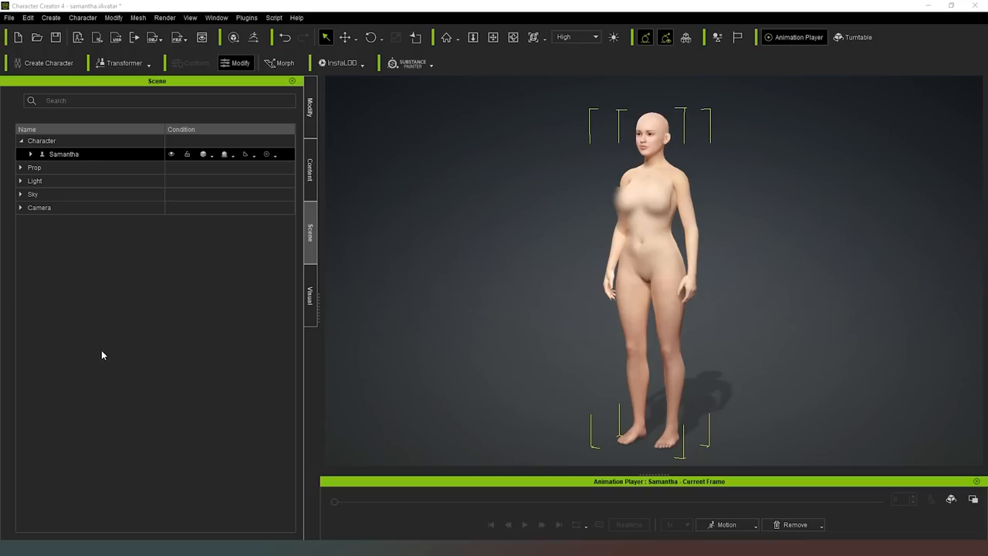
pyautogui.moveTo(40, 27)
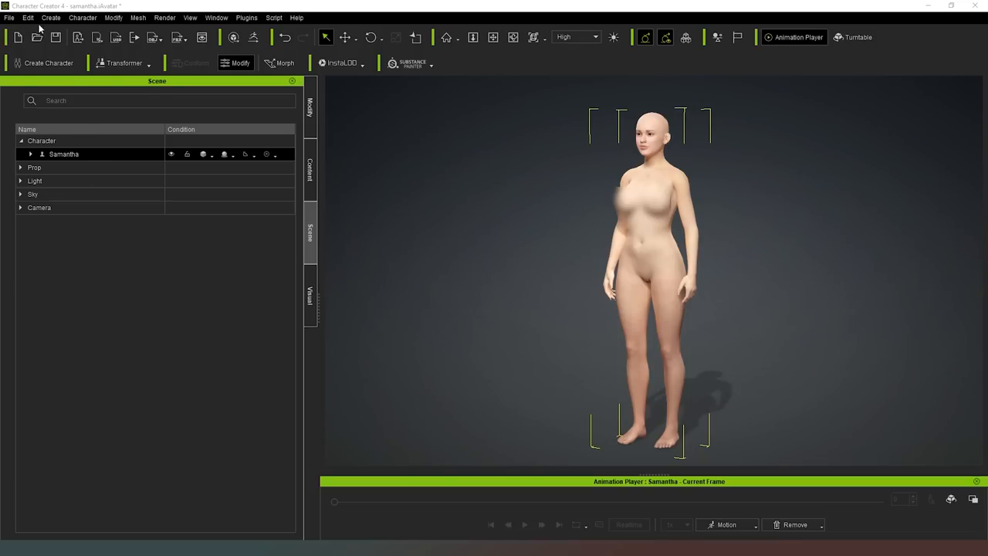
# Import samaht hair.fbx from the Realusion bumps folder.
pyautogui.click(50, 17)
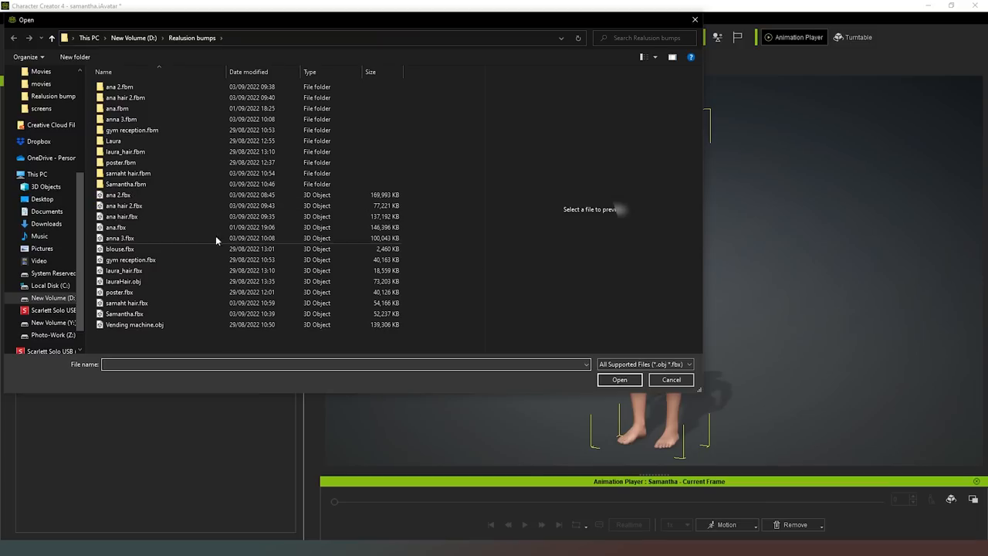
pyautogui.click(124, 313)
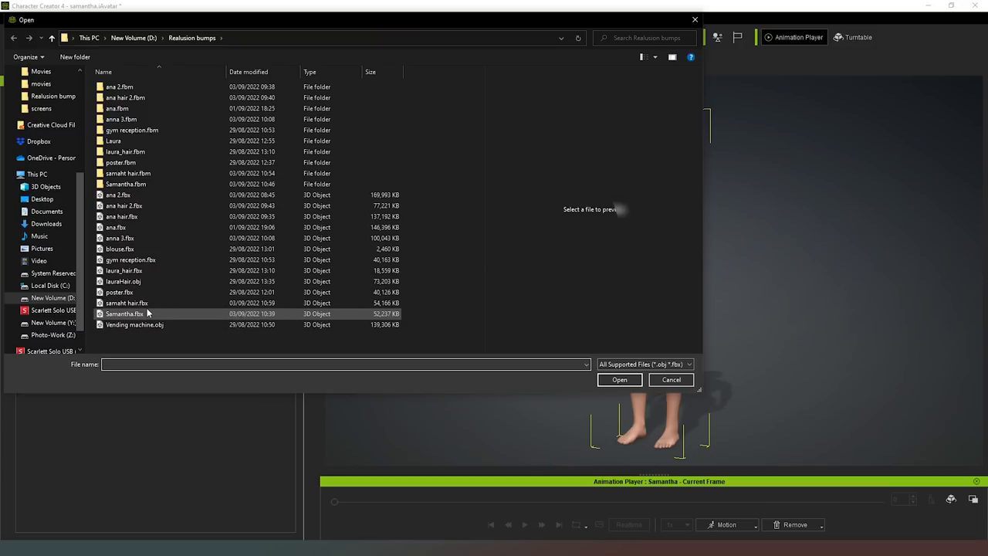
pyautogui.click(127, 303)
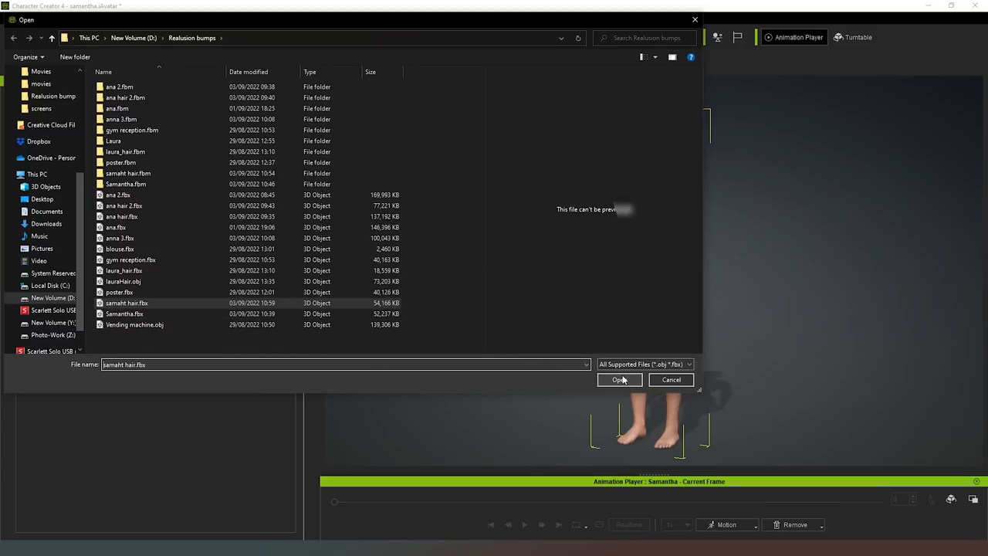
pyautogui.click(619, 379)
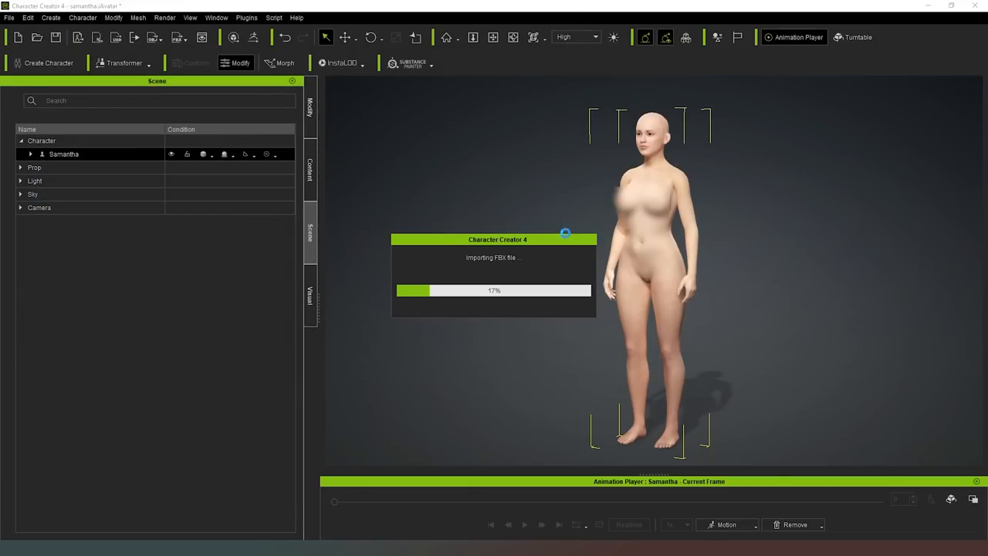
pyautogui.moveTo(529, 207)
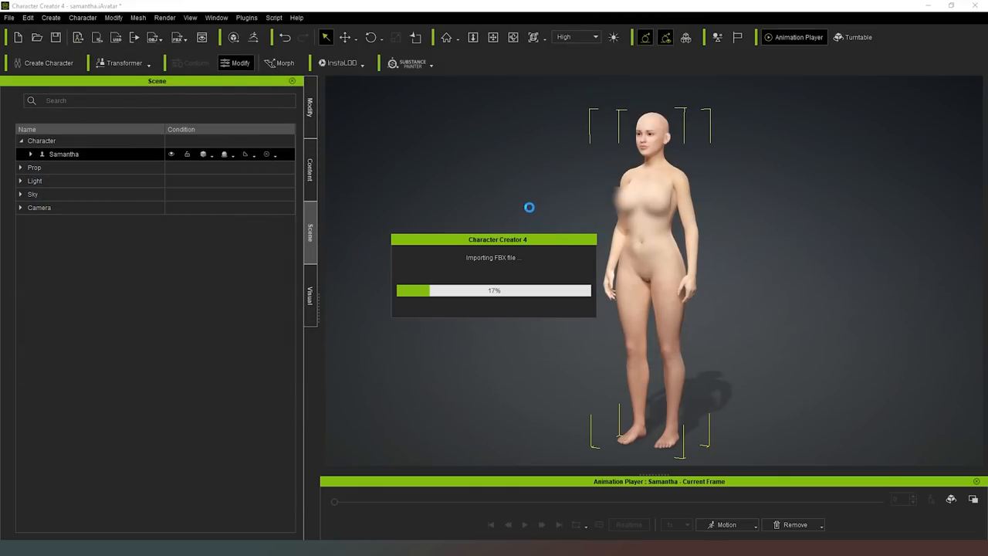
pyautogui.moveTo(486, 247)
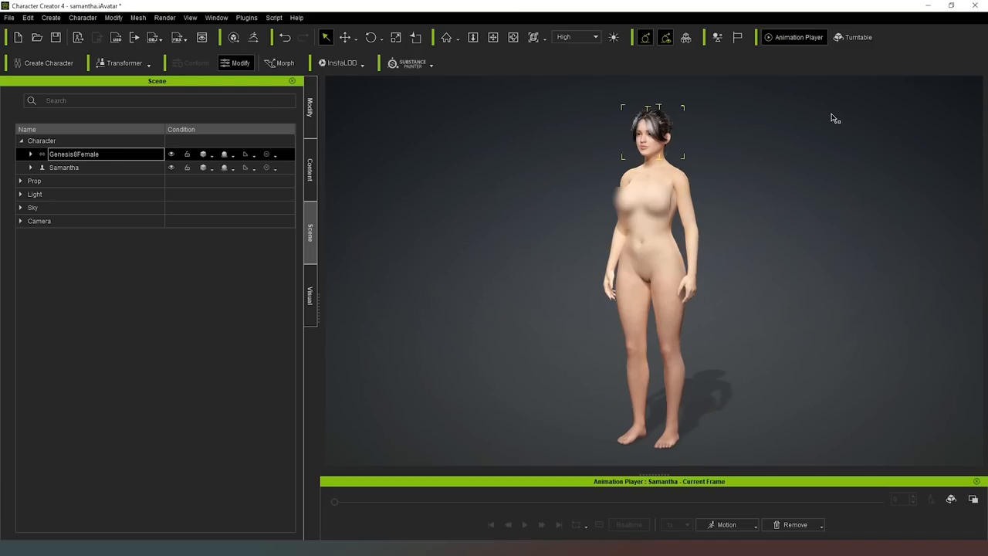
pyautogui.moveTo(731, 130)
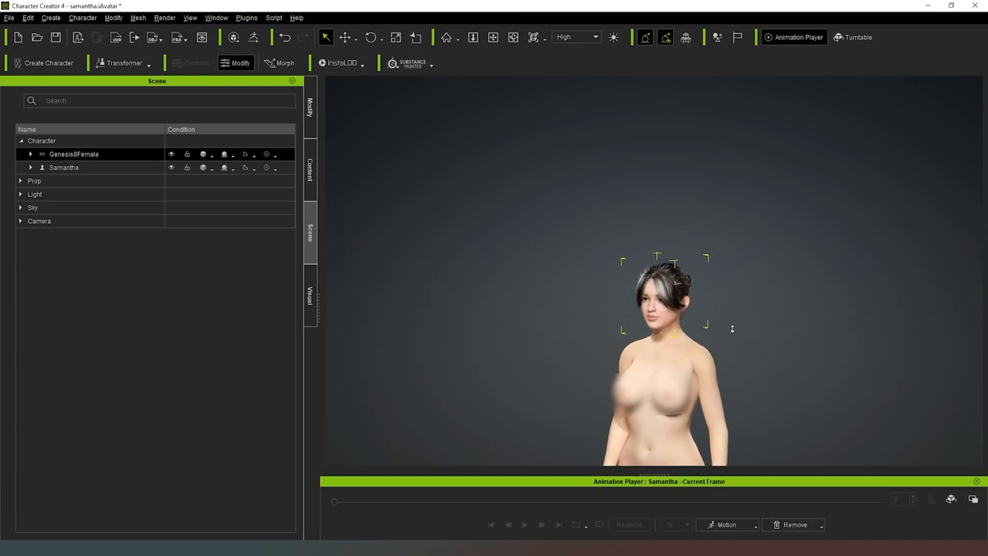
pyautogui.scroll(3)
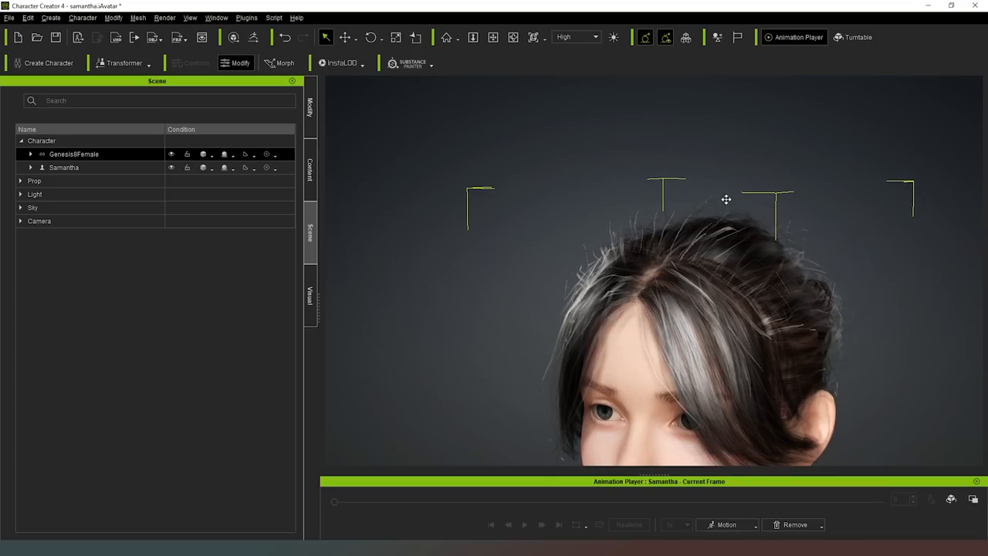
pyautogui.moveTo(726, 199); pyautogui.dragTo(642, 178)
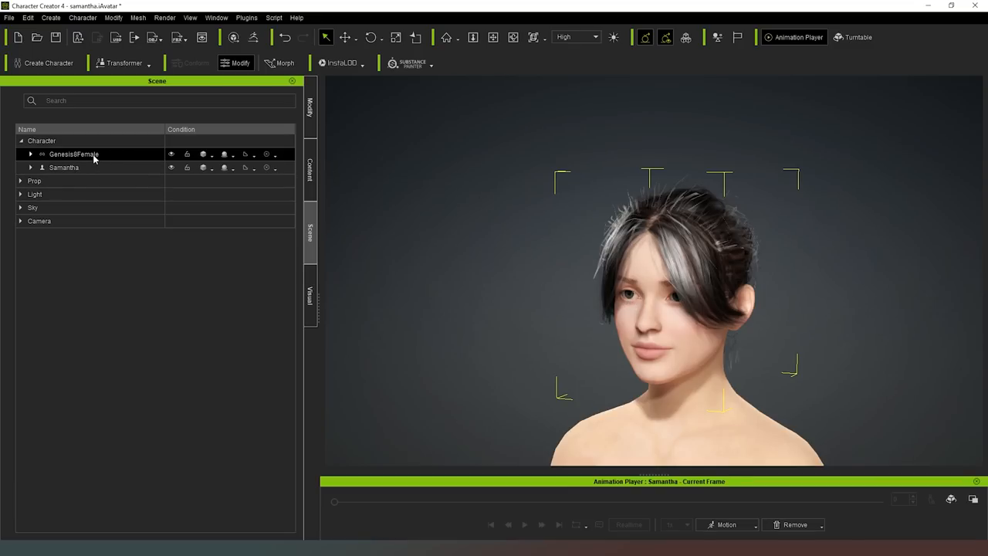
# Rename the Genesis8Female scene item to 'High Bun Hair'.
pyautogui.doubleClick(73, 153)
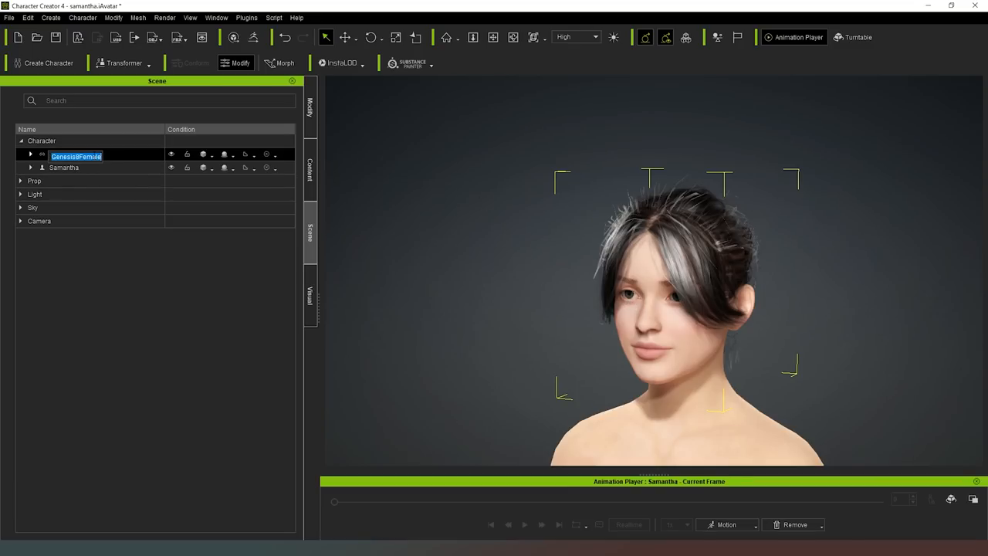
pyautogui.write('High Bun Hair')
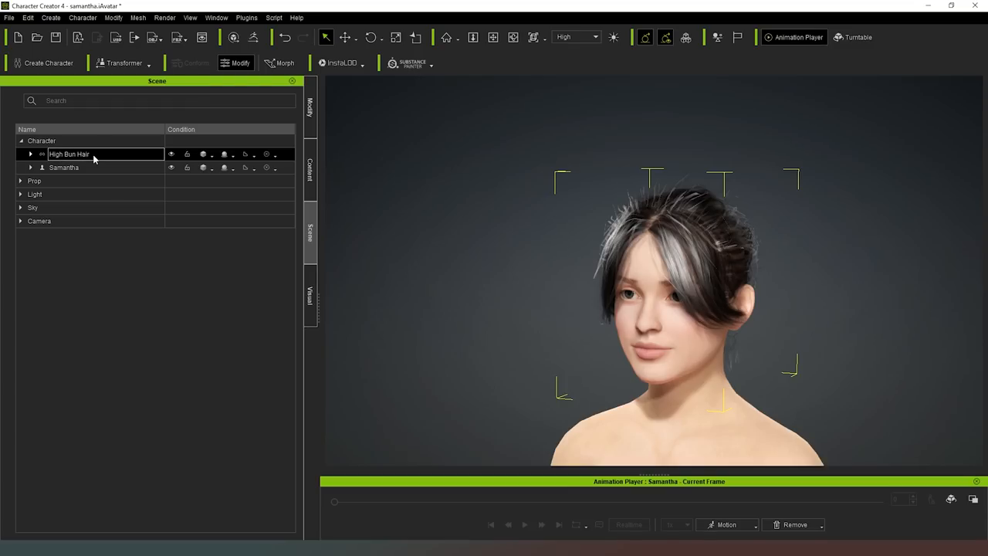
pyautogui.moveTo(330, 123)
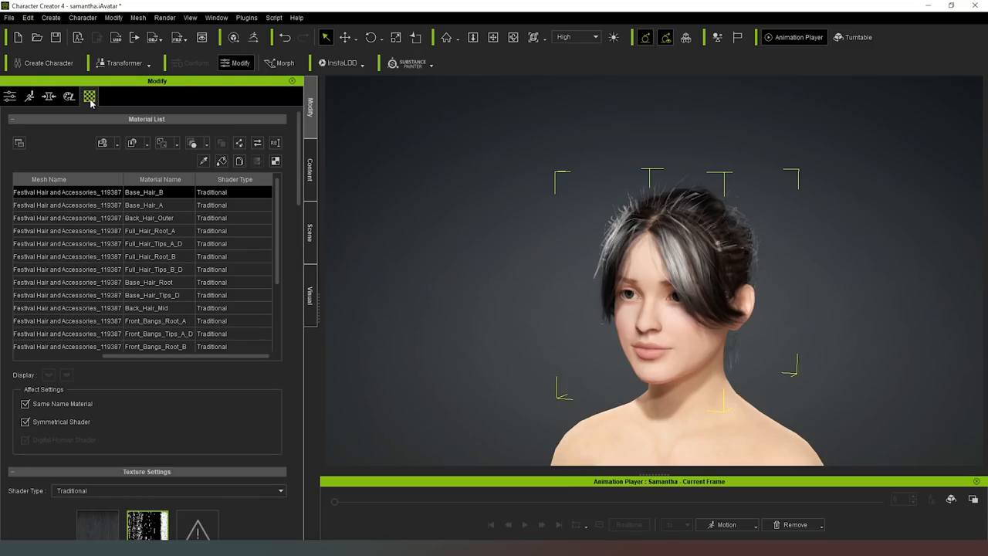
# Set the hair Shader Type to Digital_Human Hair and orbit to inspect the bun.
pyautogui.scroll(-3)
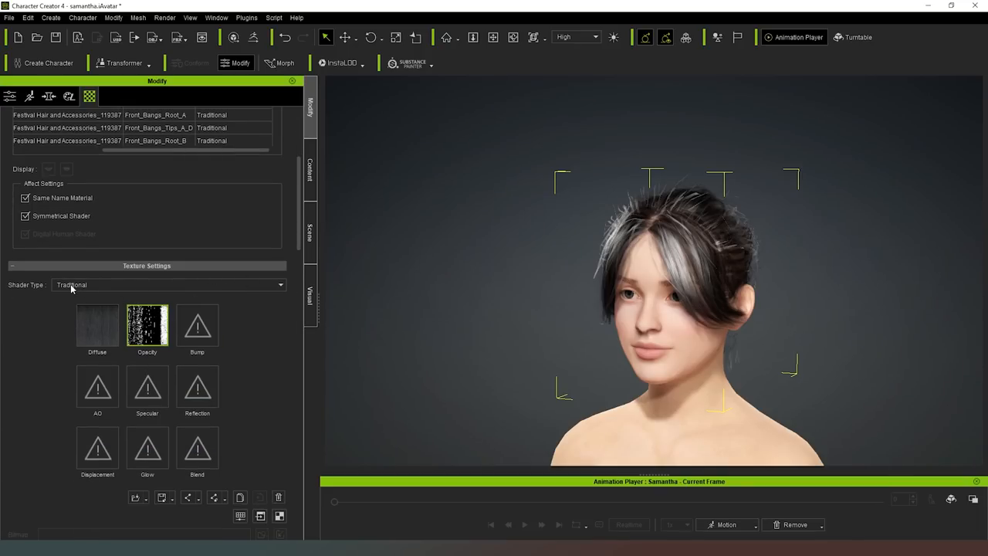
pyautogui.click(166, 285)
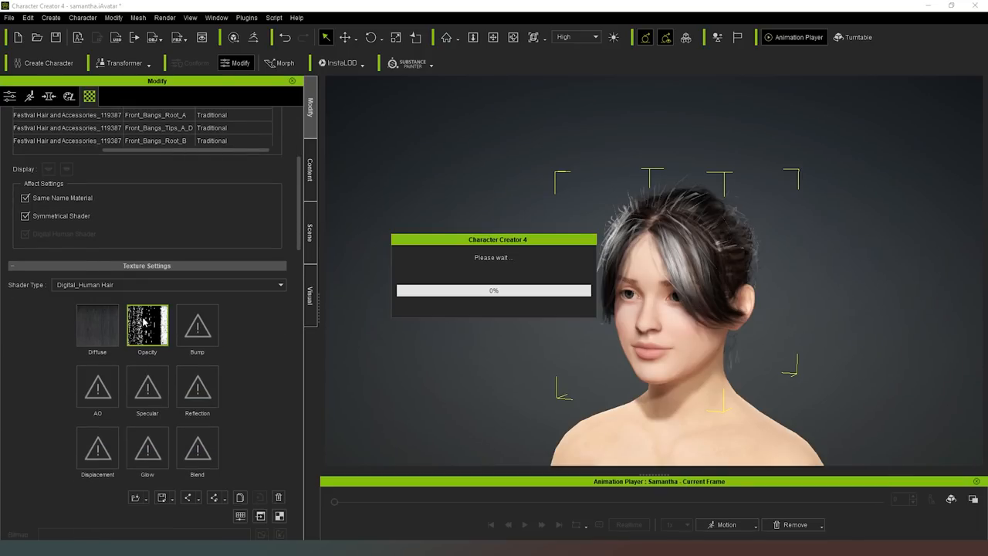
pyautogui.moveTo(260, 299)
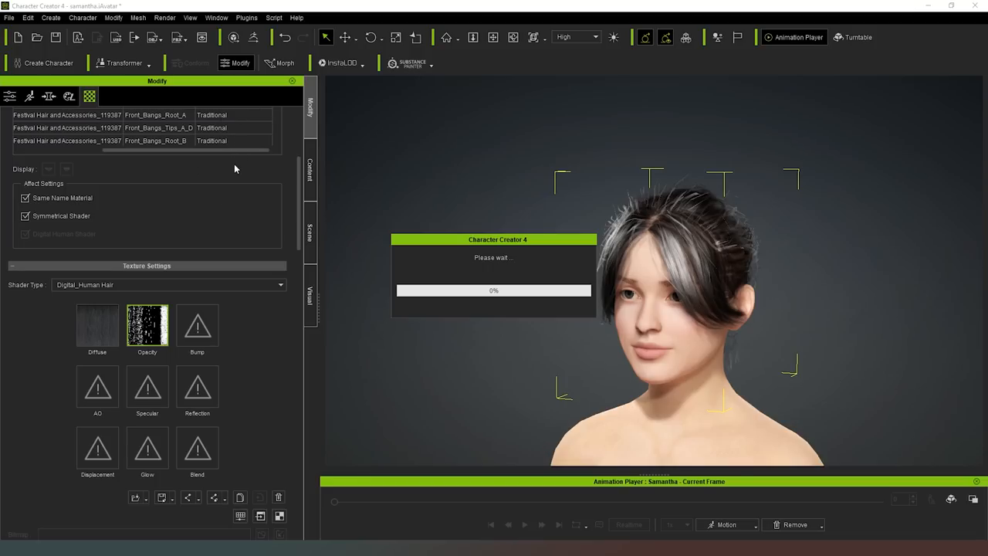
pyautogui.moveTo(257, 184)
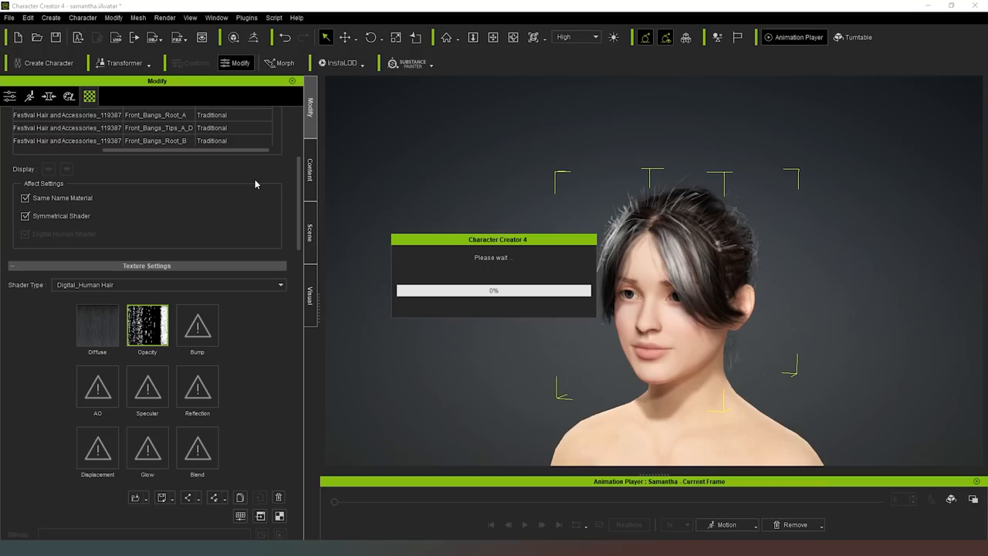
pyautogui.moveTo(255, 185)
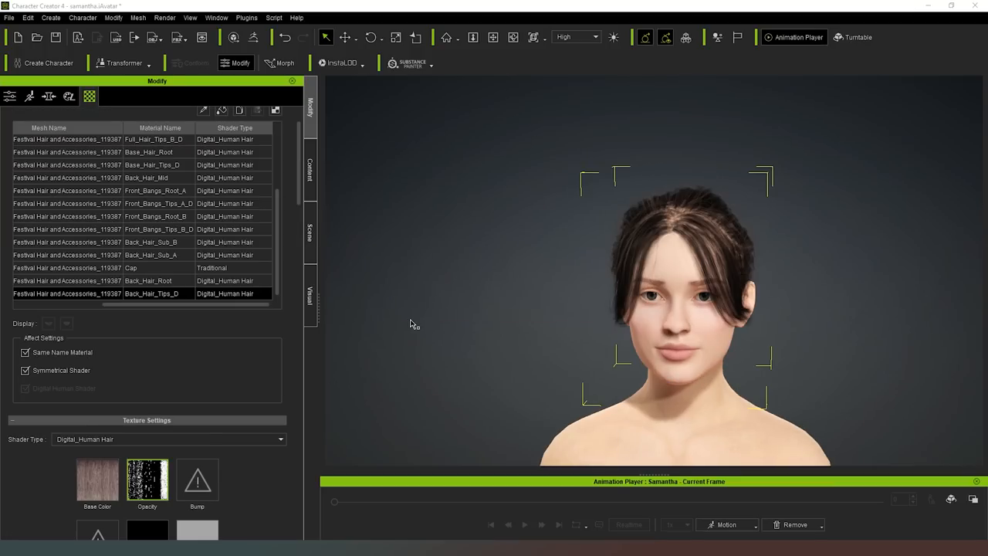
pyautogui.moveTo(679, 293); pyautogui.dragTo(617, 278)
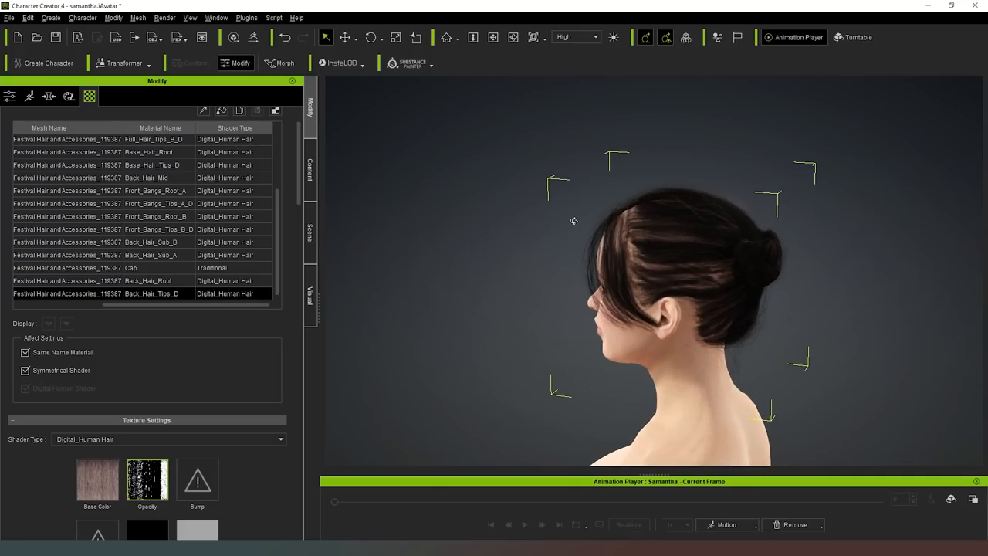
pyautogui.moveTo(672, 270); pyautogui.dragTo(625, 278)
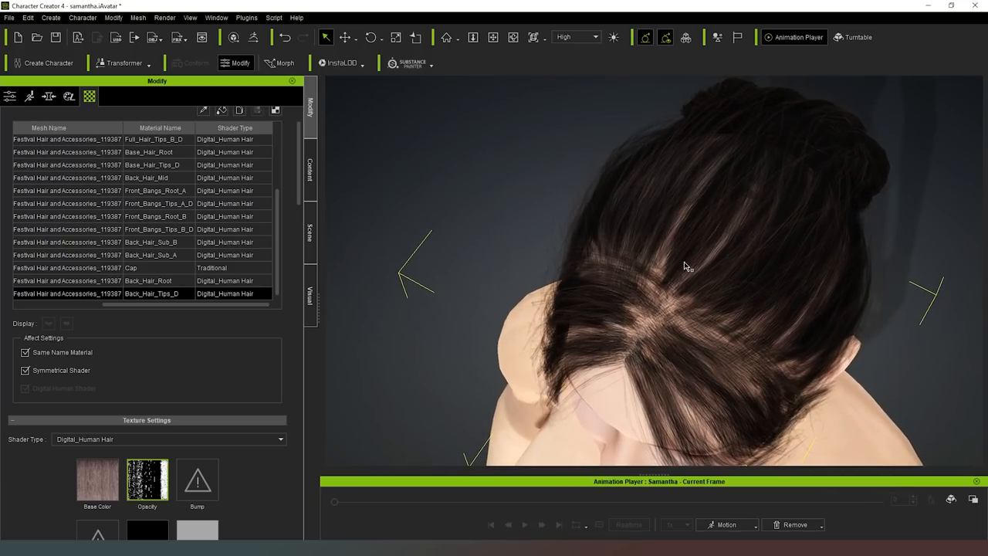
pyautogui.moveTo(683, 266); pyautogui.dragTo(504, 129)
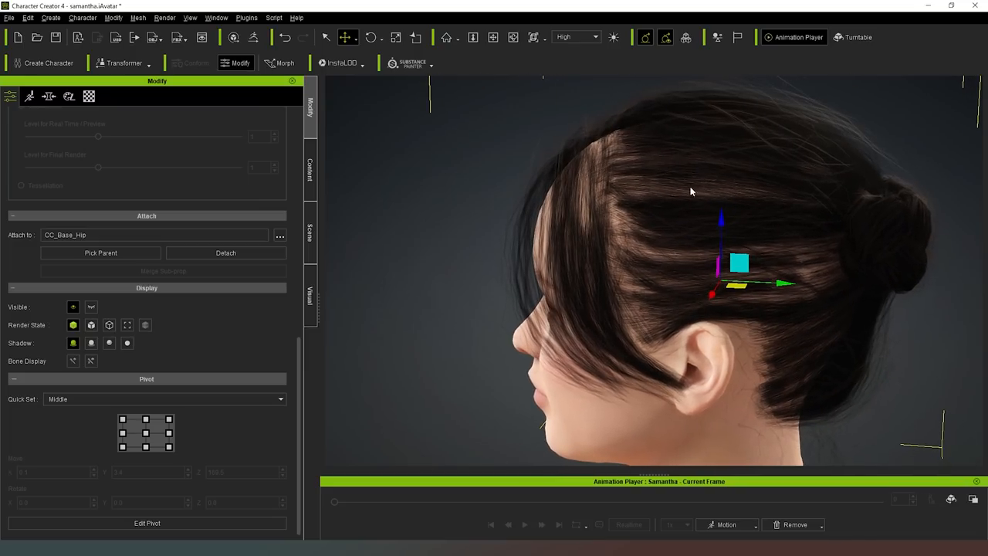
pyautogui.moveTo(720, 220)
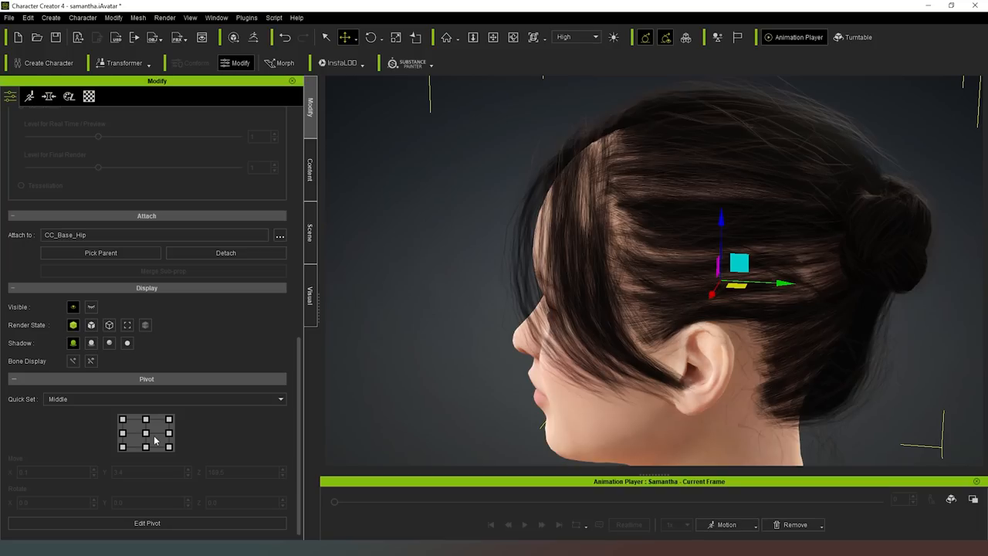
pyautogui.moveTo(721, 214)
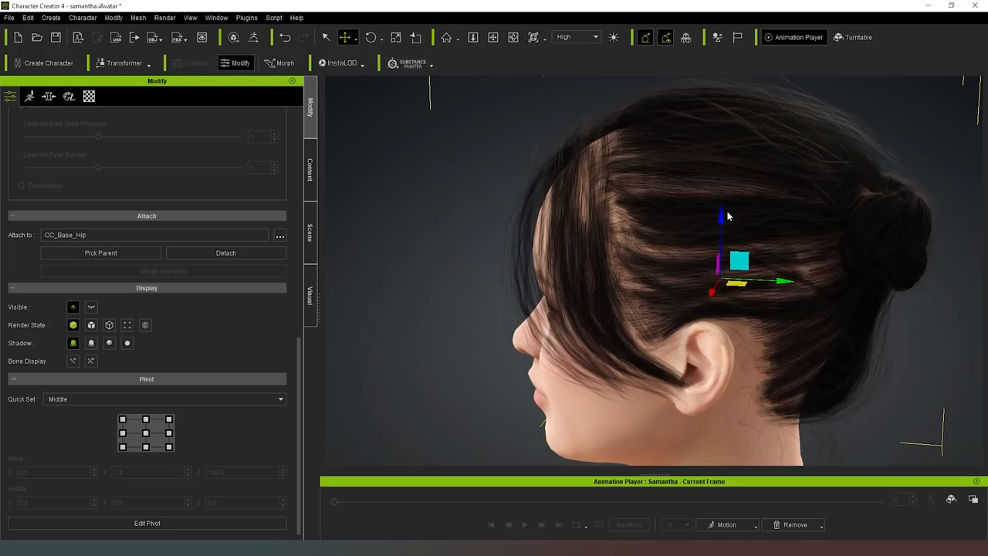
# Orbit around Samantha's head to inspect the hair attached to CC_Base_Hip.
pyautogui.moveTo(729, 217); pyautogui.dragTo(621, 337)
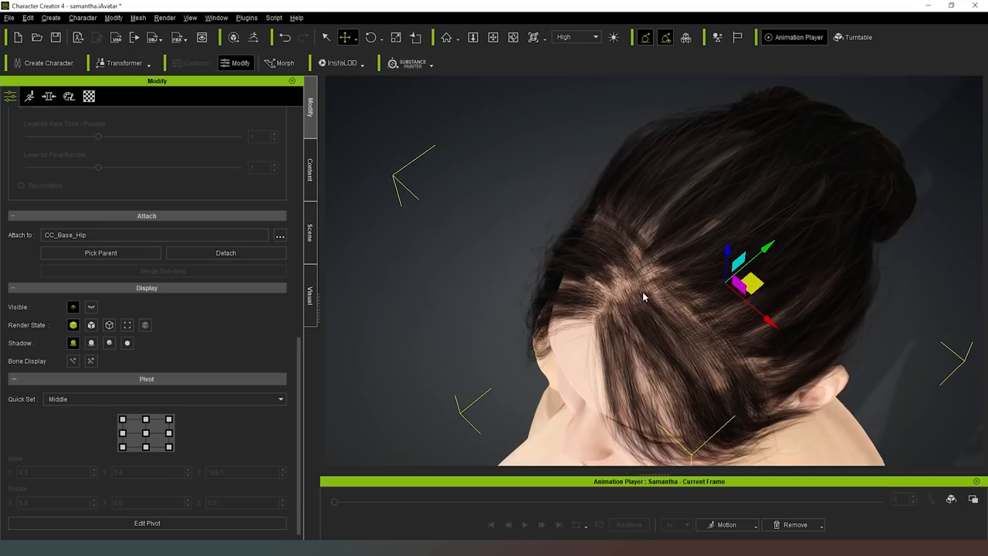
pyautogui.moveTo(695, 293); pyautogui.dragTo(656, 285)
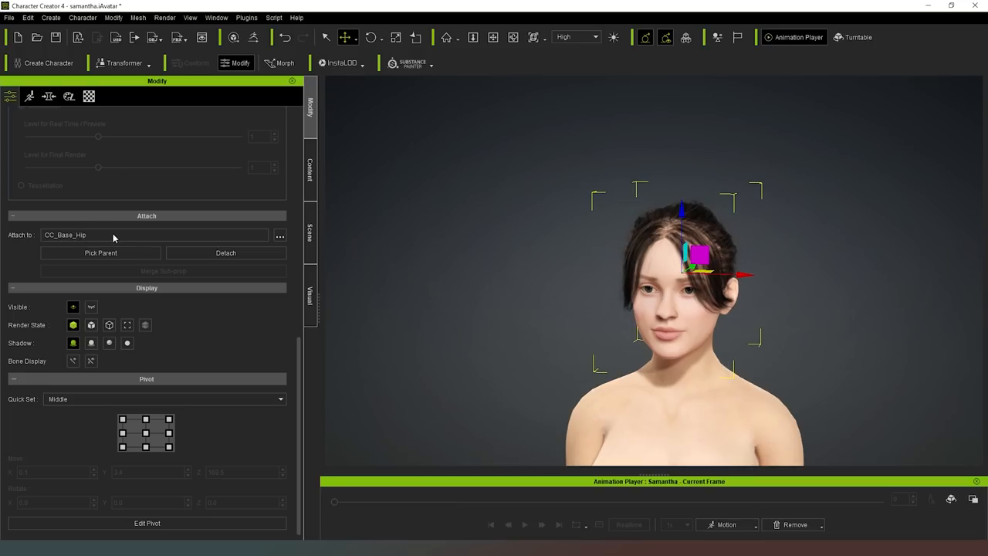
pyautogui.moveTo(253, 230)
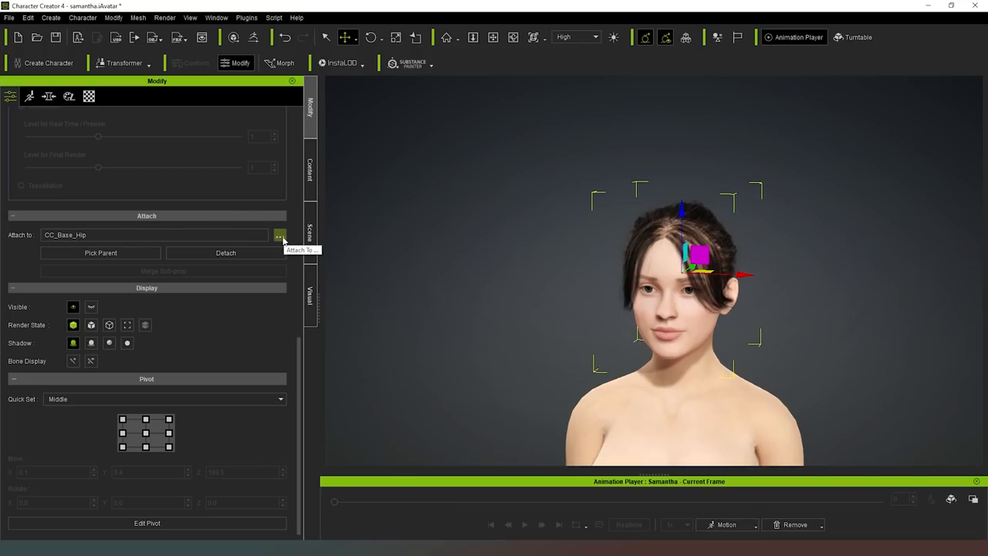
pyautogui.moveTo(204, 117)
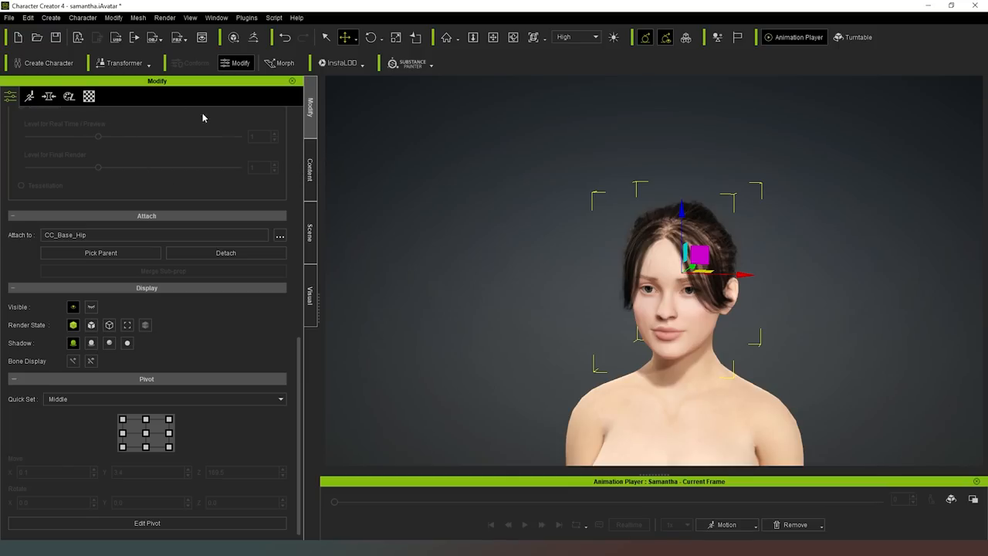
# Launch Create Hair, Brows, Beard for the High Bun Hair accessory.
pyautogui.scroll(3)
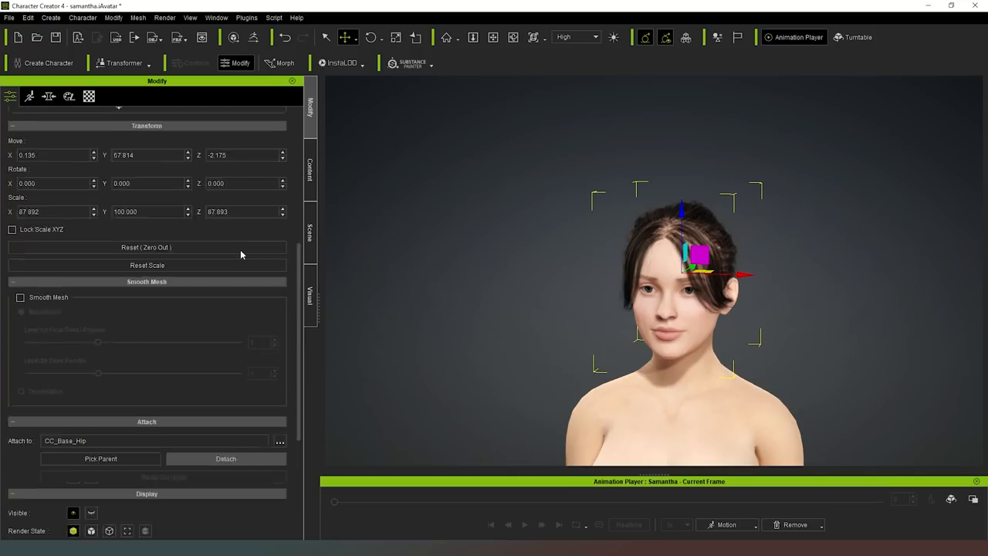
pyautogui.scroll(3)
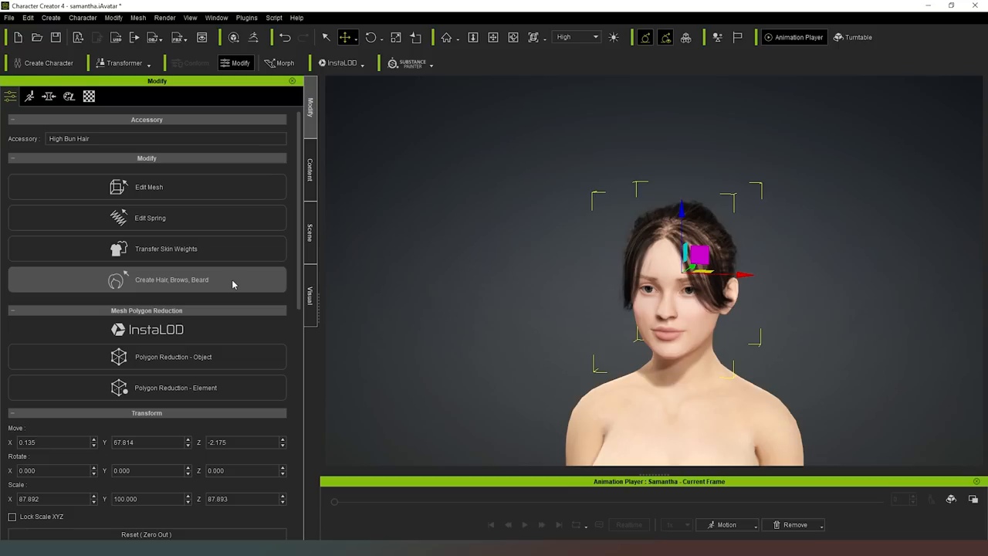
pyautogui.click(171, 279)
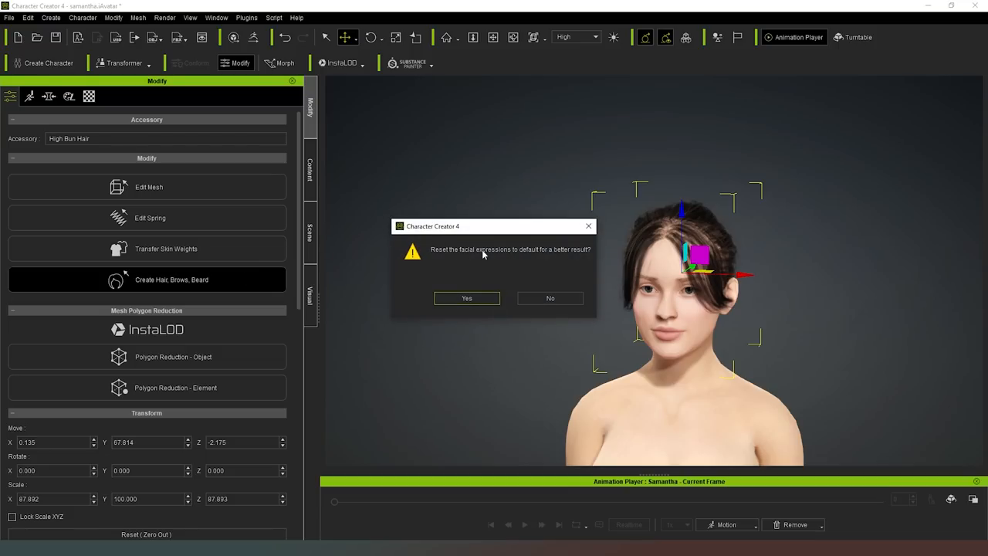
pyautogui.moveTo(585, 259)
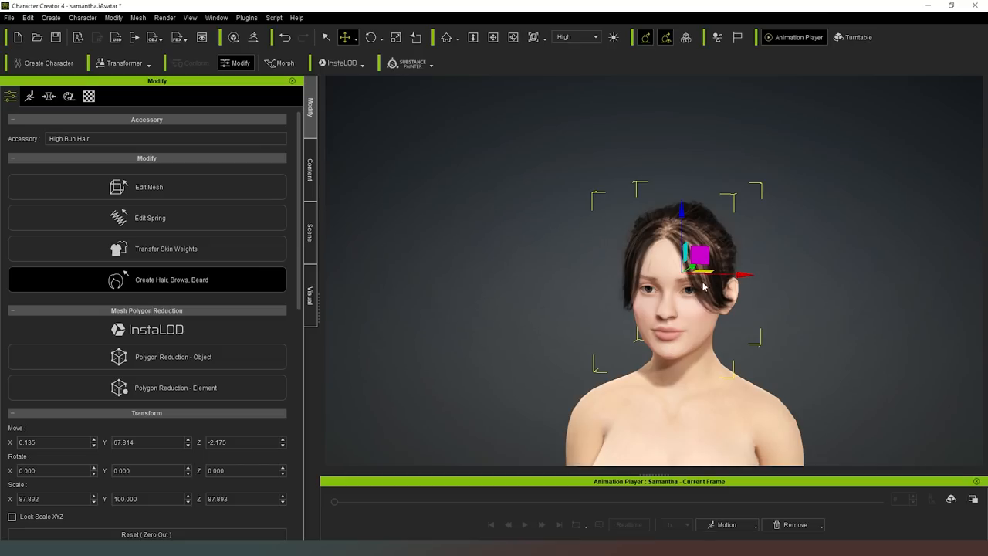
# Apply the Base/All hair template to High Bun Hair and close the chooser.
pyautogui.click(13, 119)
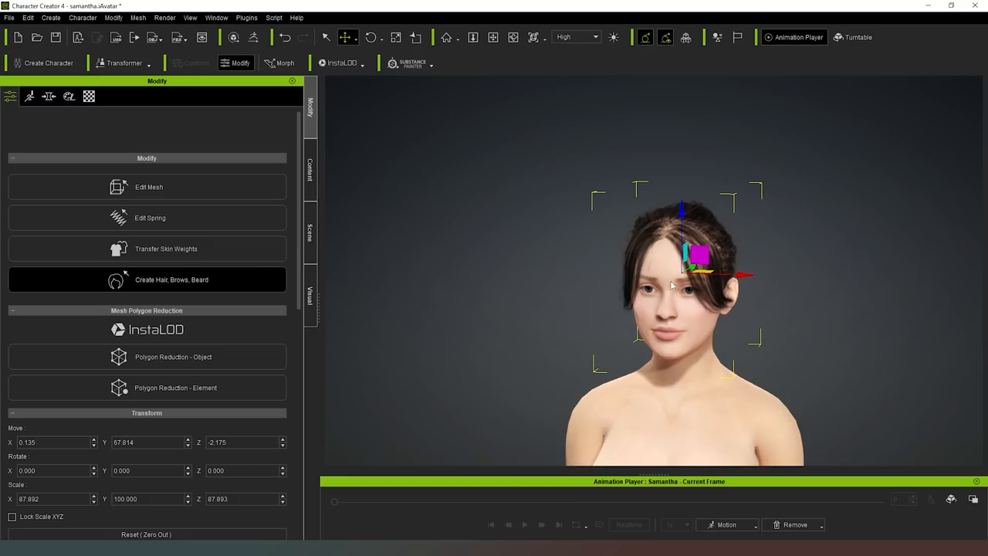
pyautogui.click(147, 280)
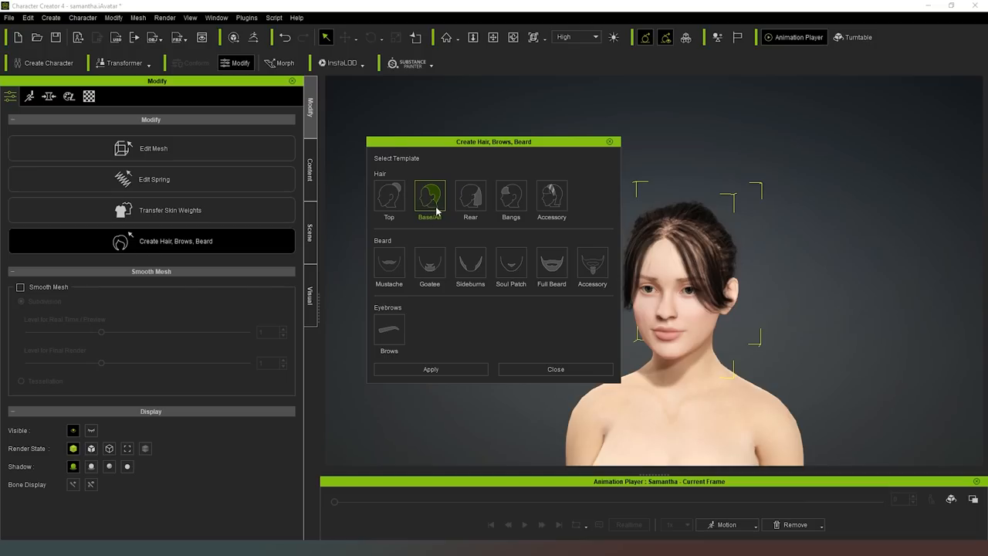
pyautogui.moveTo(689, 260)
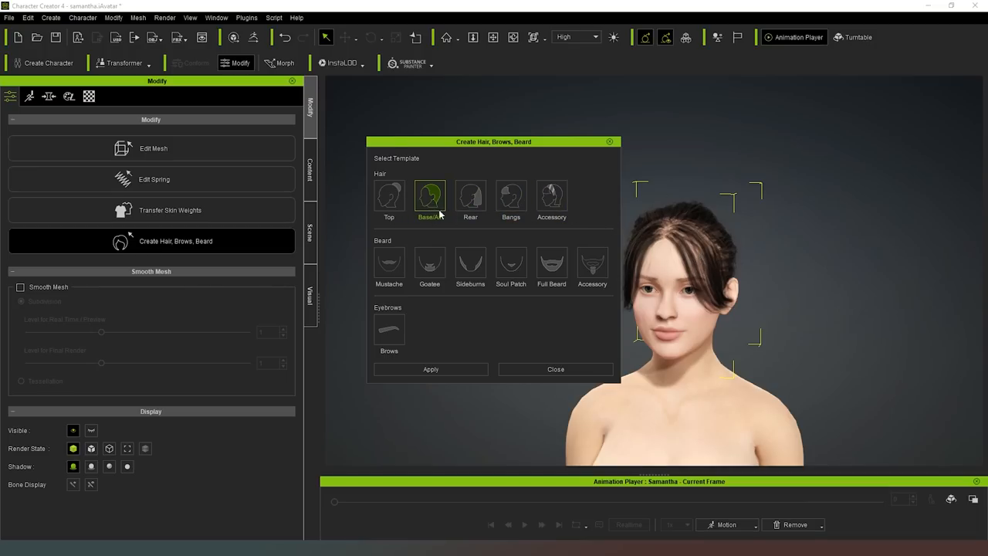
pyautogui.click(389, 197)
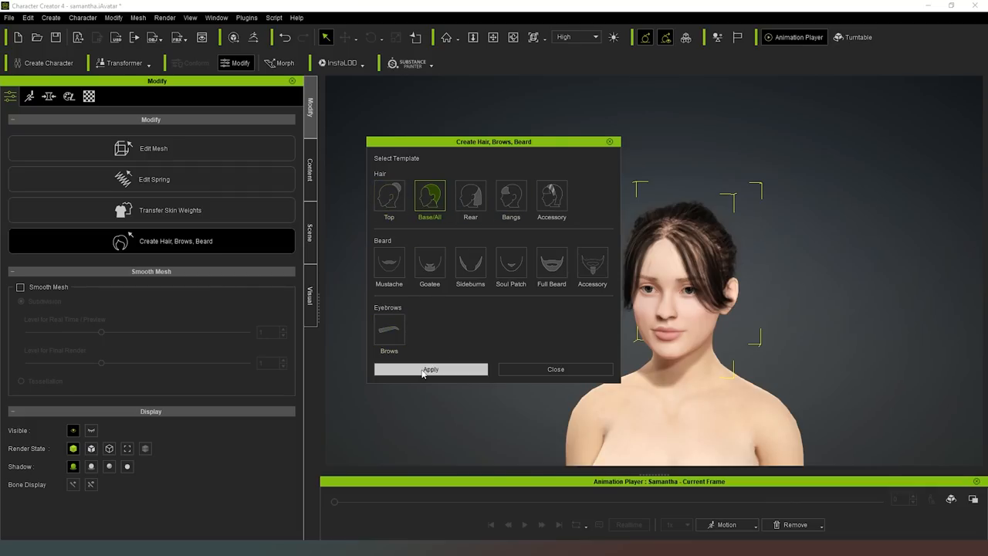
pyautogui.click(429, 369)
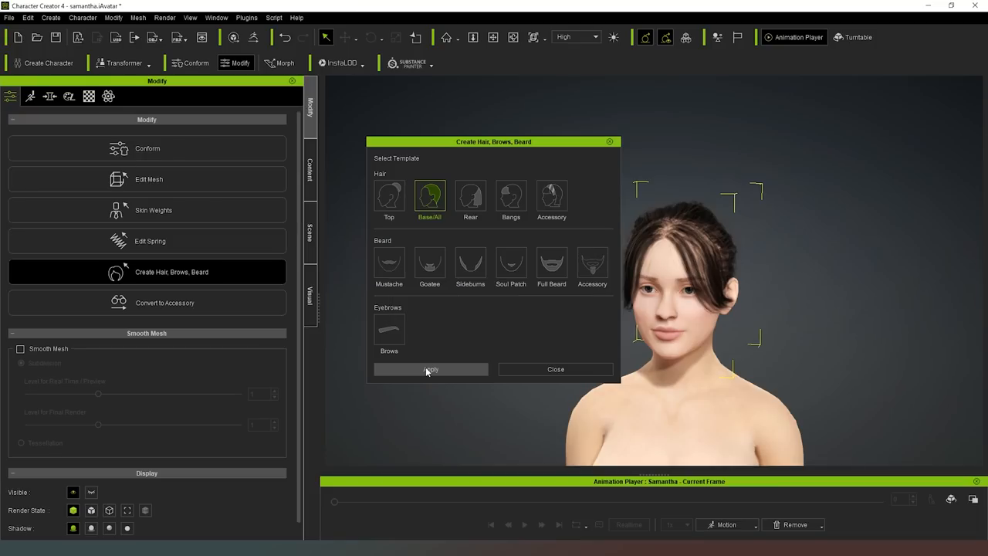
pyautogui.click(430, 369)
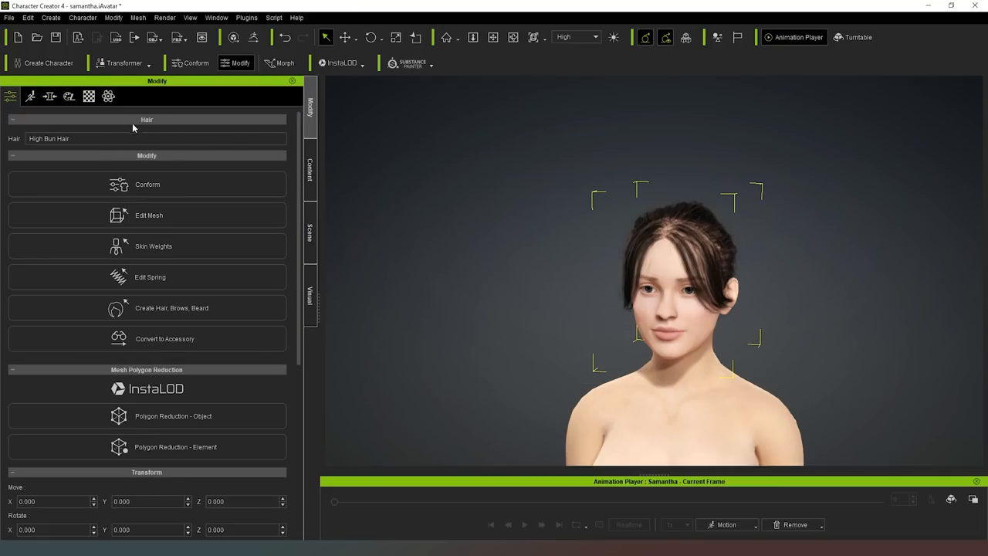
# Switch from the Content library to the Scene list showing High Bun Hair beside Samantha.
pyautogui.scroll(-3)
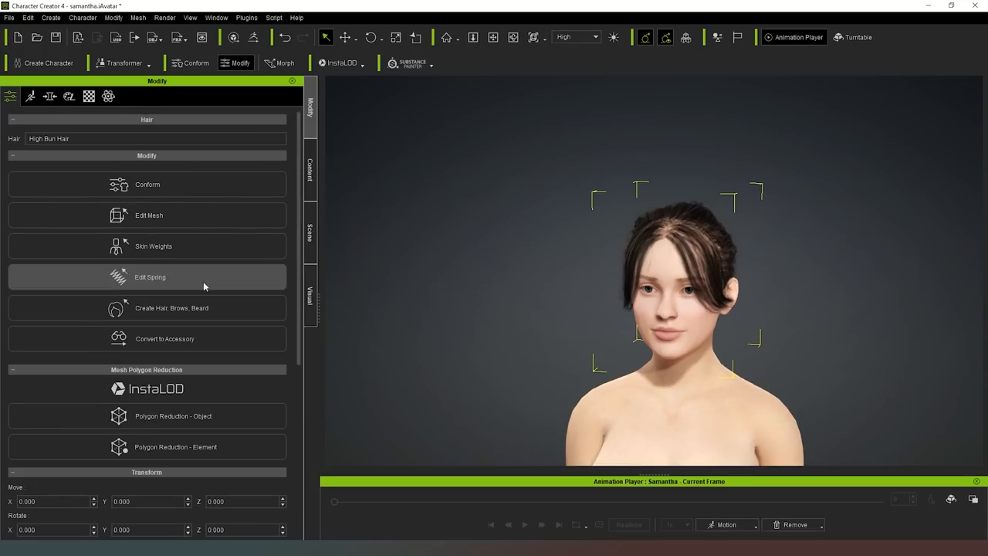
pyautogui.moveTo(307, 140)
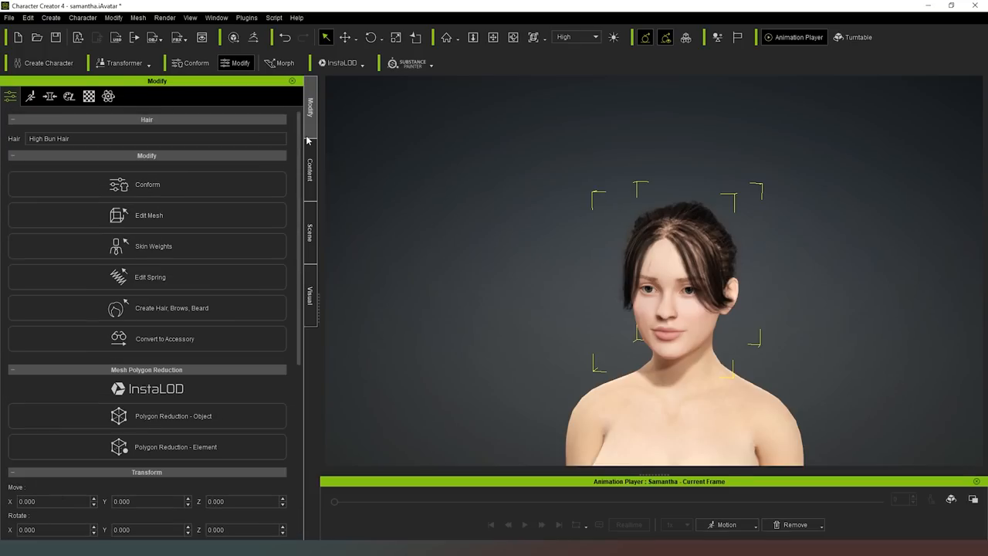
pyautogui.click(309, 168)
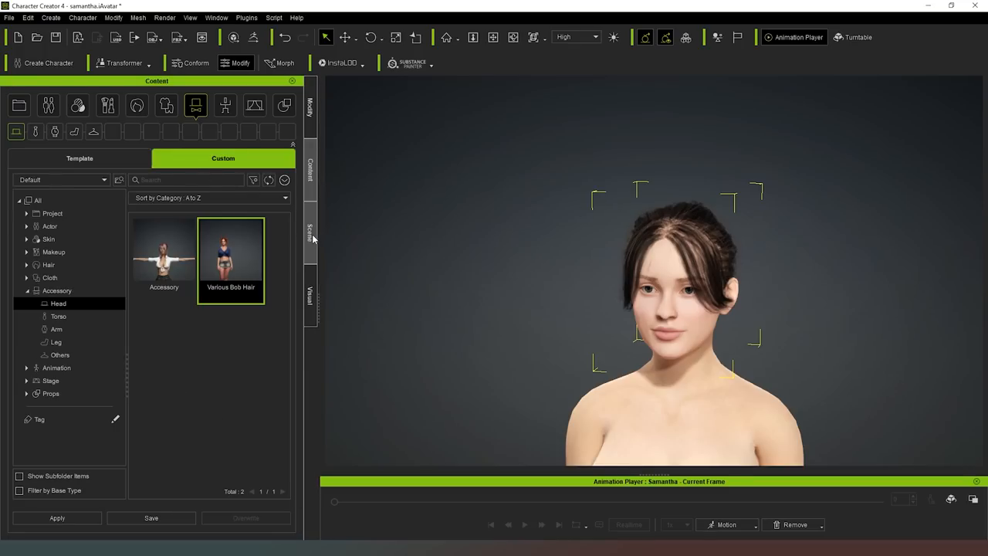
pyautogui.click(309, 232)
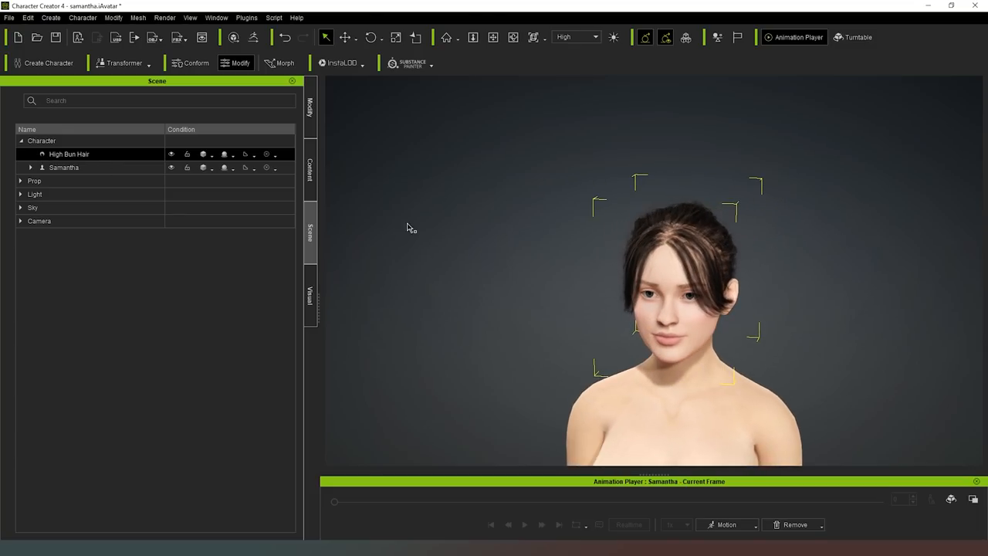
pyautogui.moveTo(699, 325)
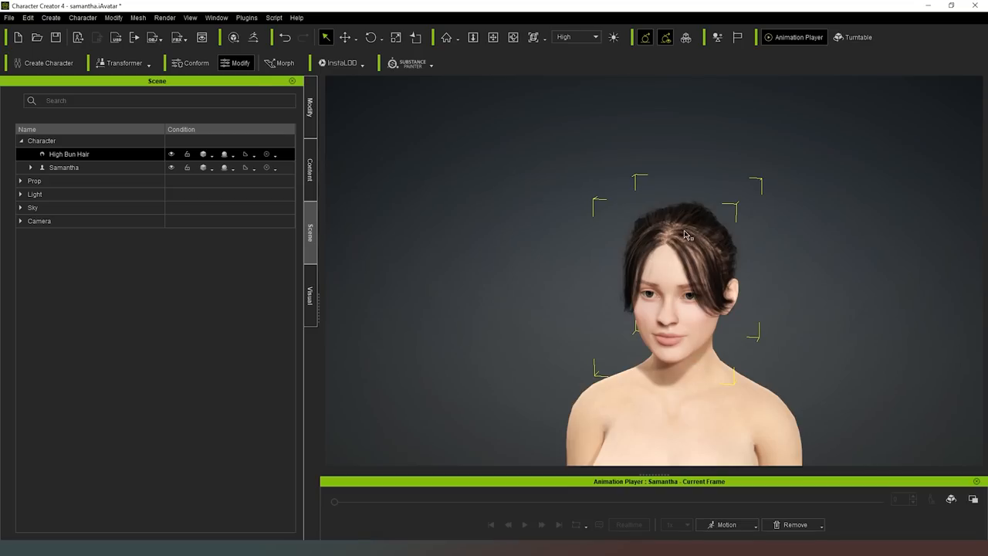
pyautogui.moveTo(727, 283)
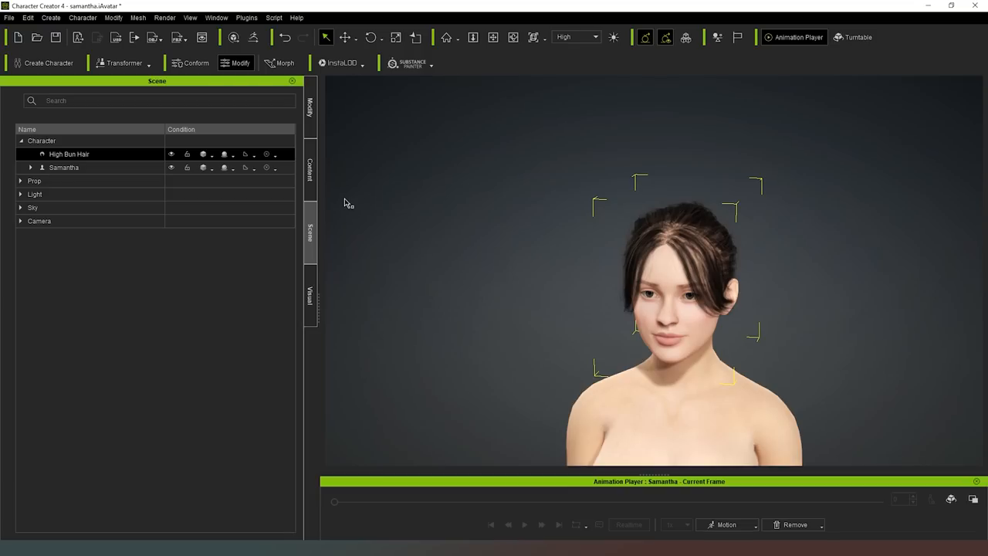
pyautogui.moveTo(432, 194)
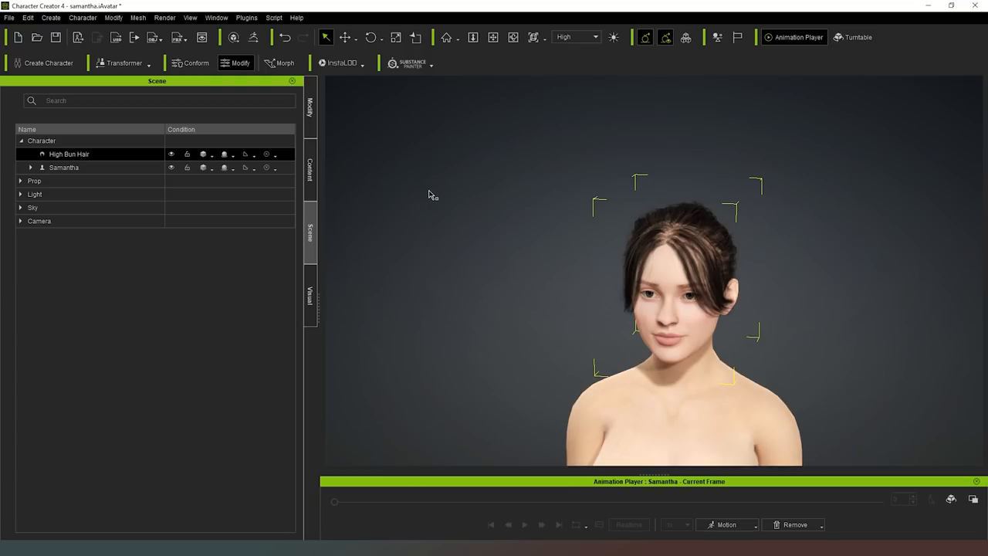
pyautogui.moveTo(518, 213)
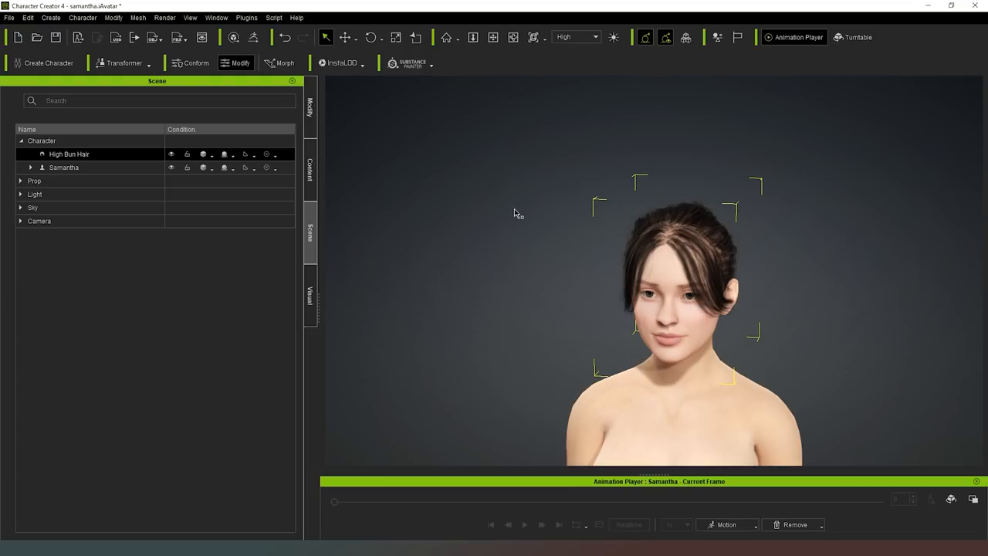
pyautogui.moveTo(502, 206)
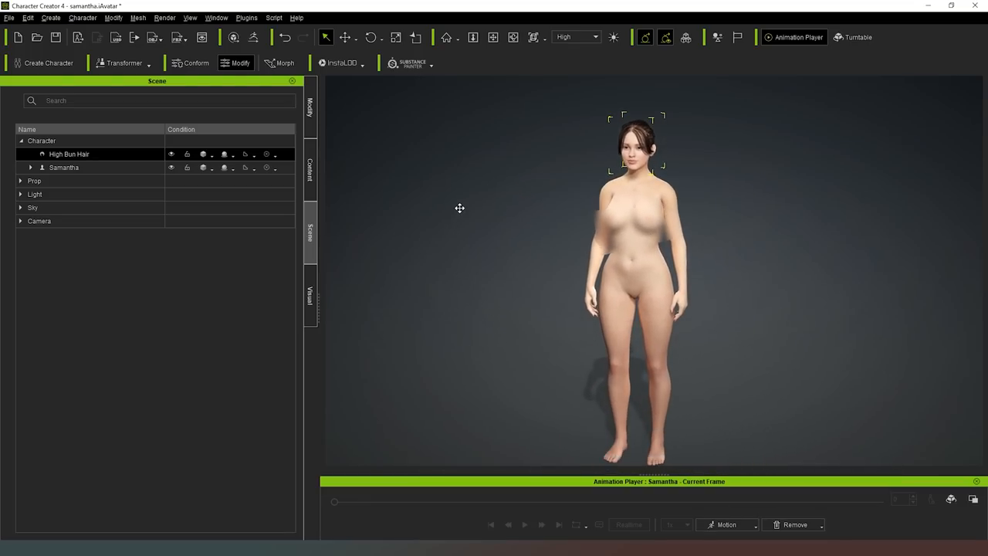
# Apply the Idle02_F female acting motion from Motion-Plus to Samantha and play it.
pyautogui.click(310, 168)
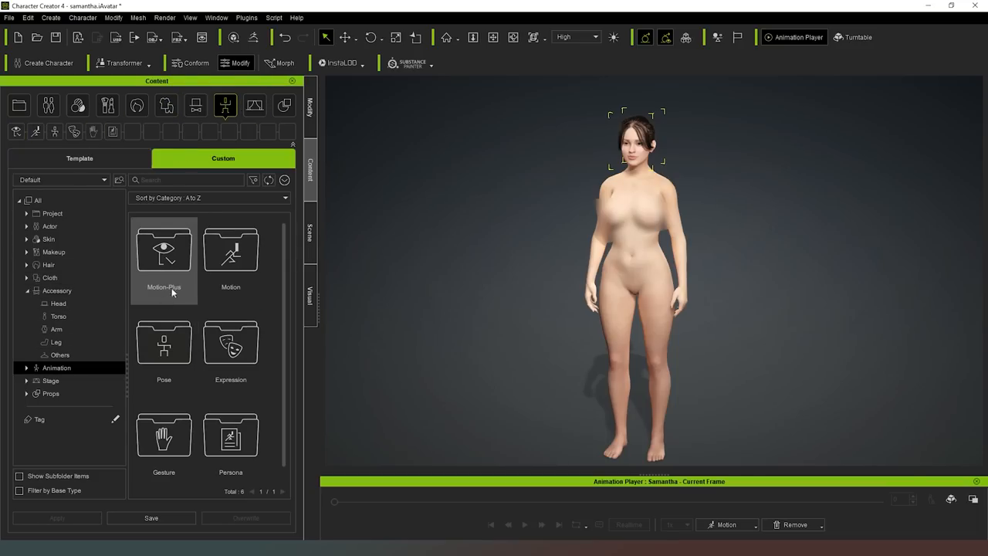
pyautogui.click(67, 380)
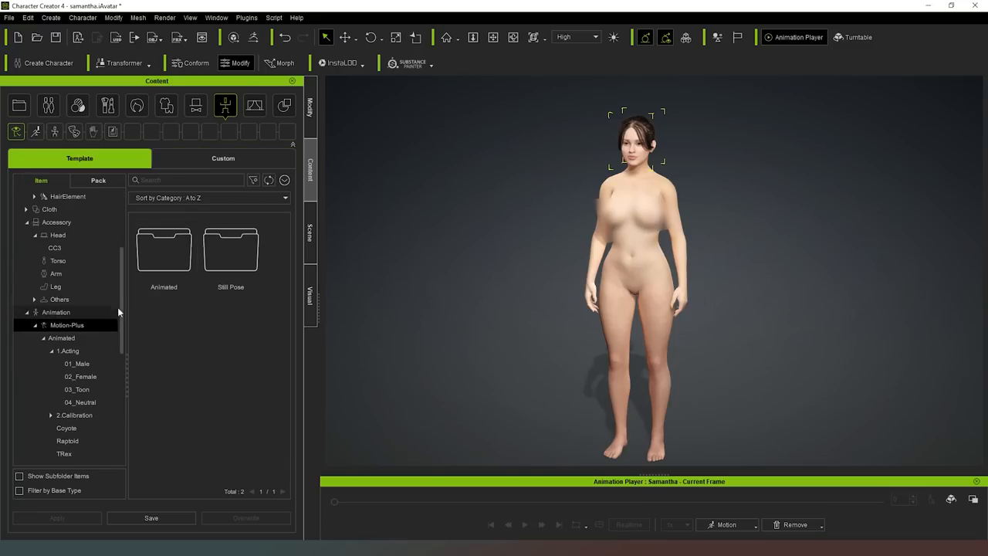
pyautogui.click(231, 249)
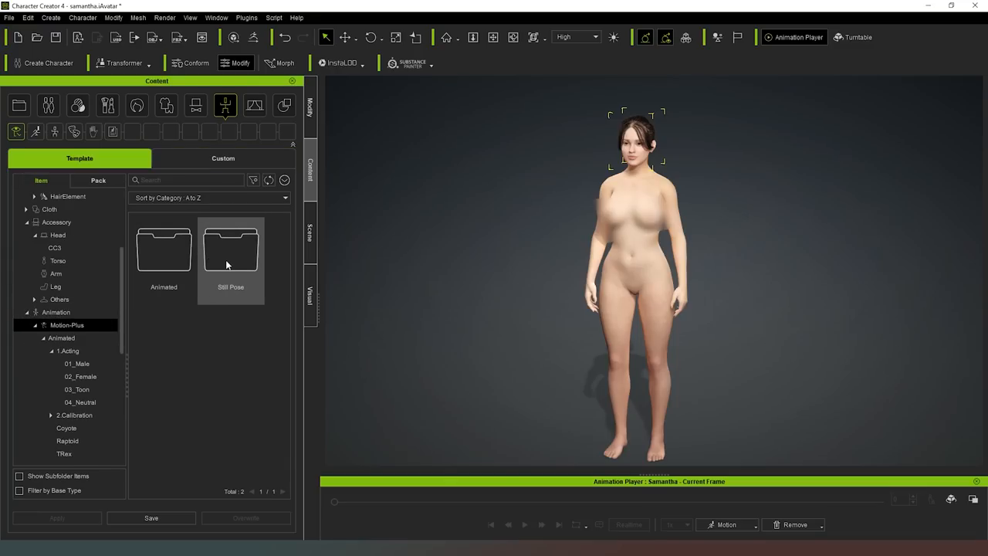
pyautogui.click(61, 337)
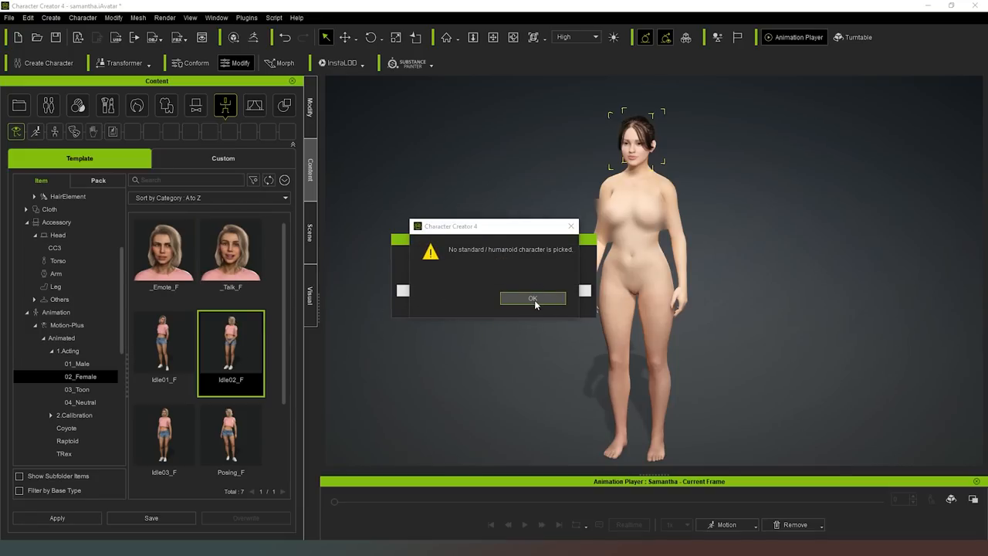
pyautogui.click(533, 299)
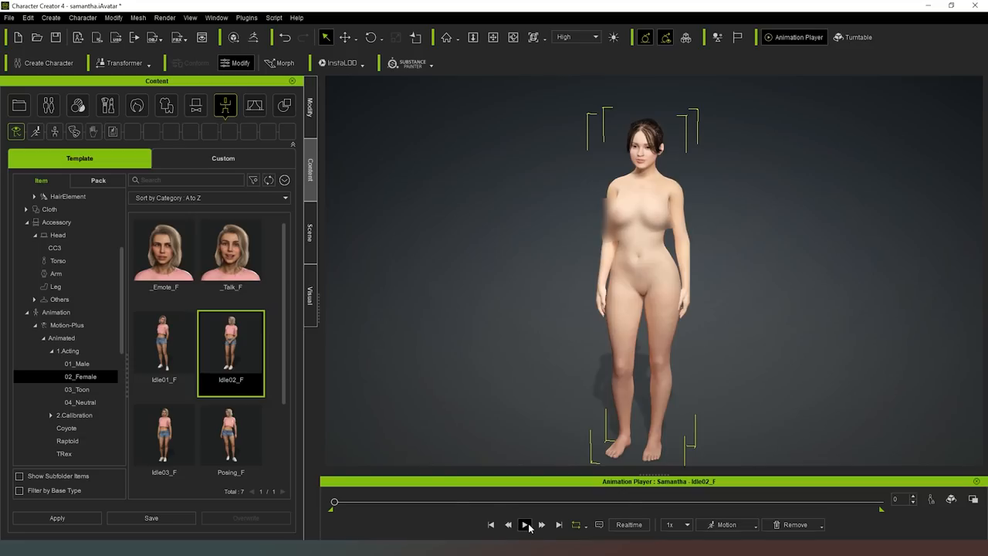
pyautogui.click(525, 525)
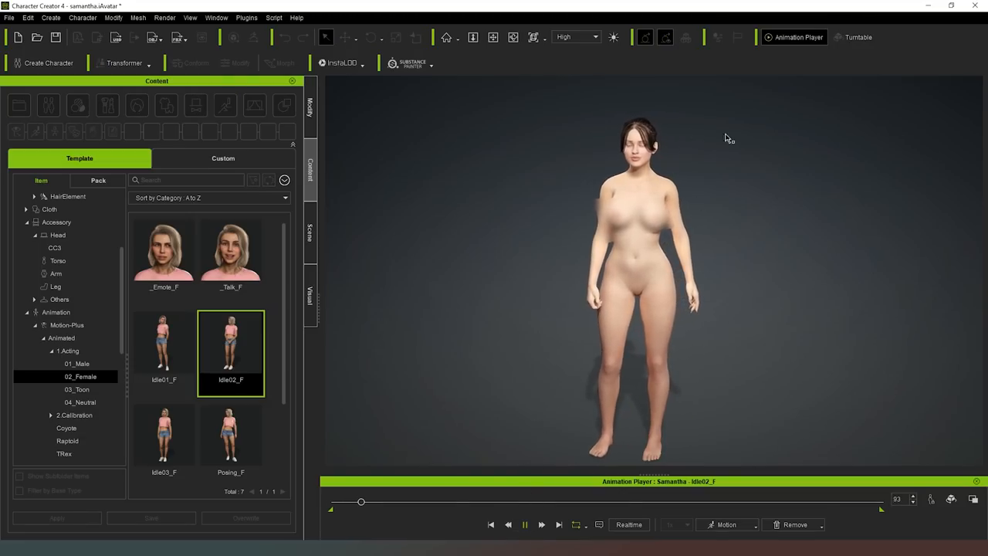